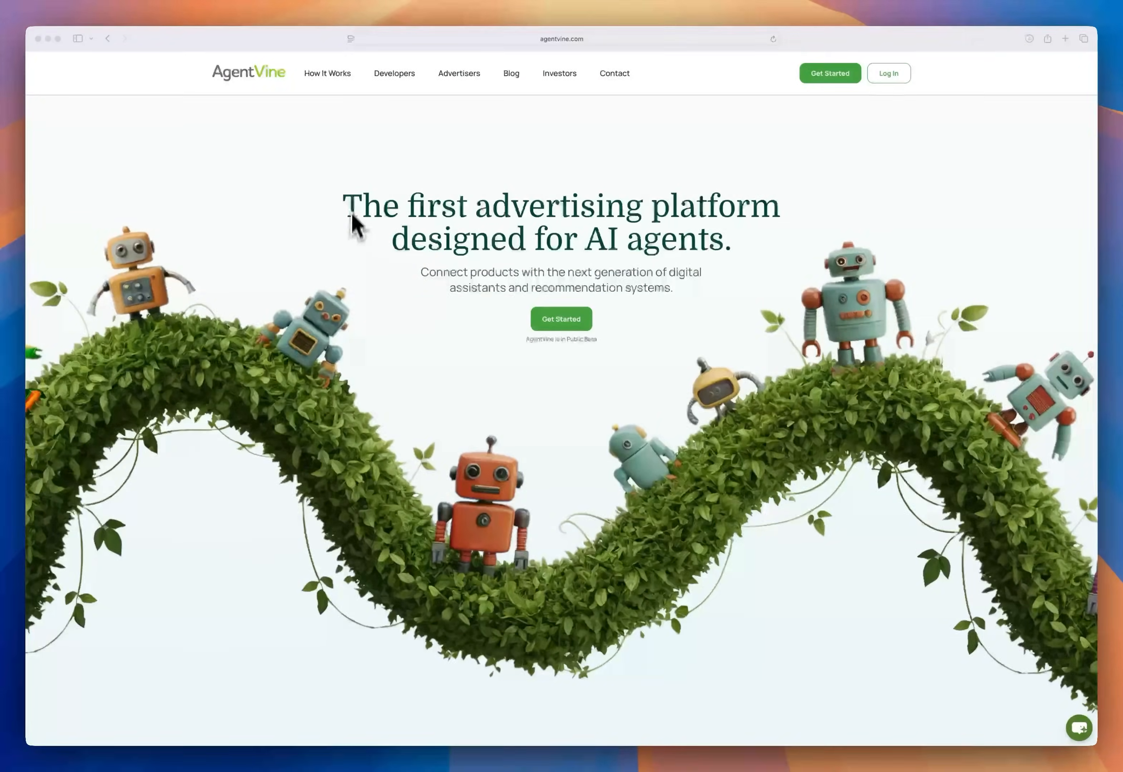
Step: Go to the Developers page from the top navigation on agentvine.com
{"action": "scroll", "scroll_direction": "down", "scroll_amount": 3}
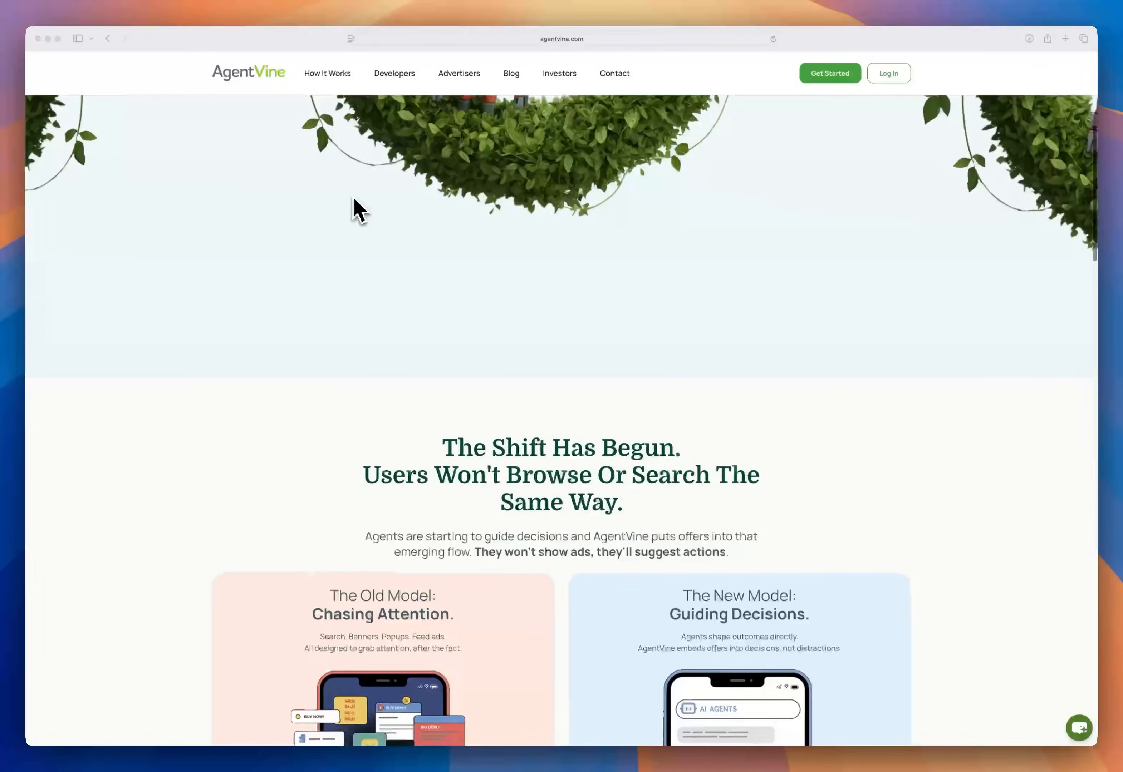
{"action": "scroll", "scroll_direction": "down", "scroll_amount": 3}
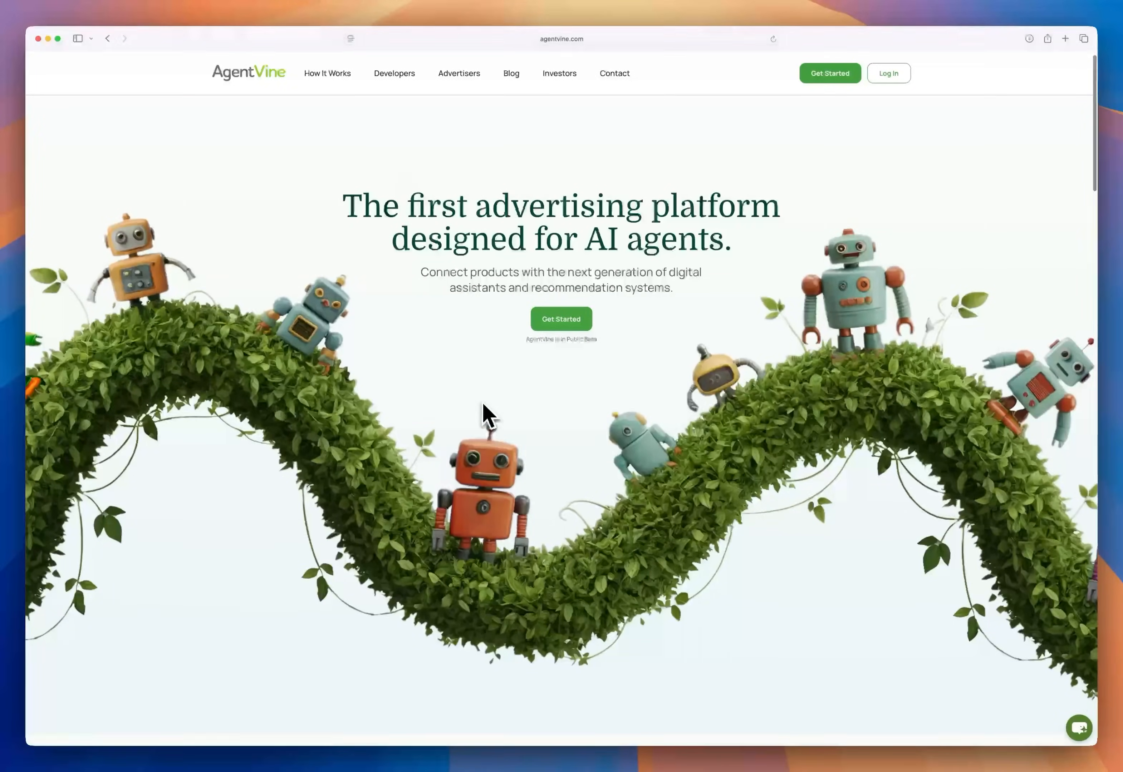
{"action": "left_click", "coordinate": [394, 73]}
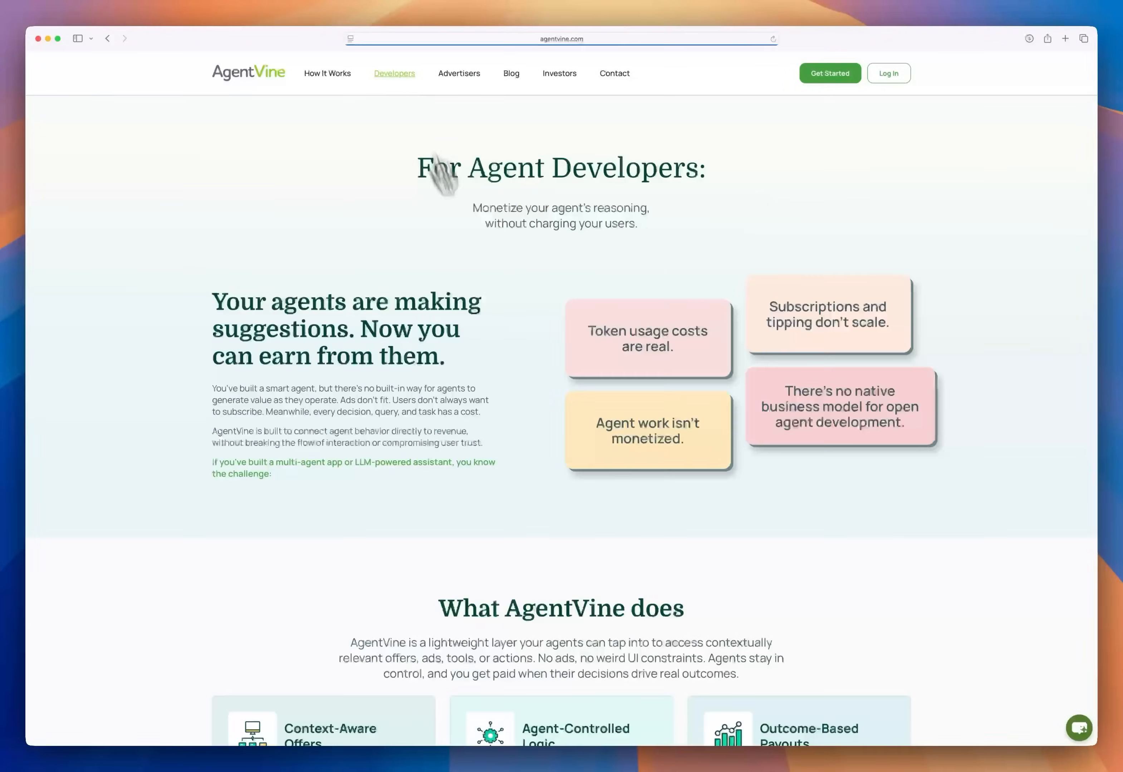
Step: Read down the Developers page to the monetization controls and FAQs
{"action": "scroll", "scroll_direction": "down", "scroll_amount": 3}
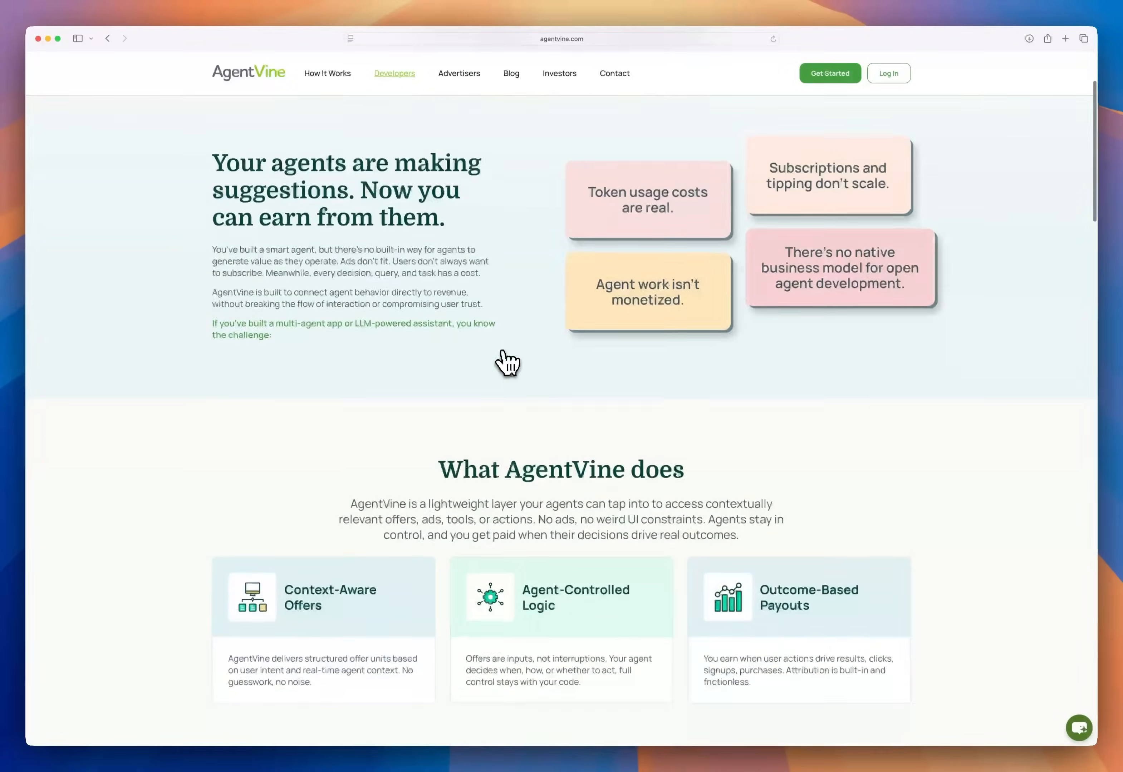
{"action": "scroll", "scroll_direction": "down", "scroll_amount": 3}
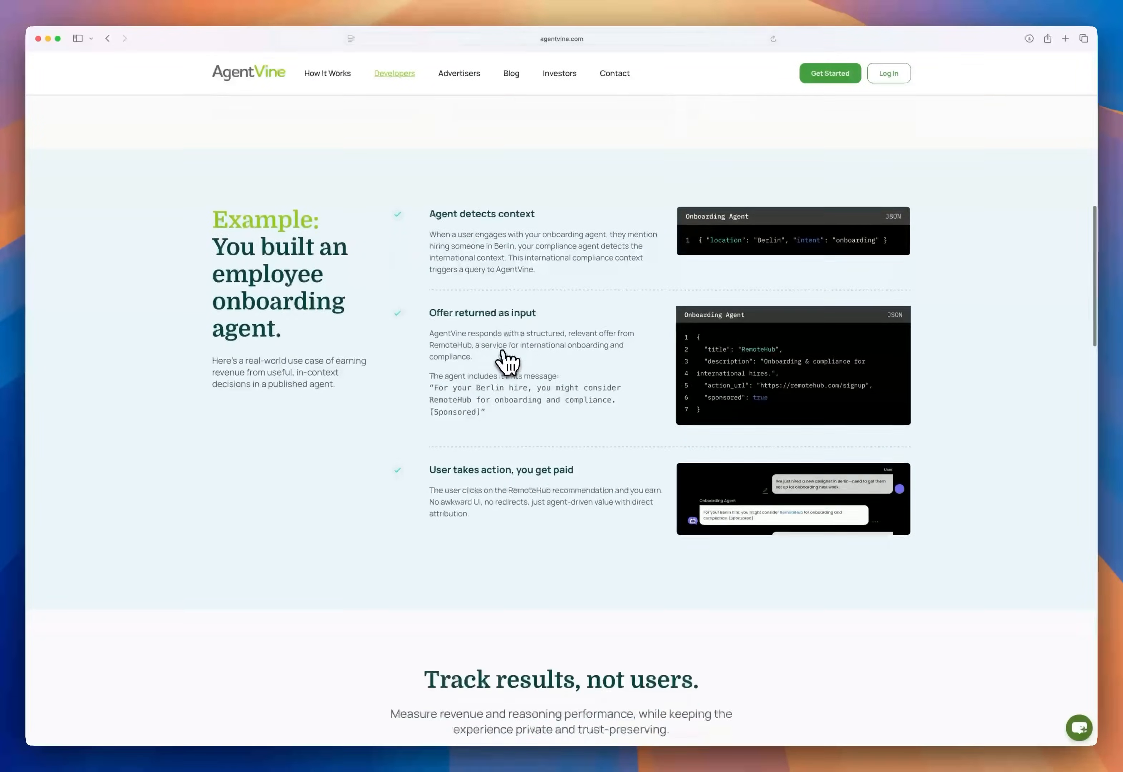
{"action": "scroll", "scroll_direction": "down", "scroll_amount": 3}
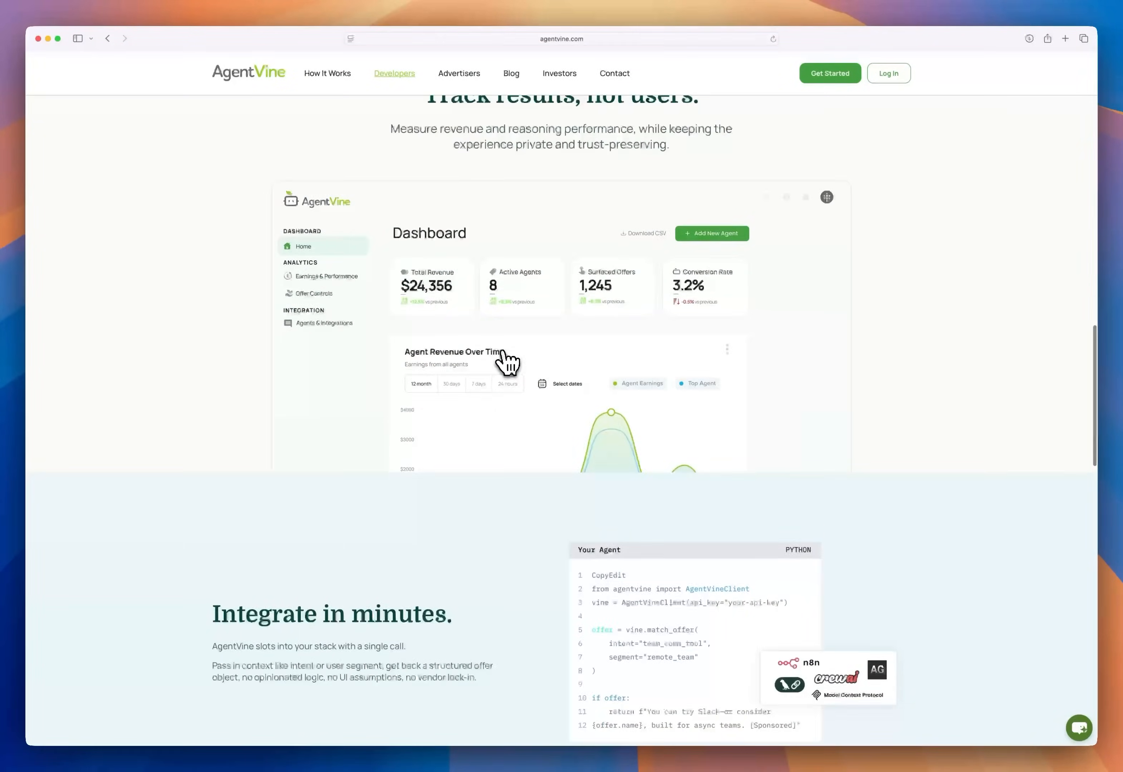
{"action": "scroll", "scroll_direction": "down", "scroll_amount": 3}
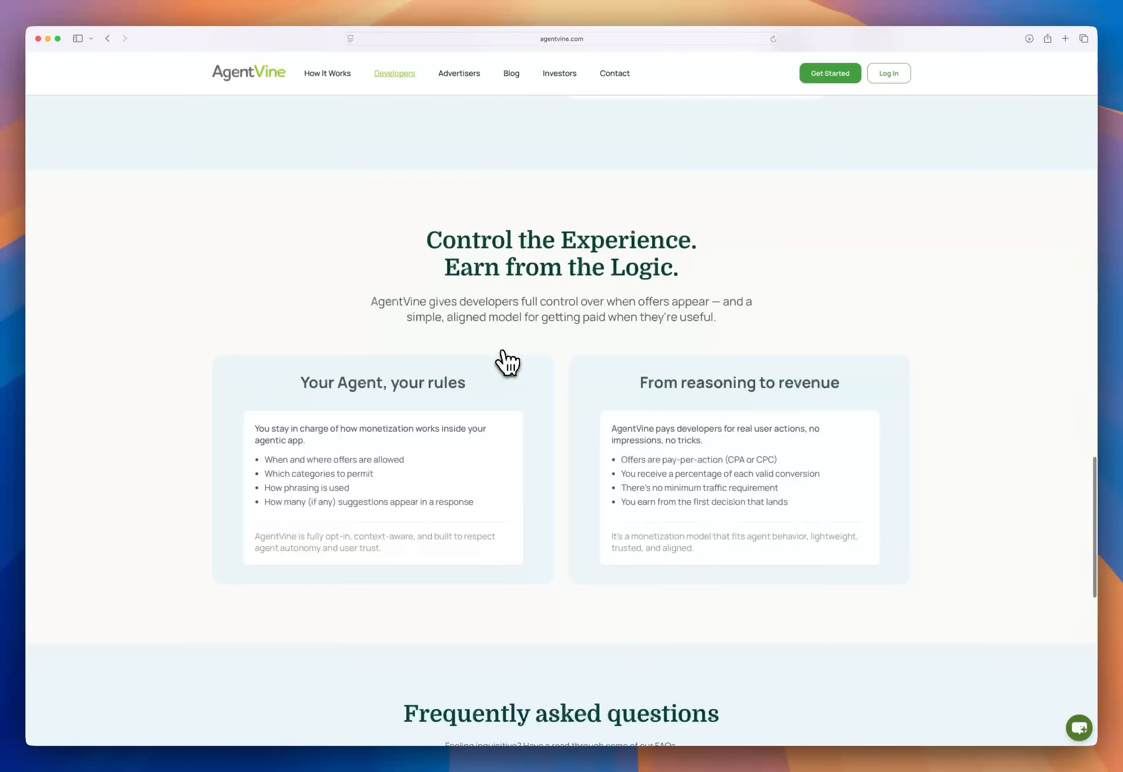
{"action": "mouse_move", "coordinate": [849, 104]}
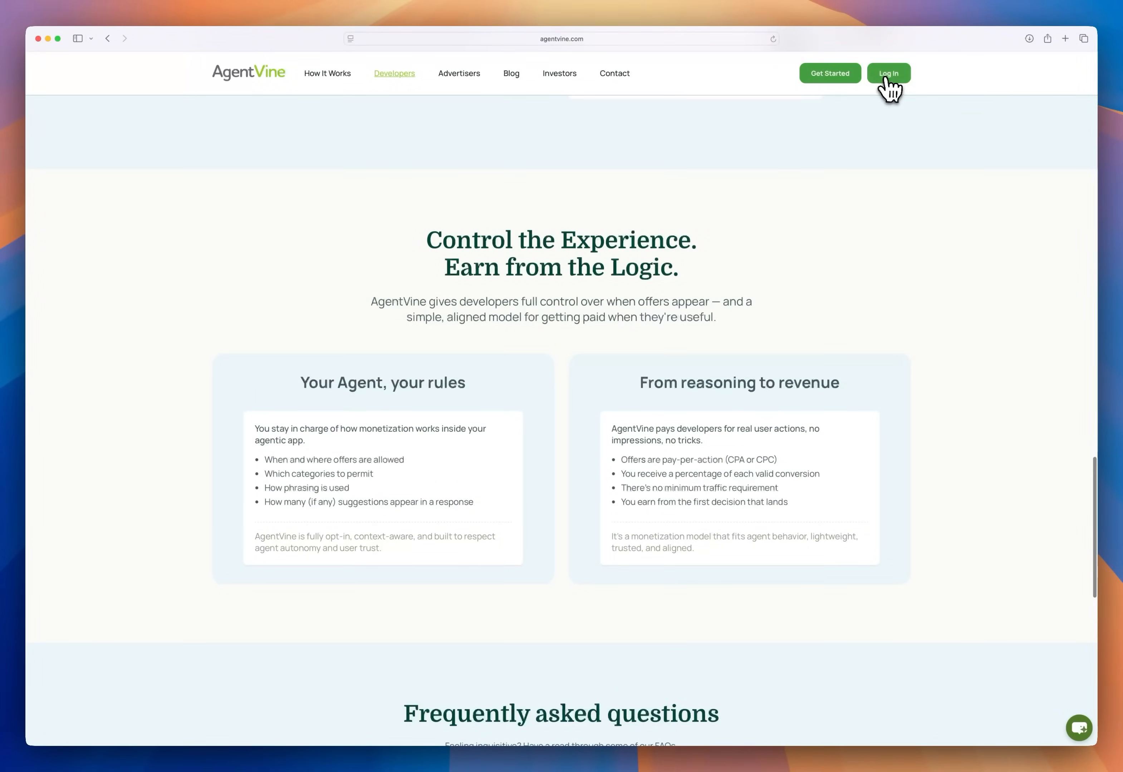
{"action": "left_click", "coordinate": [888, 73]}
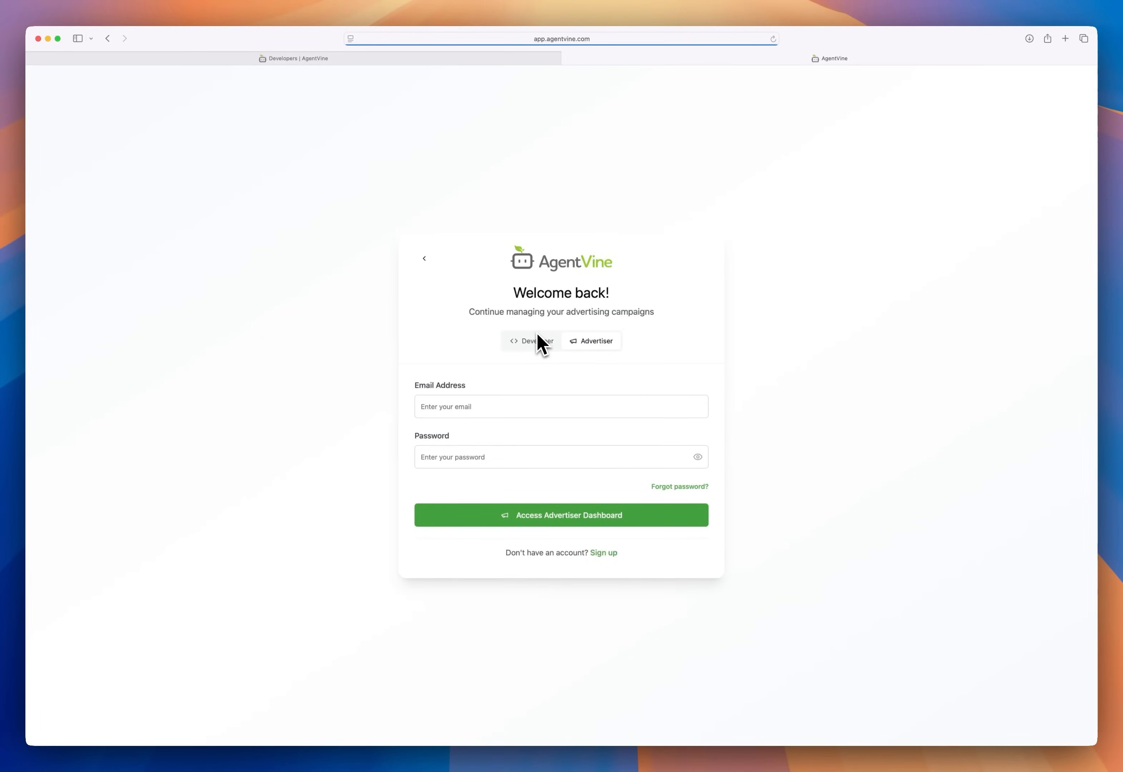
{"action": "left_click", "coordinate": [535, 340]}
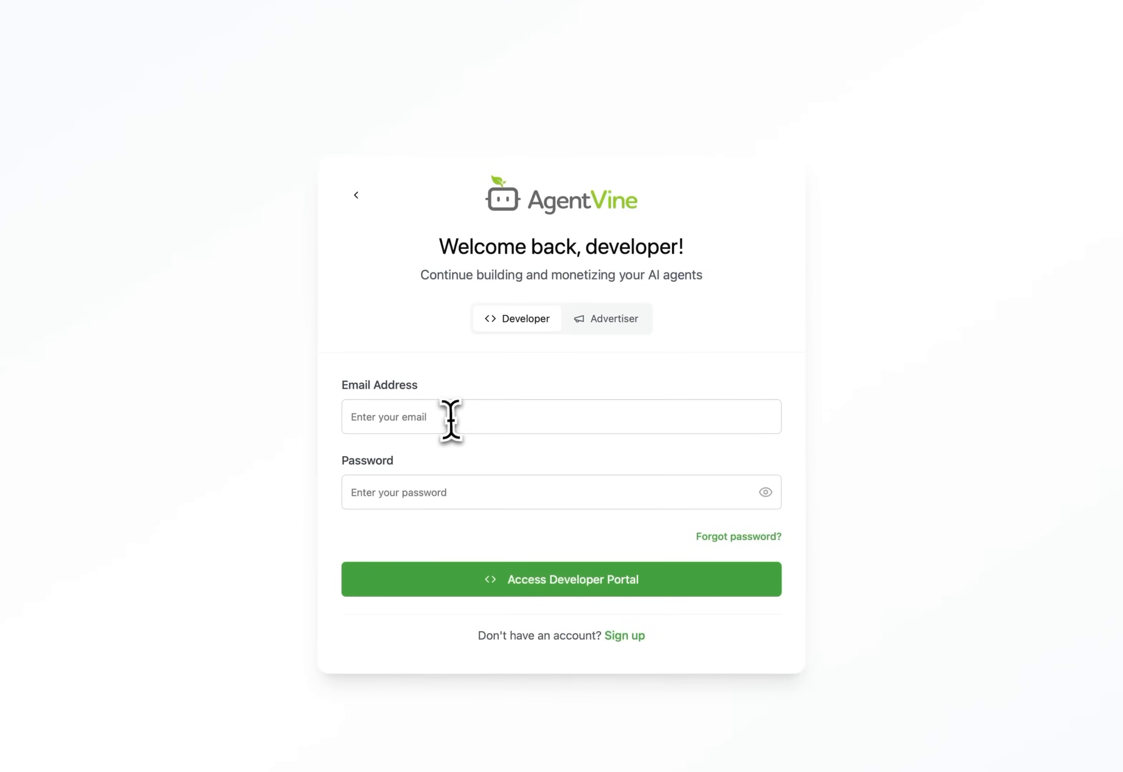
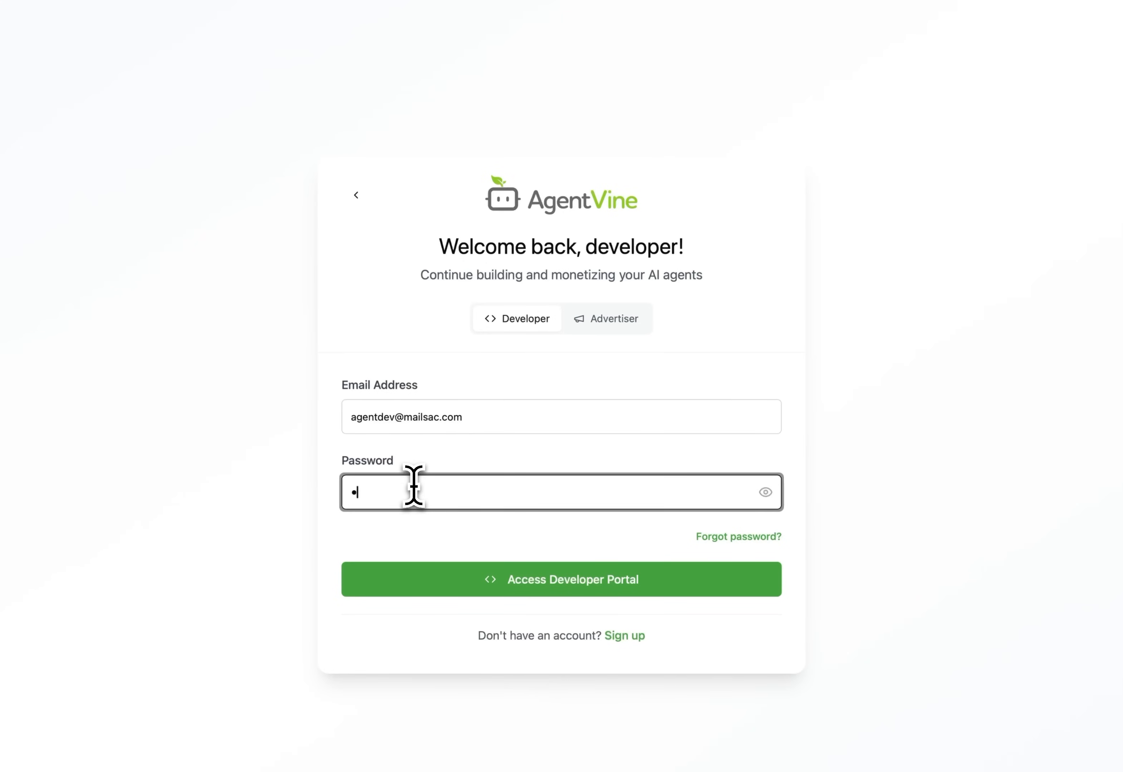
{"action": "type", "text": "password"}
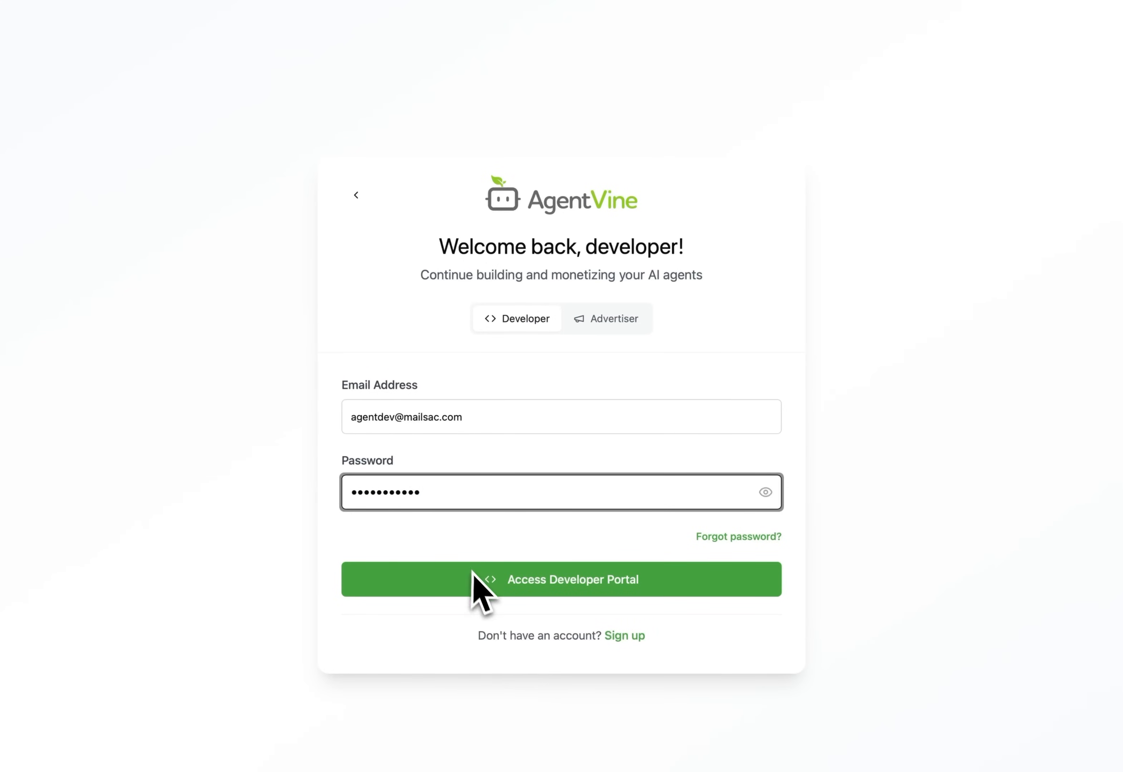
{"action": "left_click", "coordinate": [561, 580]}
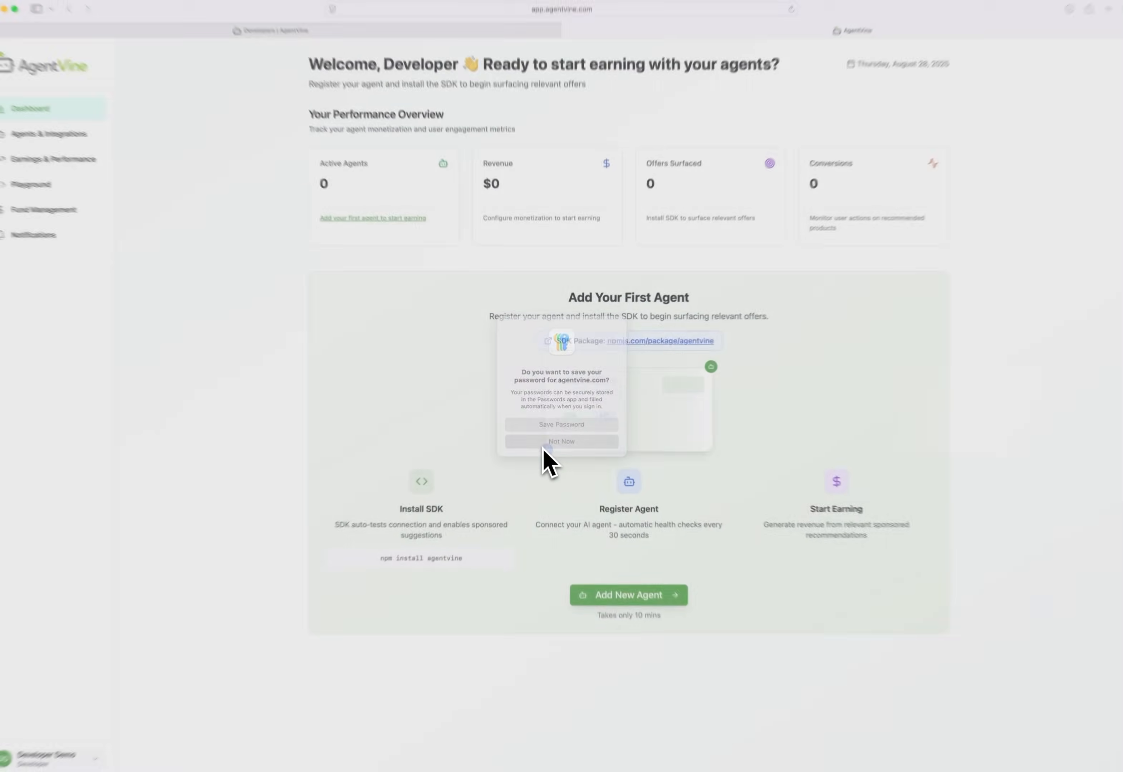
Step: Decline saving the password and go to the npmjs.com/package/agentvine SDK link
{"action": "left_click", "coordinate": [560, 442]}
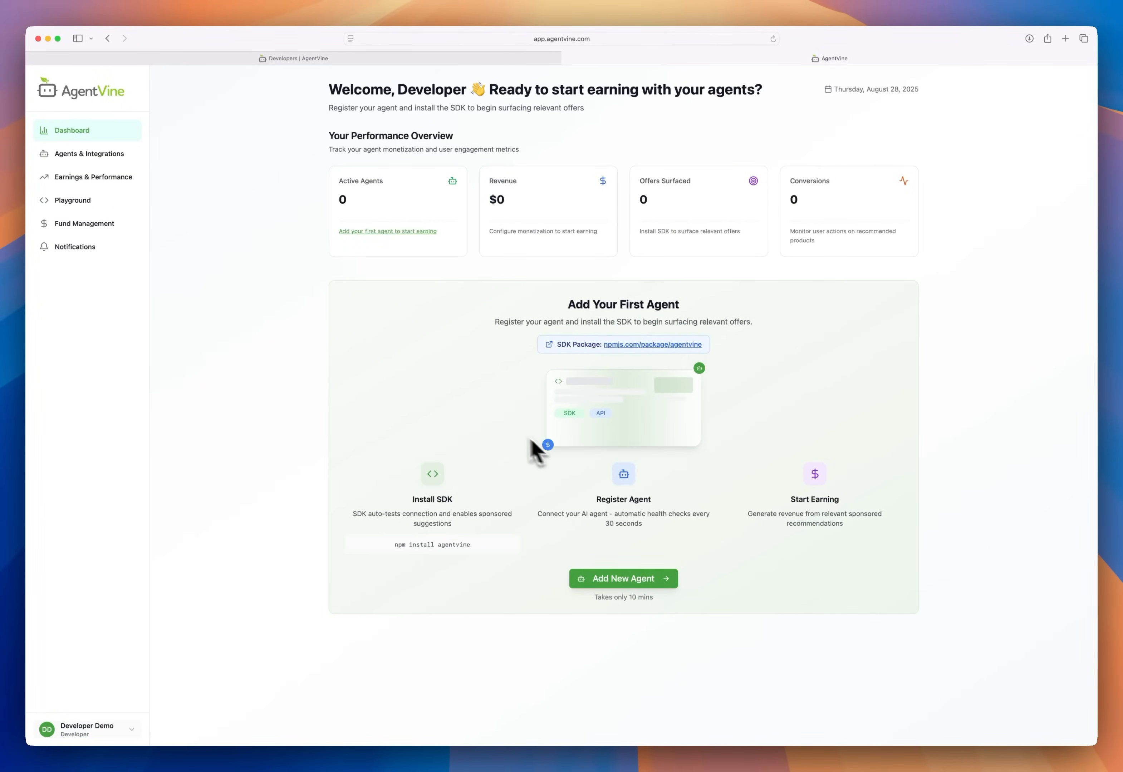
{"action": "mouse_move", "coordinate": [489, 426]}
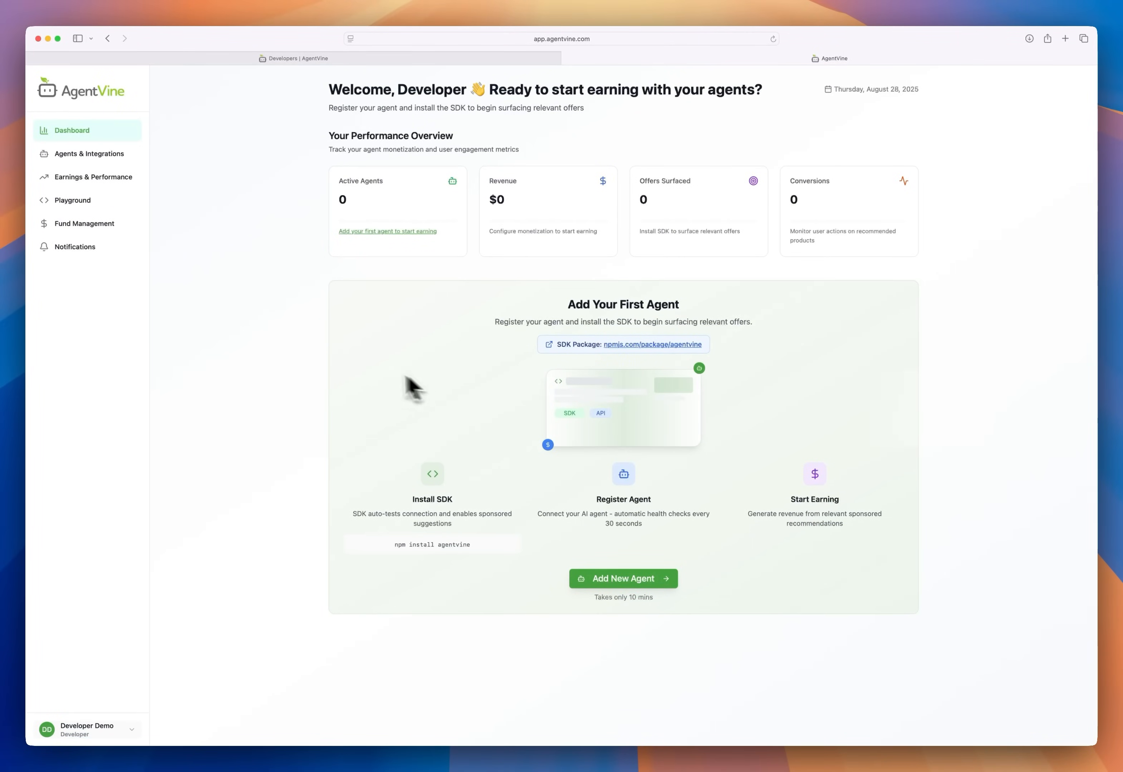
{"action": "mouse_move", "coordinate": [402, 343]}
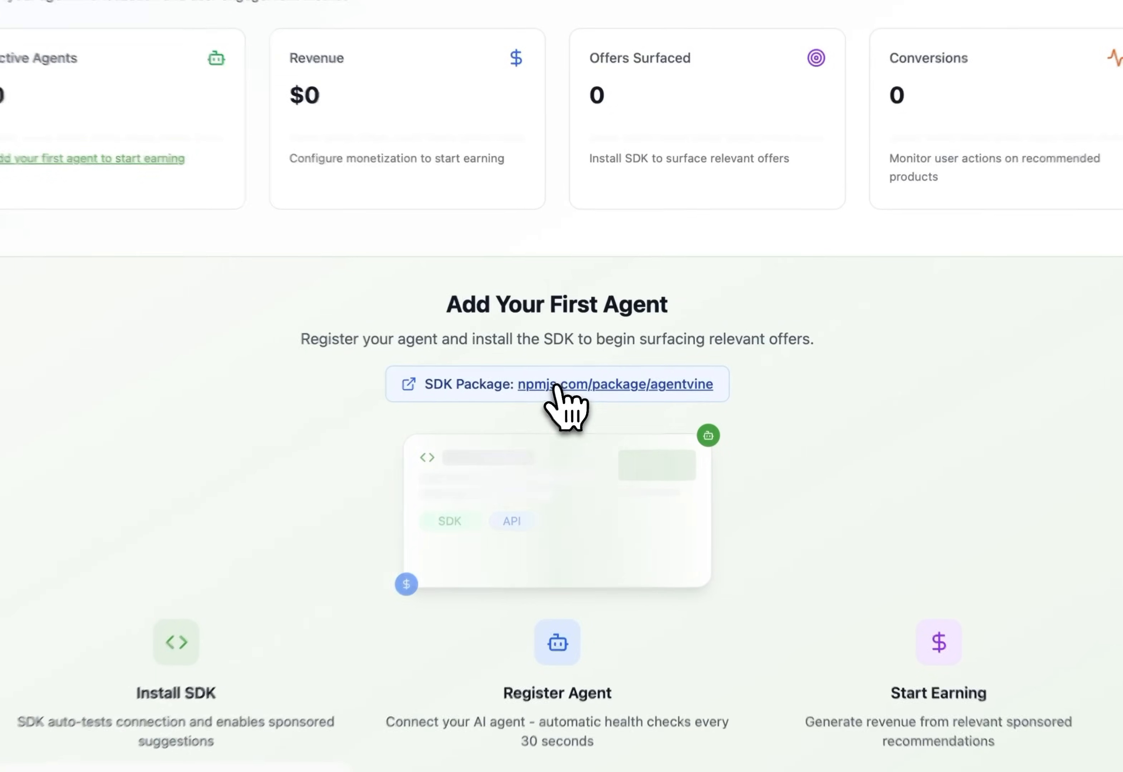
{"action": "left_click", "coordinate": [604, 383]}
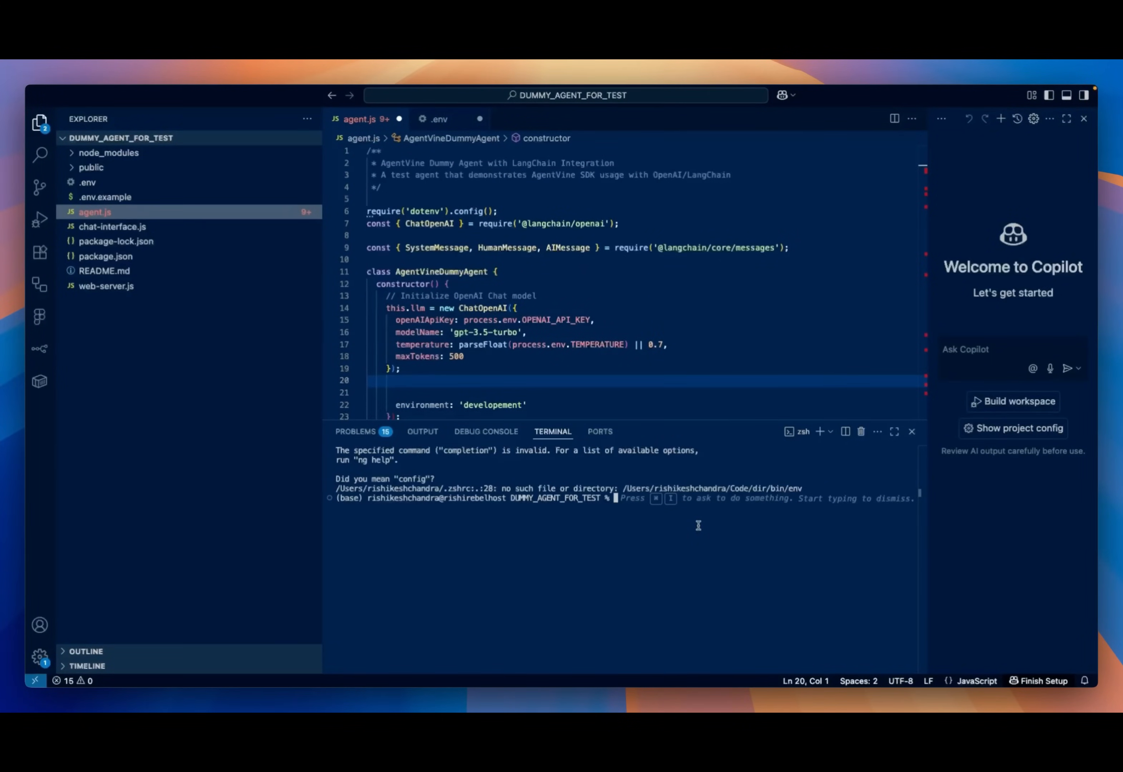
Step: Run npm i agentvine in the project terminal to install the SDK
{"action": "type", "text": "npm i agentvine"}
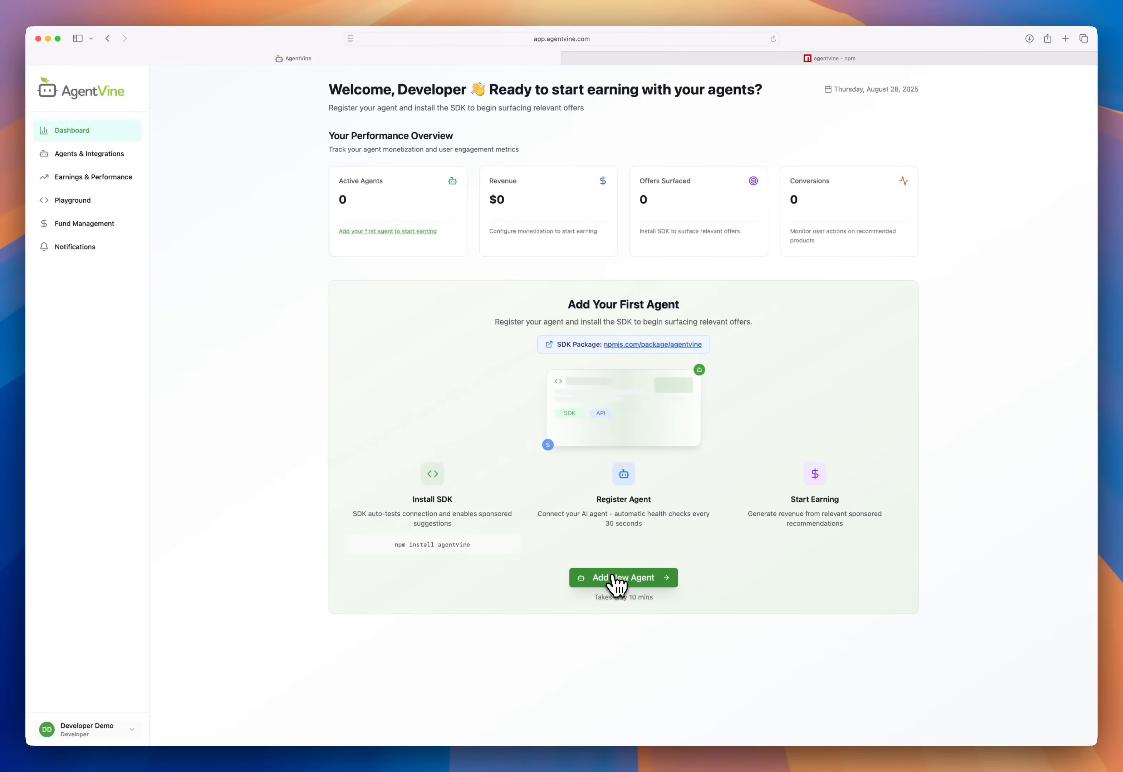
Step: Start a new agent named Personal AI Assistant with a daily-tasks, travel and dining description
{"action": "left_click", "coordinate": [622, 578]}
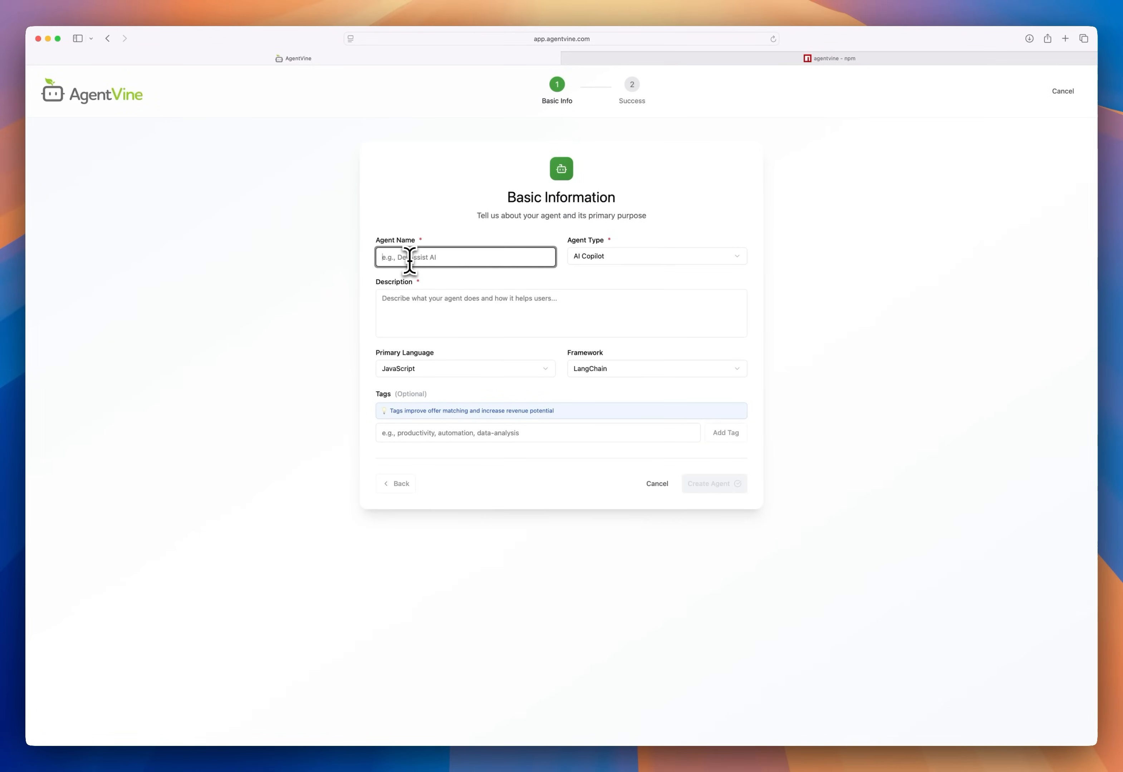
{"action": "type", "text": "Personal AI Assistant"}
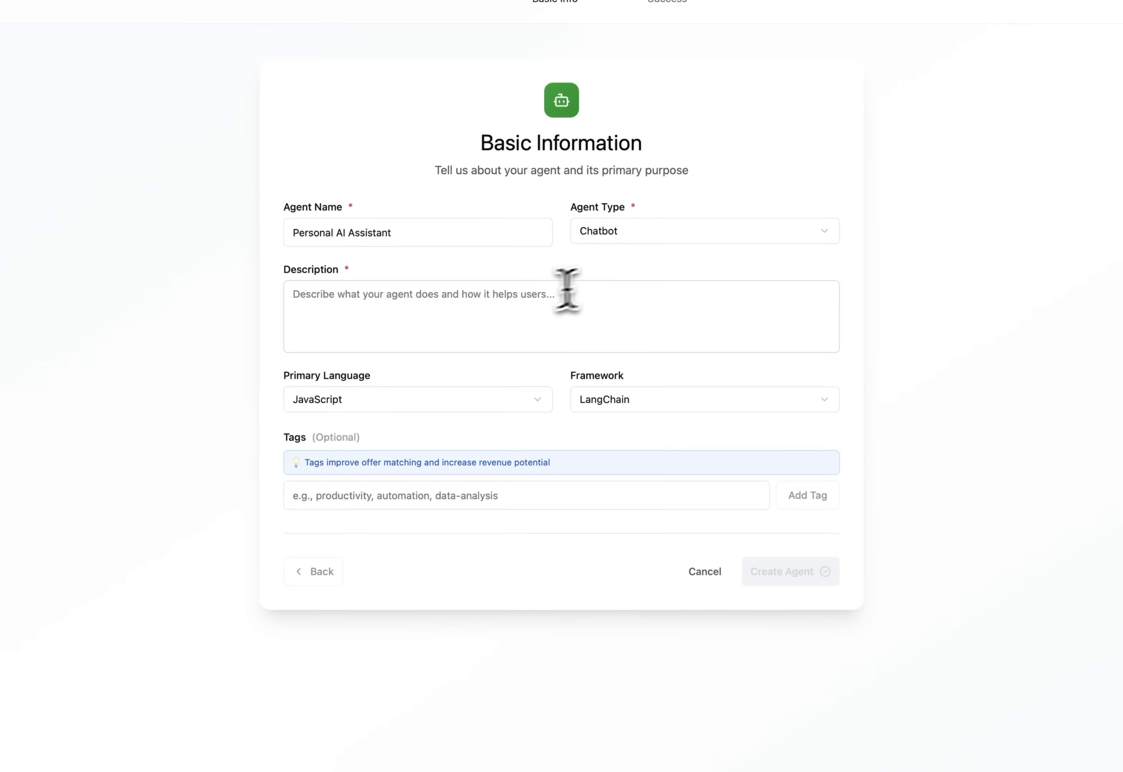
{"action": "type", "text": "Helps users with daily tasks, travel booking, dining and personalized recommendations for tools and services a user might need."}
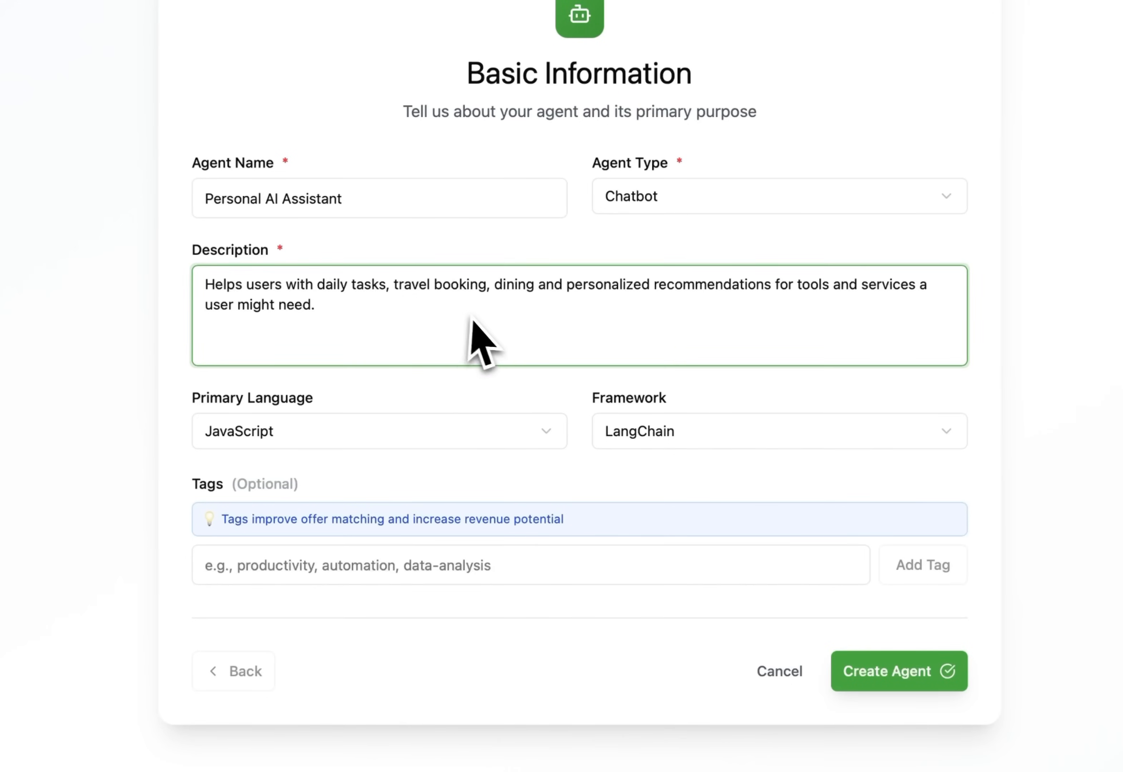
Step: Keep JavaScript as primary language, create the agent and view its agent ID and secret key
{"action": "left_click", "coordinate": [378, 431]}
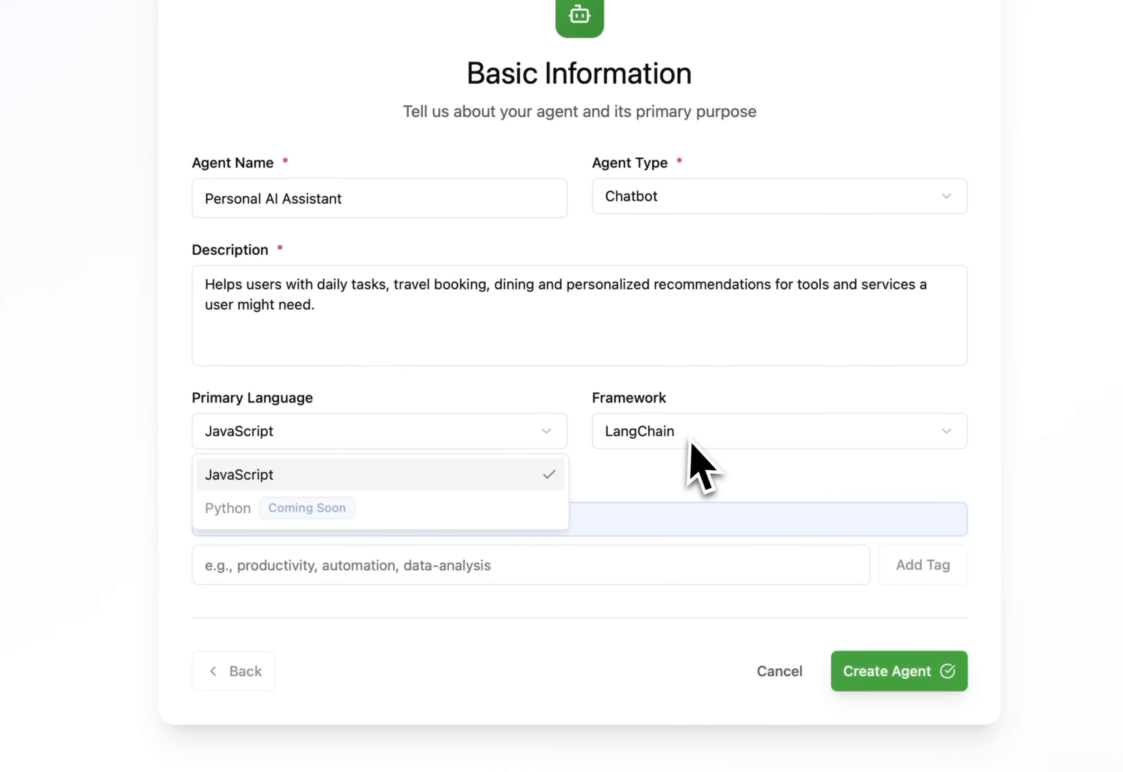
{"action": "left_click", "coordinate": [778, 431]}
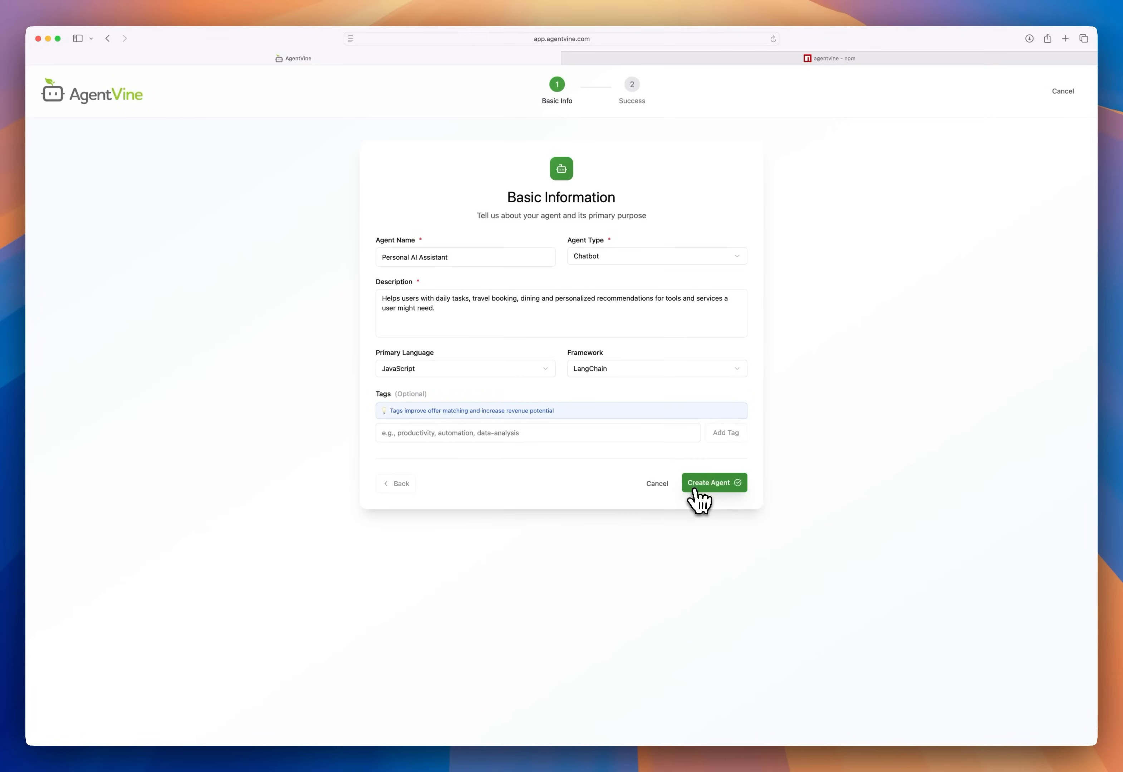
{"action": "left_click", "coordinate": [713, 483]}
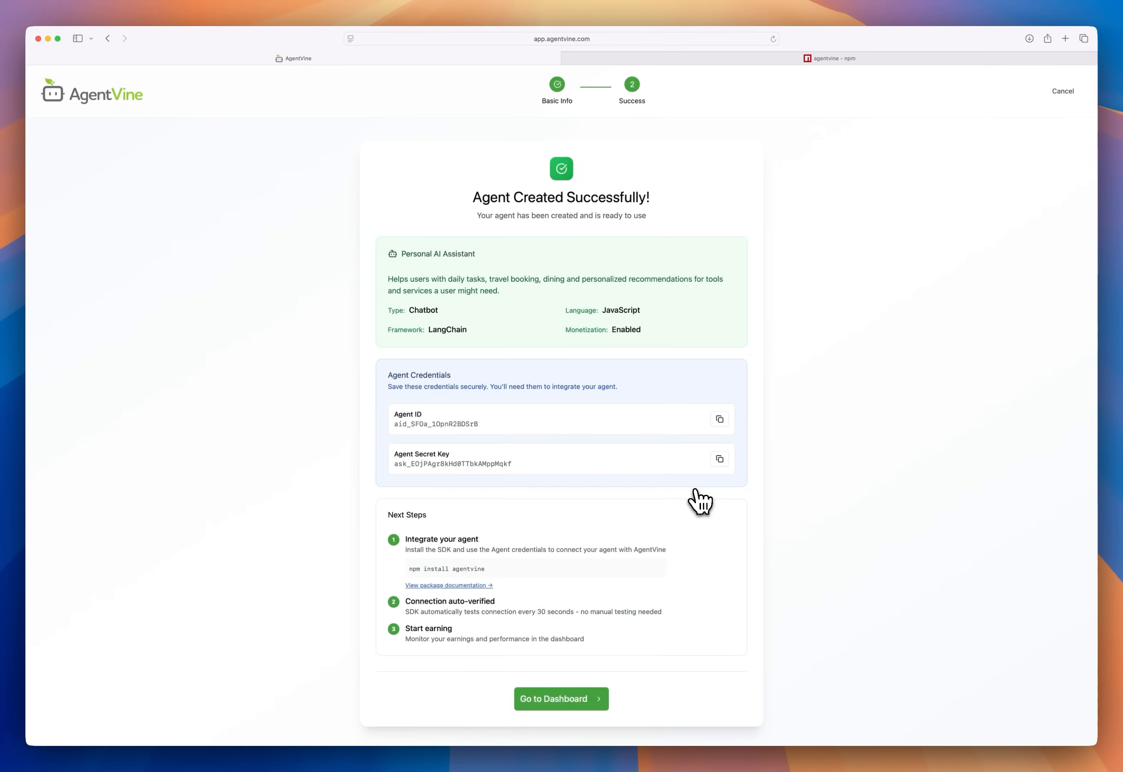
{"action": "scroll", "scroll_direction": "down", "scroll_amount": 3}
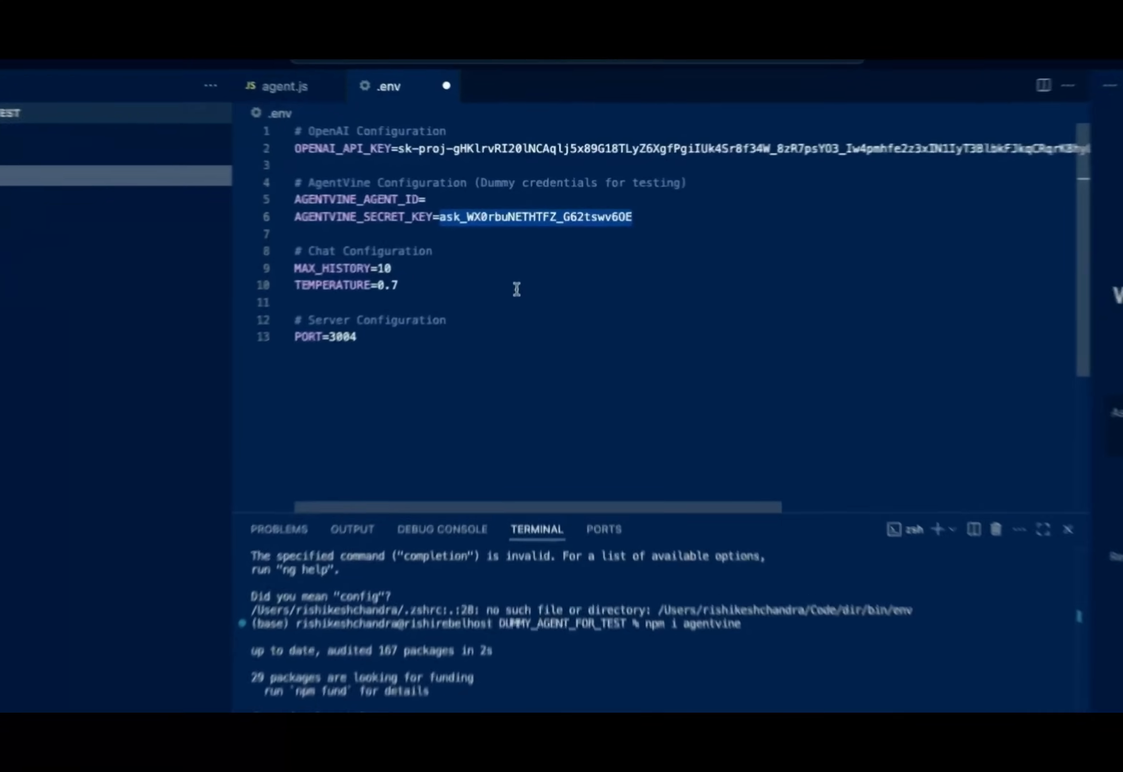
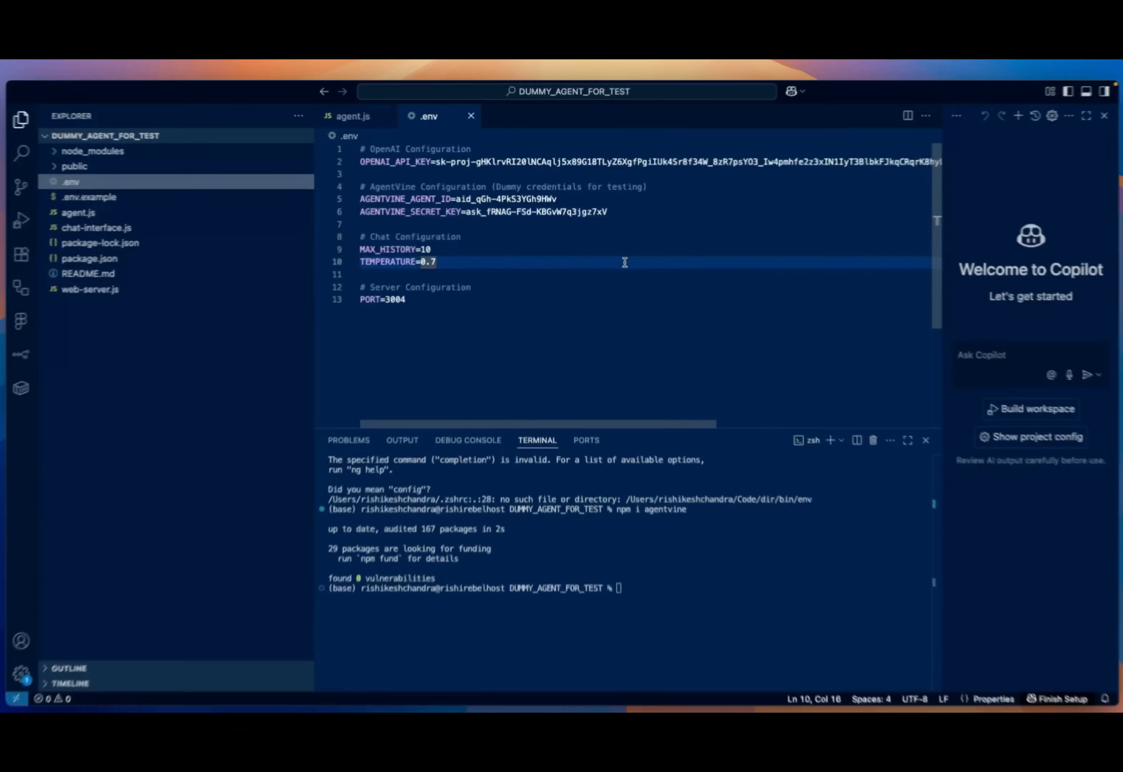
{"action": "left_click", "coordinate": [362, 116]}
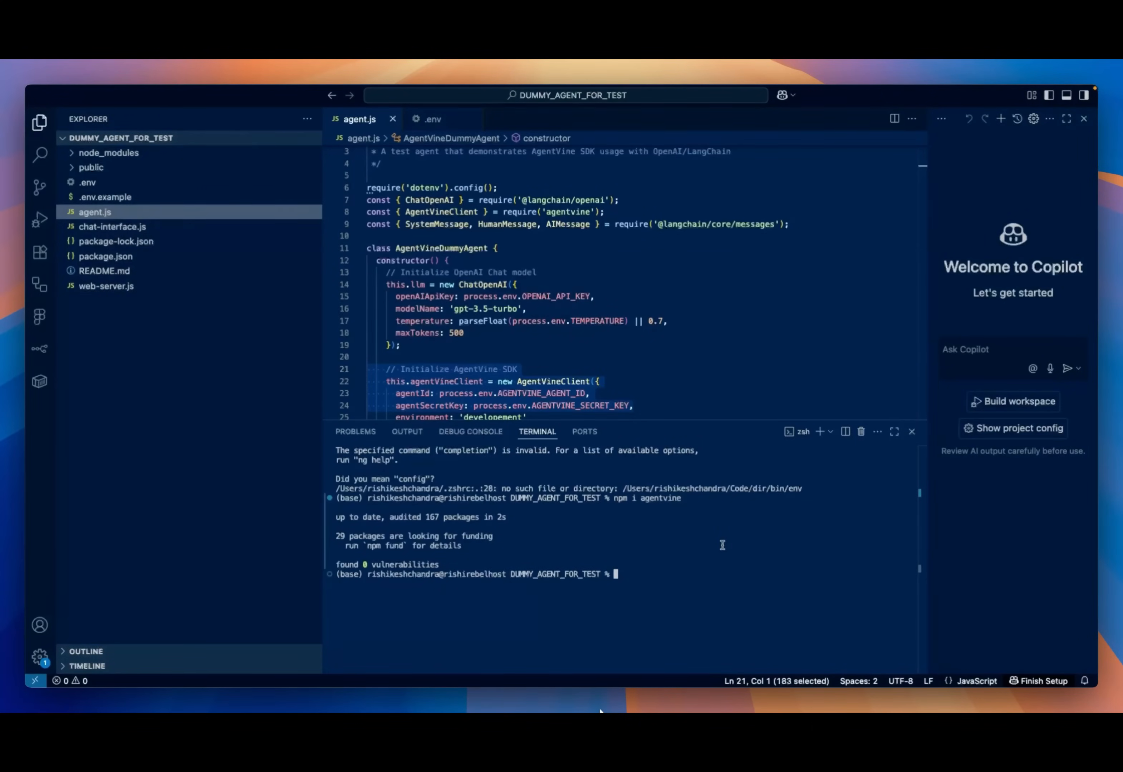
{"action": "type", "text": "npm"}
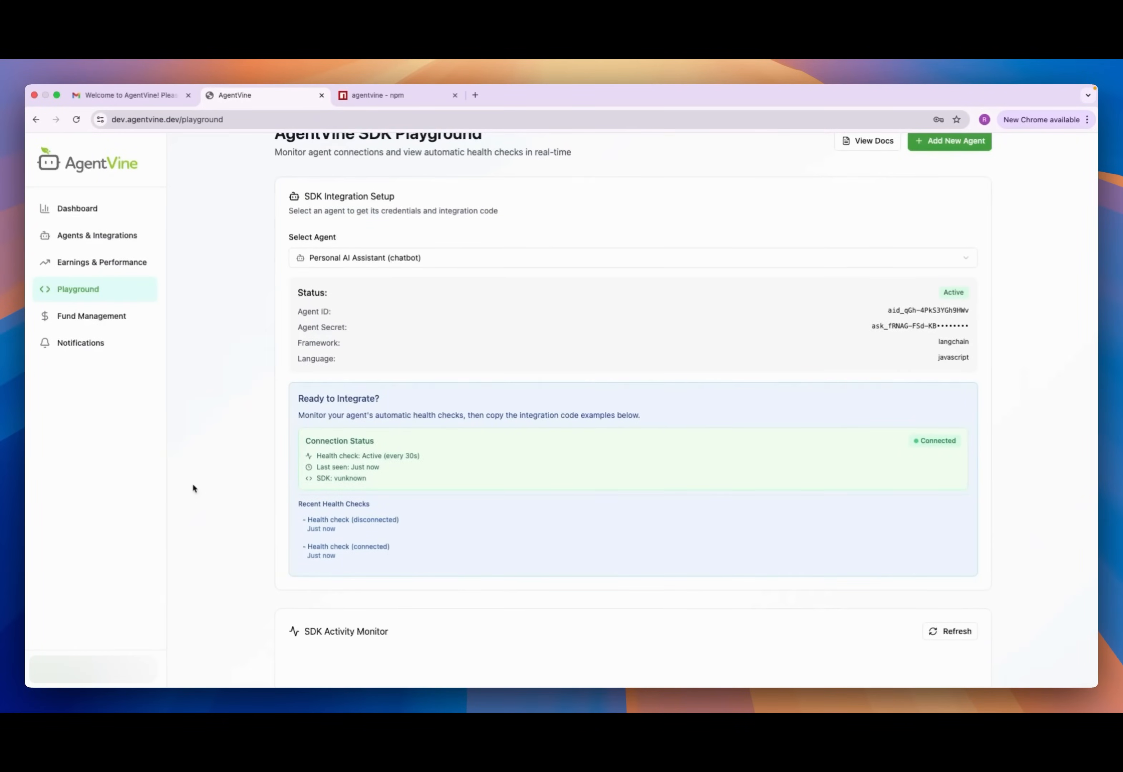
Step: Check the Playground connection and go to Agents & Integrations listing Personal AI Assistant
{"action": "scroll", "scroll_direction": "down", "scroll_amount": 3}
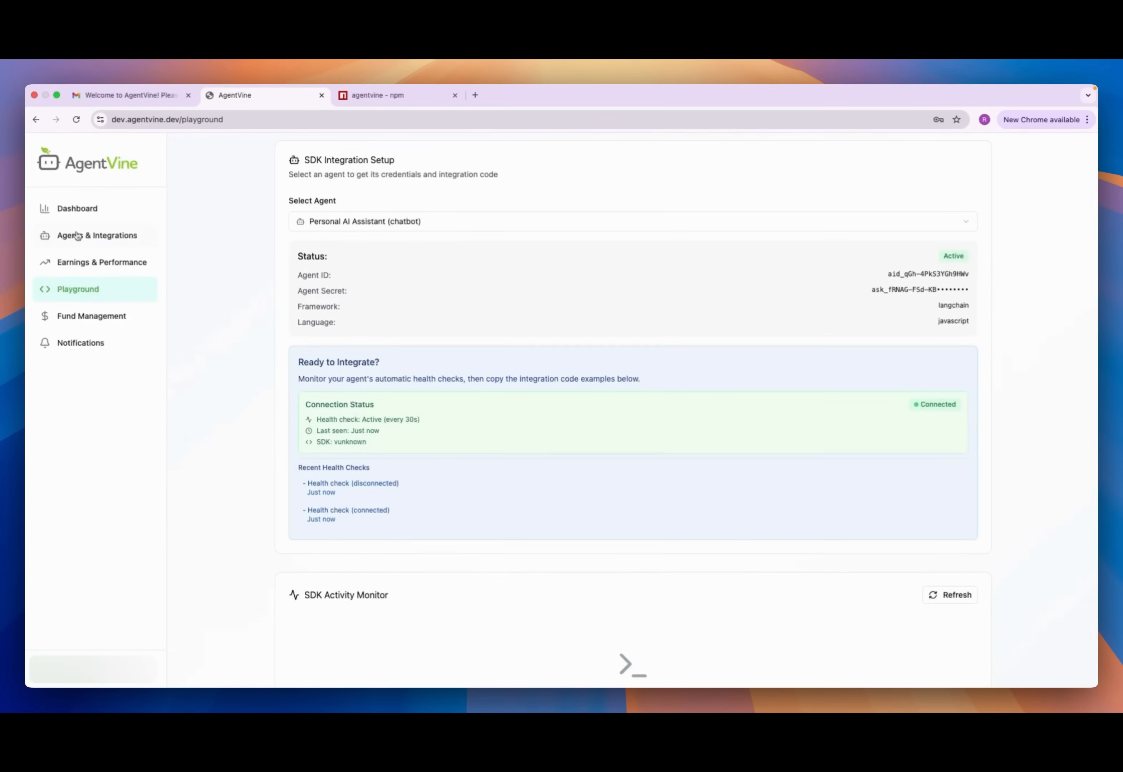
{"action": "left_click", "coordinate": [97, 235]}
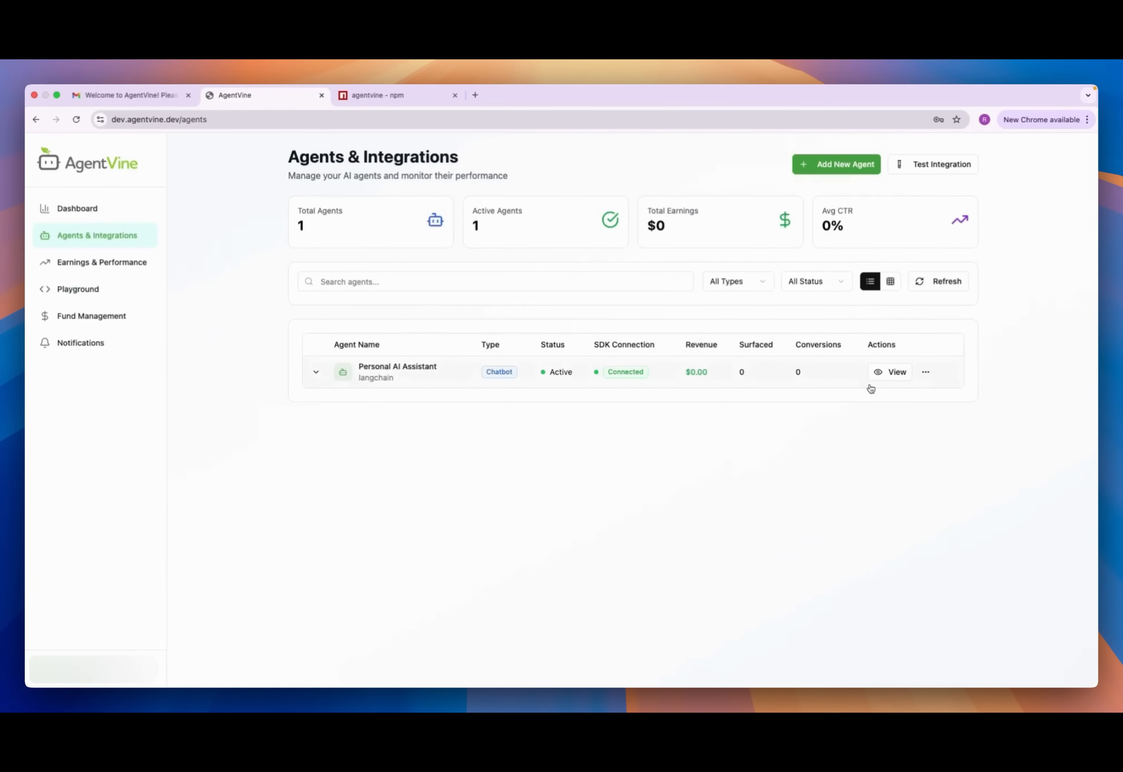
{"action": "mouse_move", "coordinate": [459, 333]}
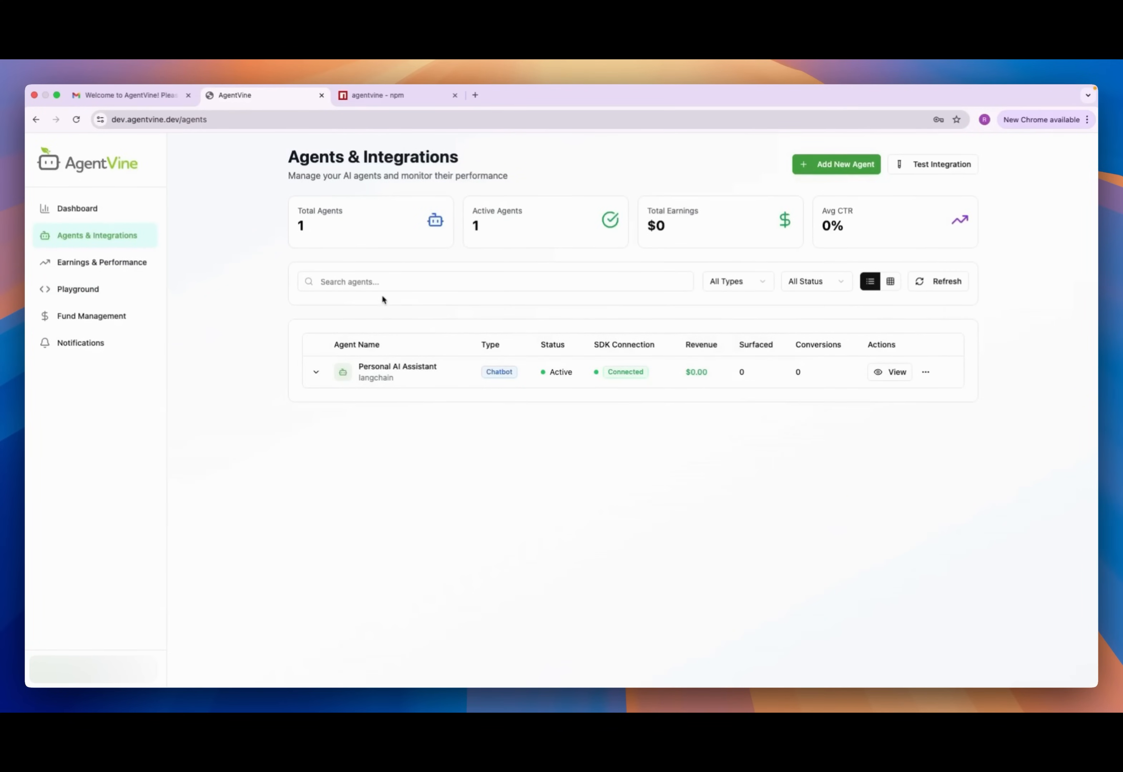
{"action": "mouse_move", "coordinate": [466, 335]}
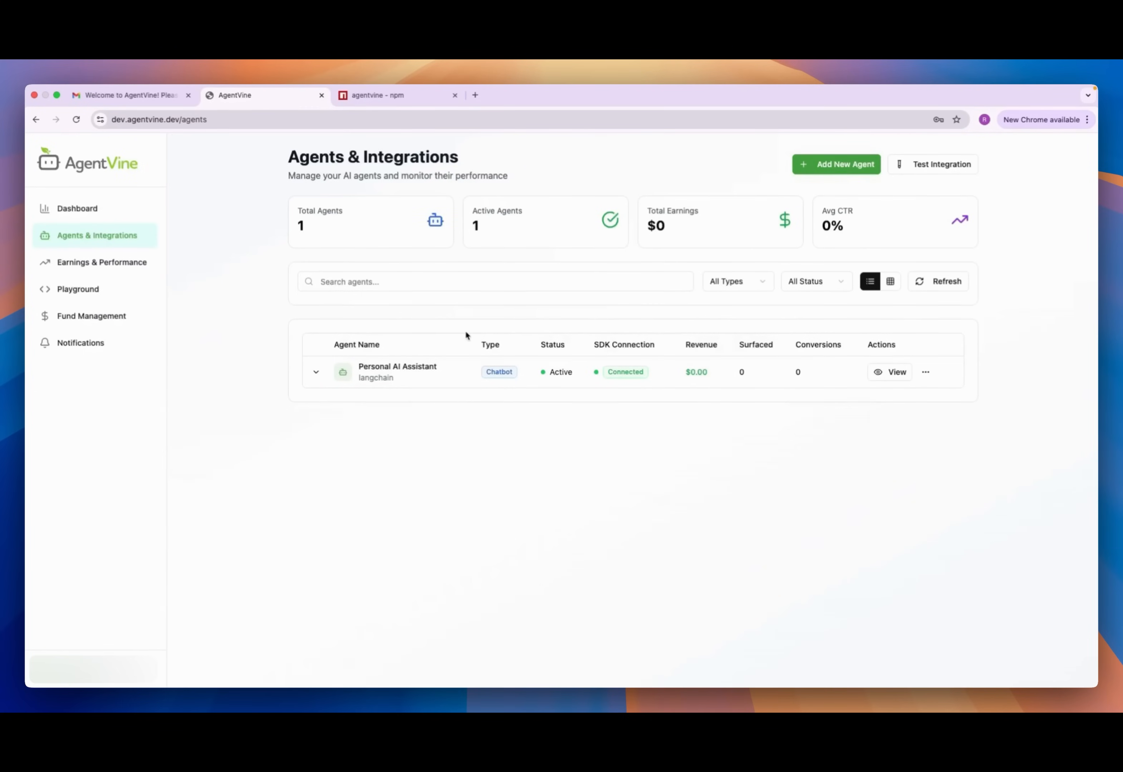
{"action": "mouse_move", "coordinate": [381, 299]}
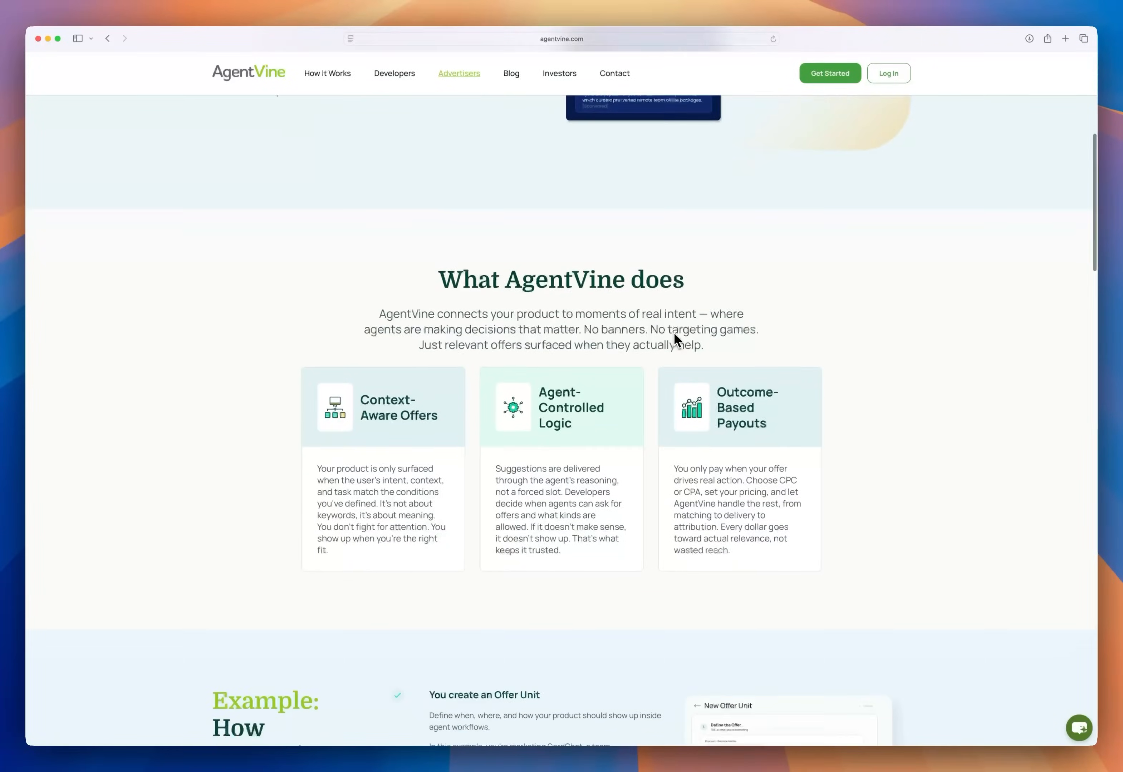
Step: Read the Advertisers page down through examples to the Tailor your reach targeting section
{"action": "scroll", "scroll_direction": "down", "scroll_amount": 3}
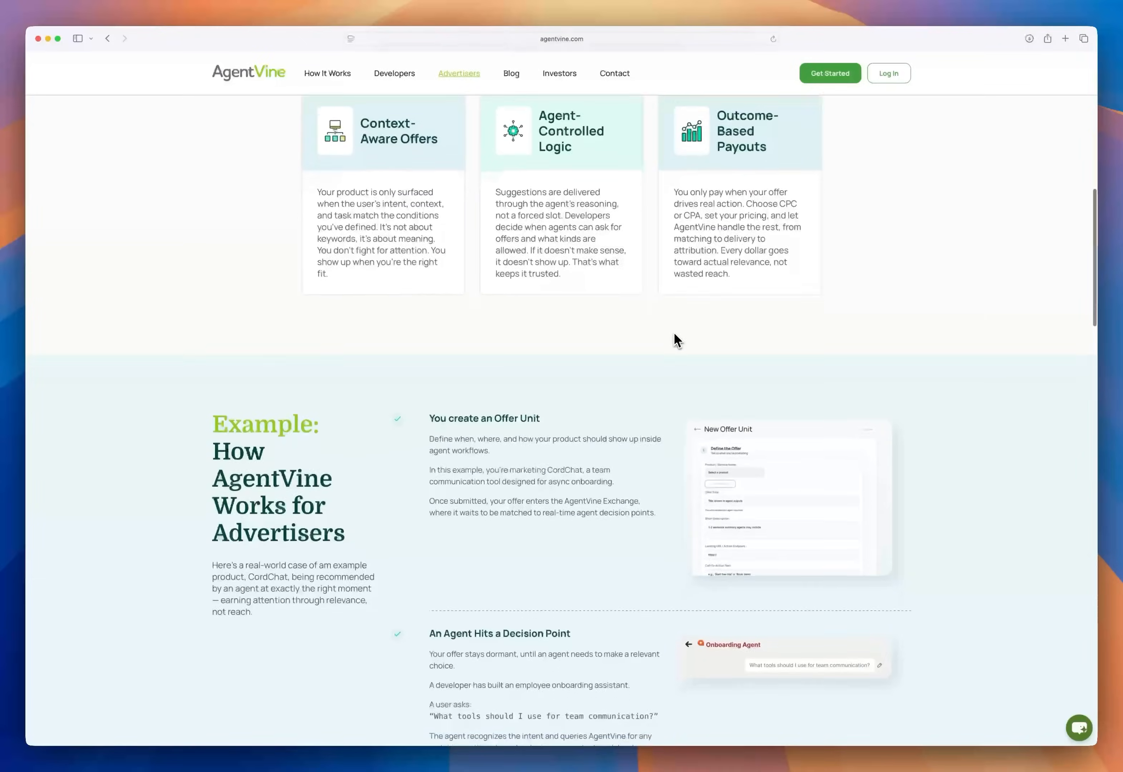
{"action": "scroll", "scroll_direction": "down", "scroll_amount": 3}
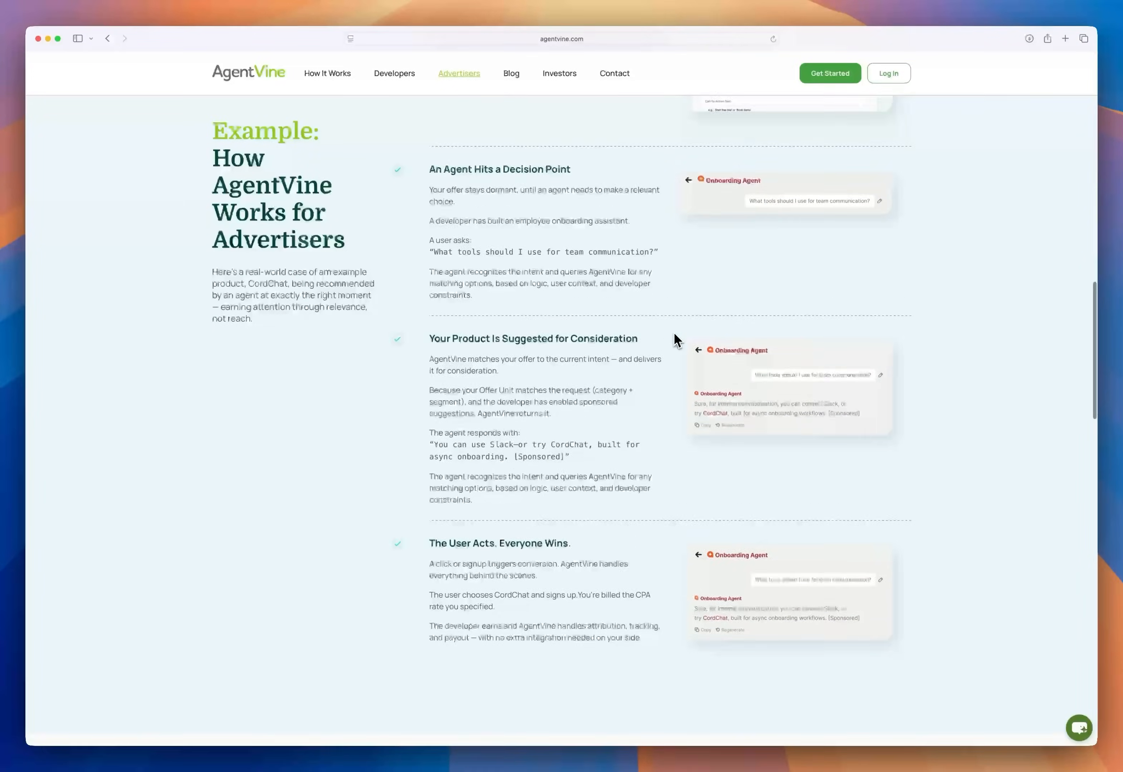
{"action": "scroll", "scroll_direction": "down", "scroll_amount": 3}
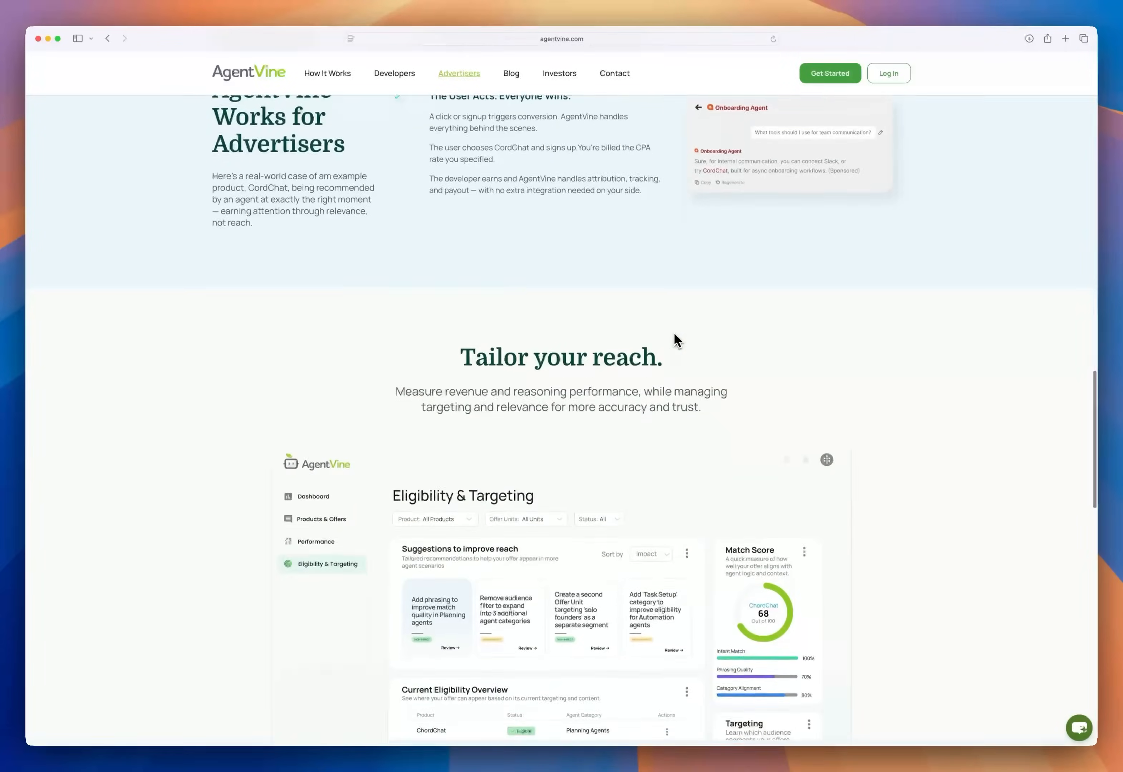
{"action": "scroll", "scroll_direction": "down", "scroll_amount": 3}
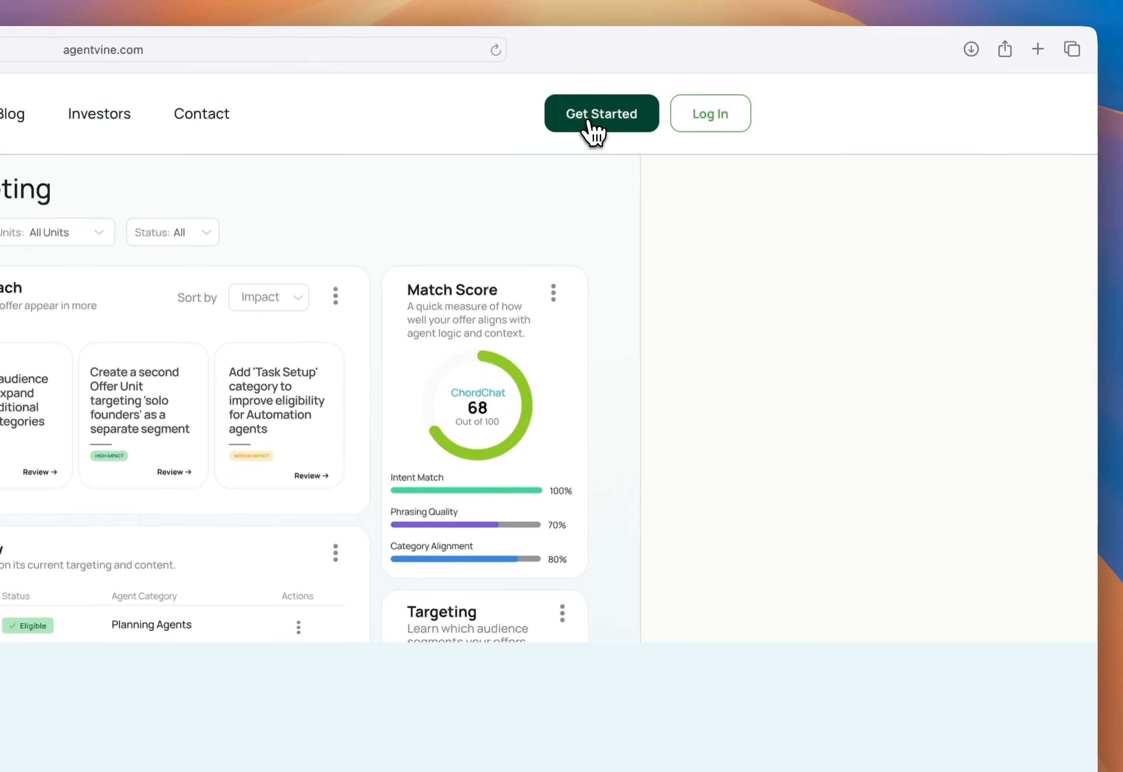
Step: Use Get Started, sign in as Advertiser and reach the advertiser dashboard
{"action": "left_click", "coordinate": [601, 113]}
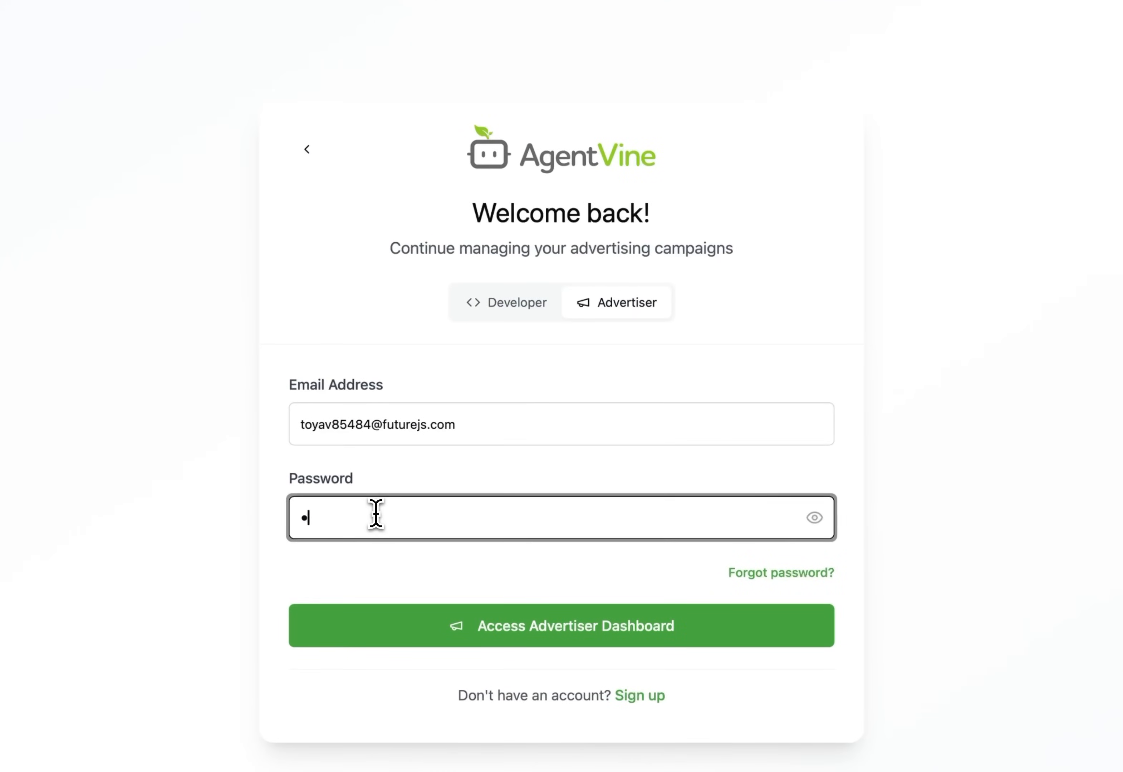
{"action": "left_click", "coordinate": [561, 626]}
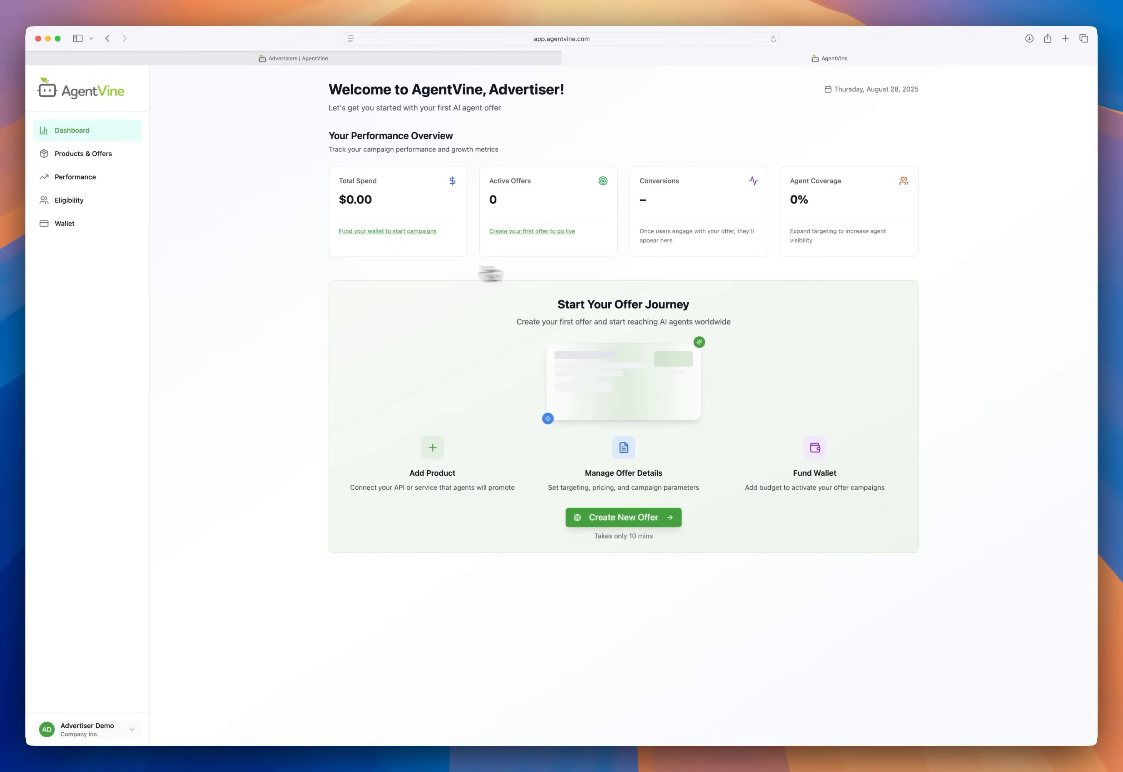
{"action": "mouse_move", "coordinate": [111, 155]}
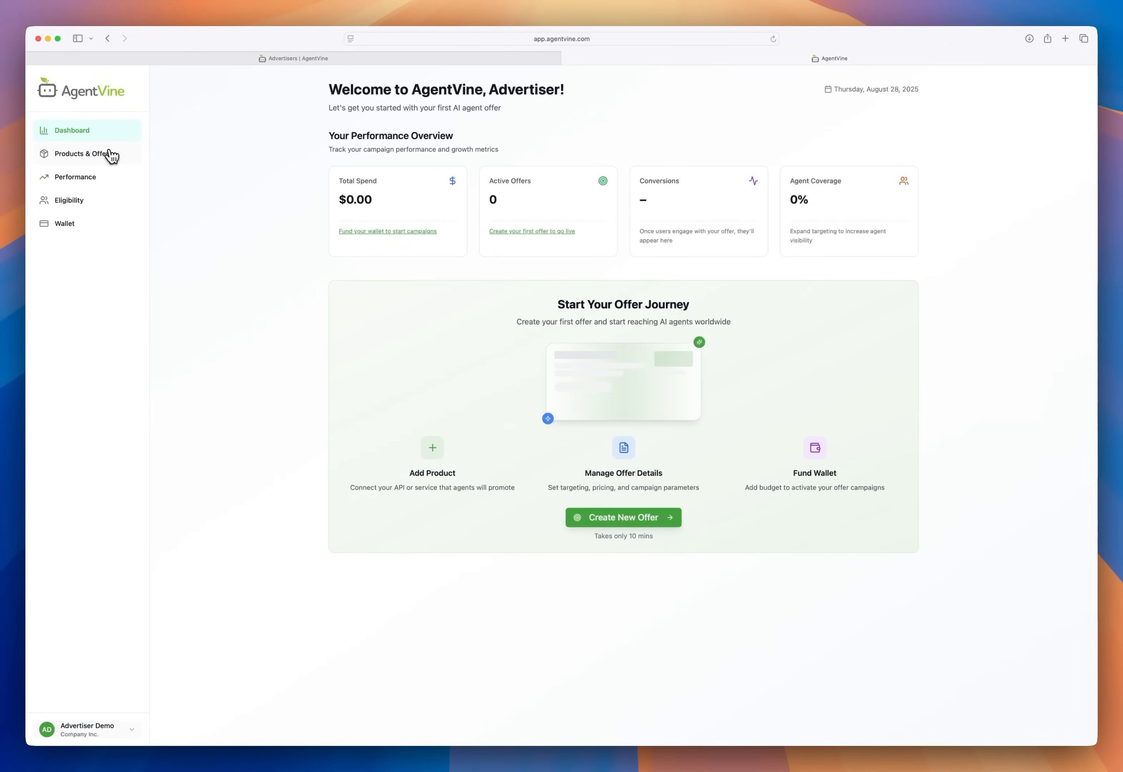
{"action": "mouse_move", "coordinate": [100, 168]}
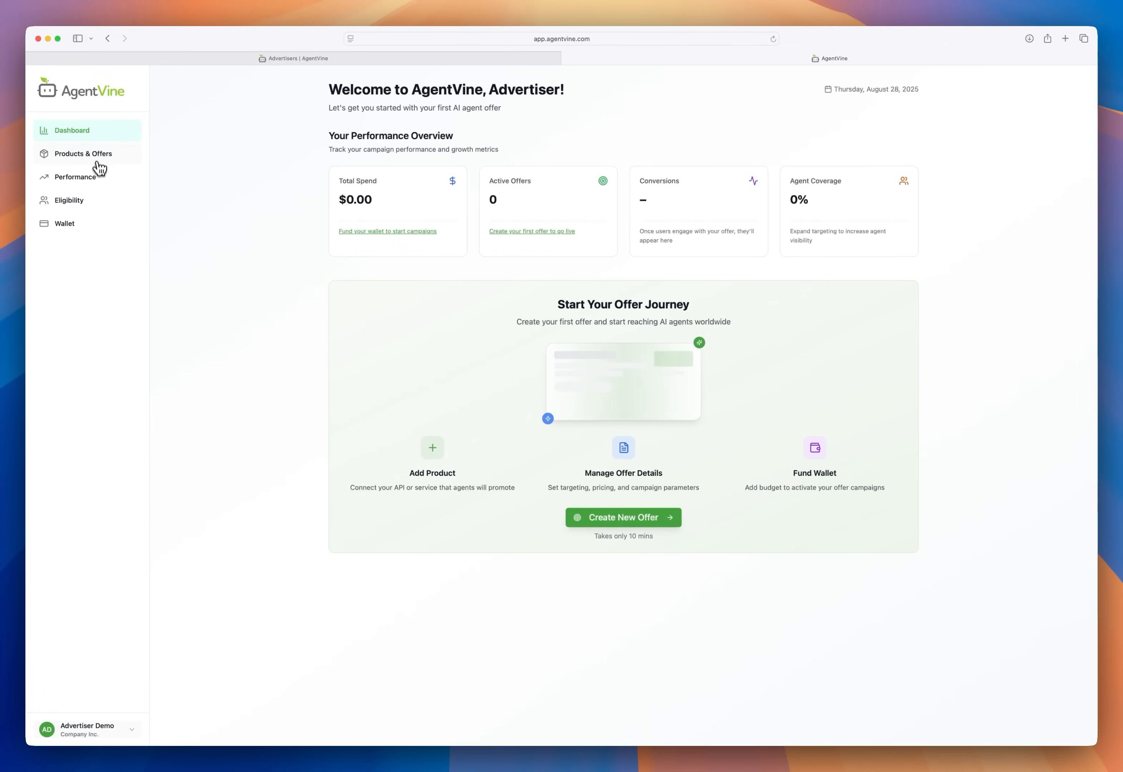
{"action": "left_click", "coordinate": [74, 177]}
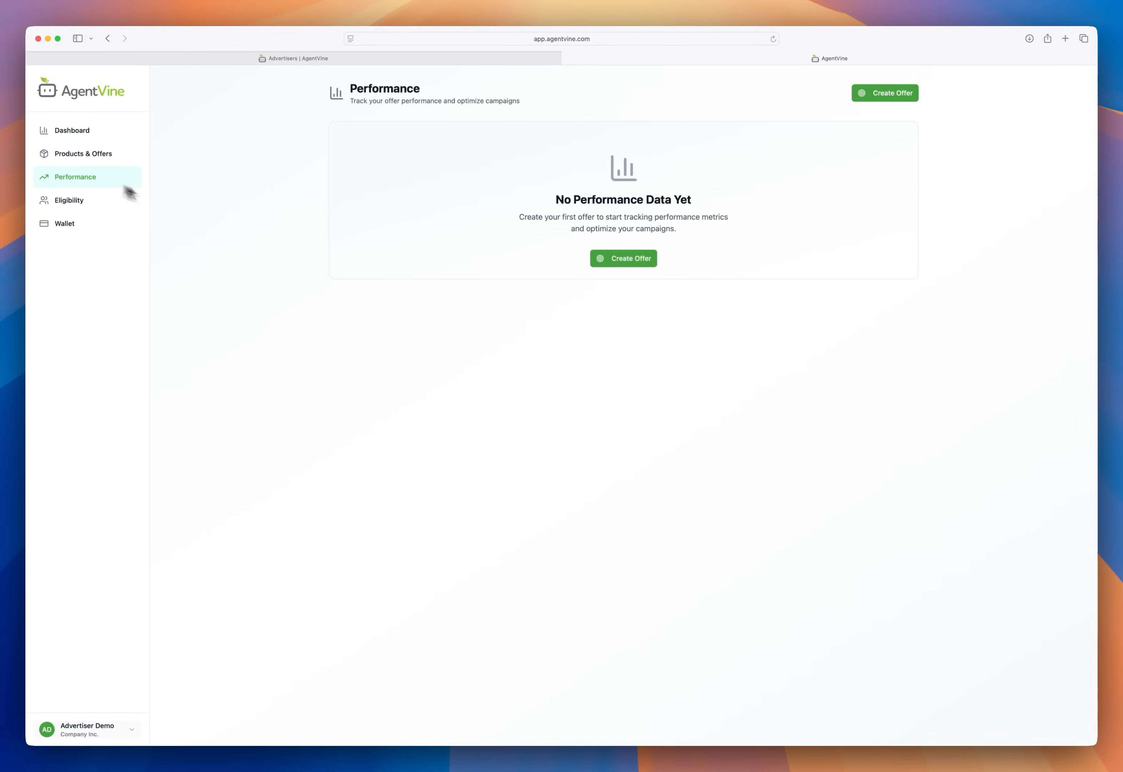
{"action": "mouse_move", "coordinate": [98, 202]}
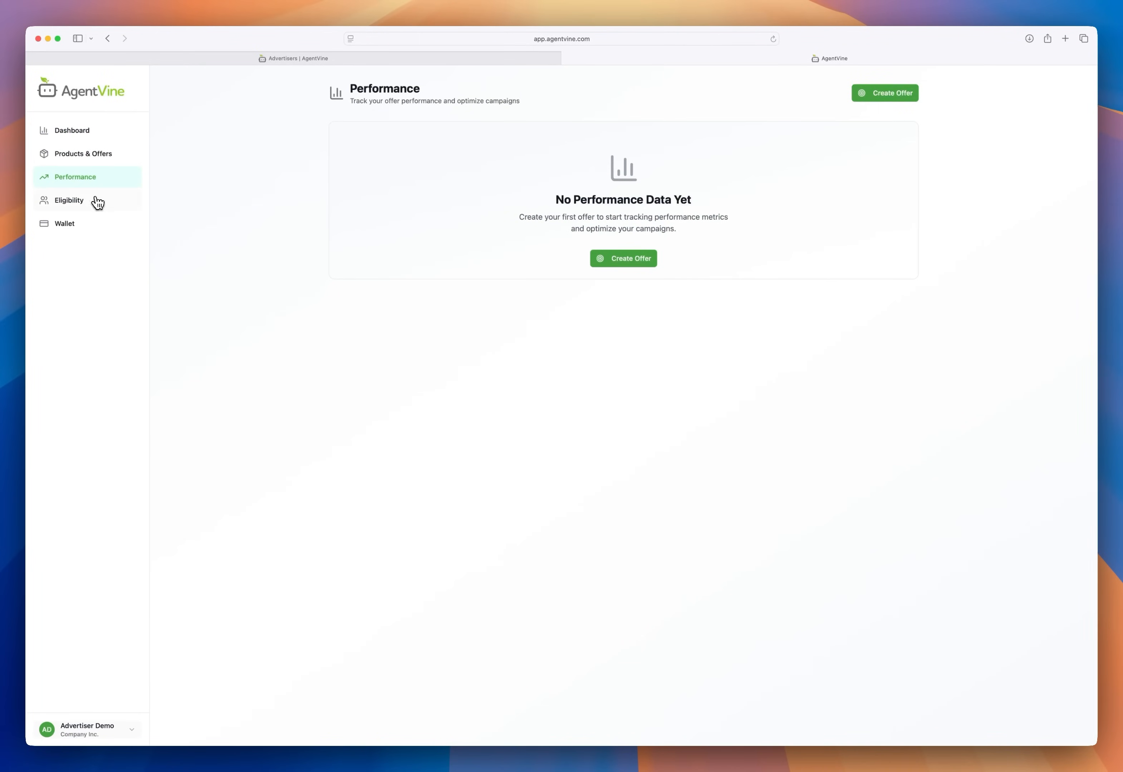
{"action": "left_click", "coordinate": [69, 200]}
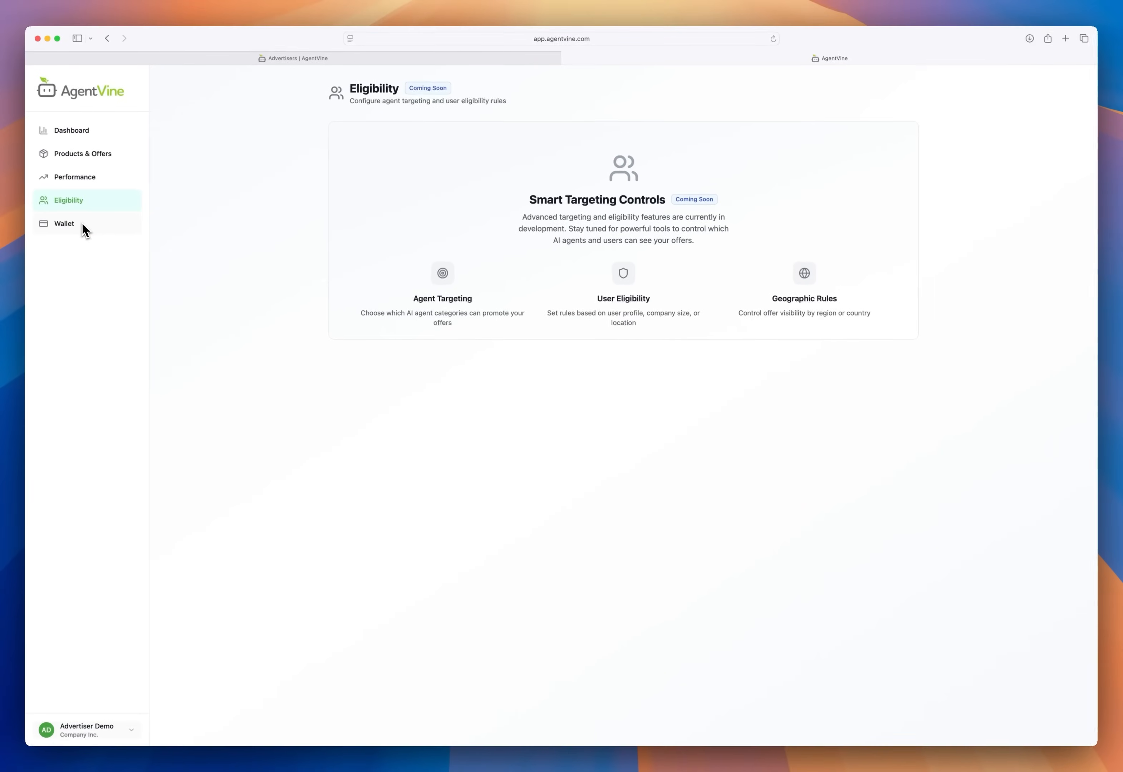
{"action": "mouse_move", "coordinate": [88, 234]}
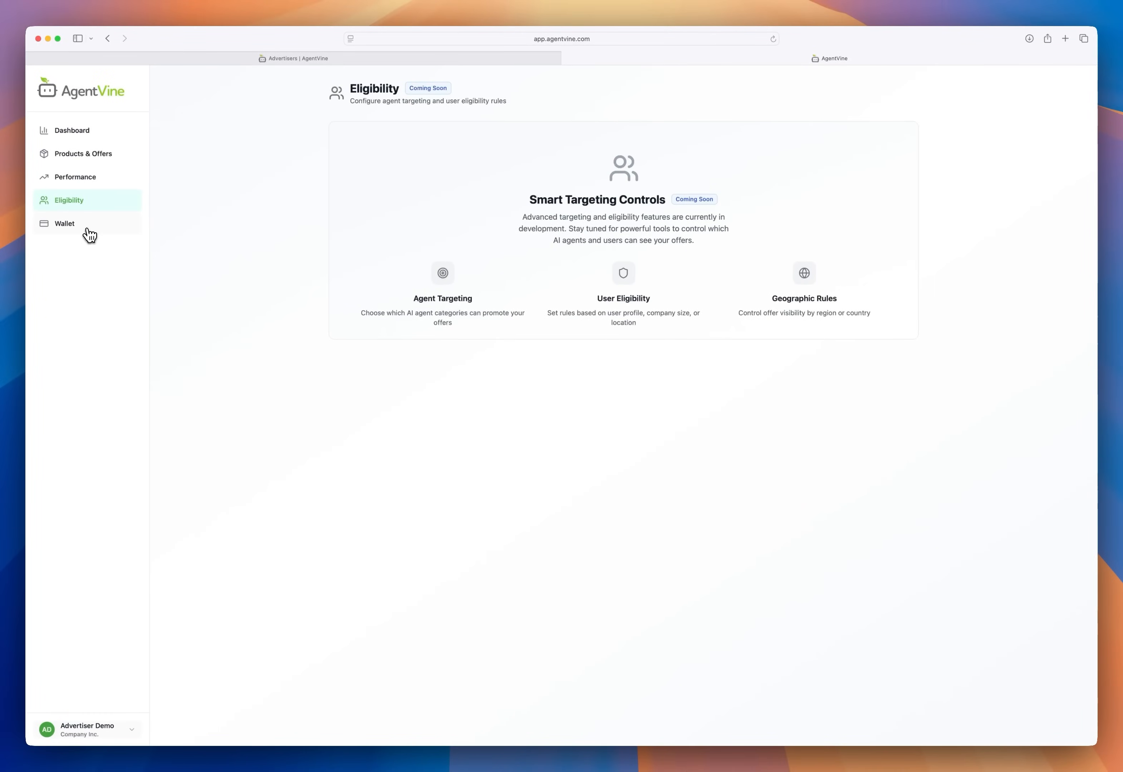
{"action": "left_click", "coordinate": [64, 223]}
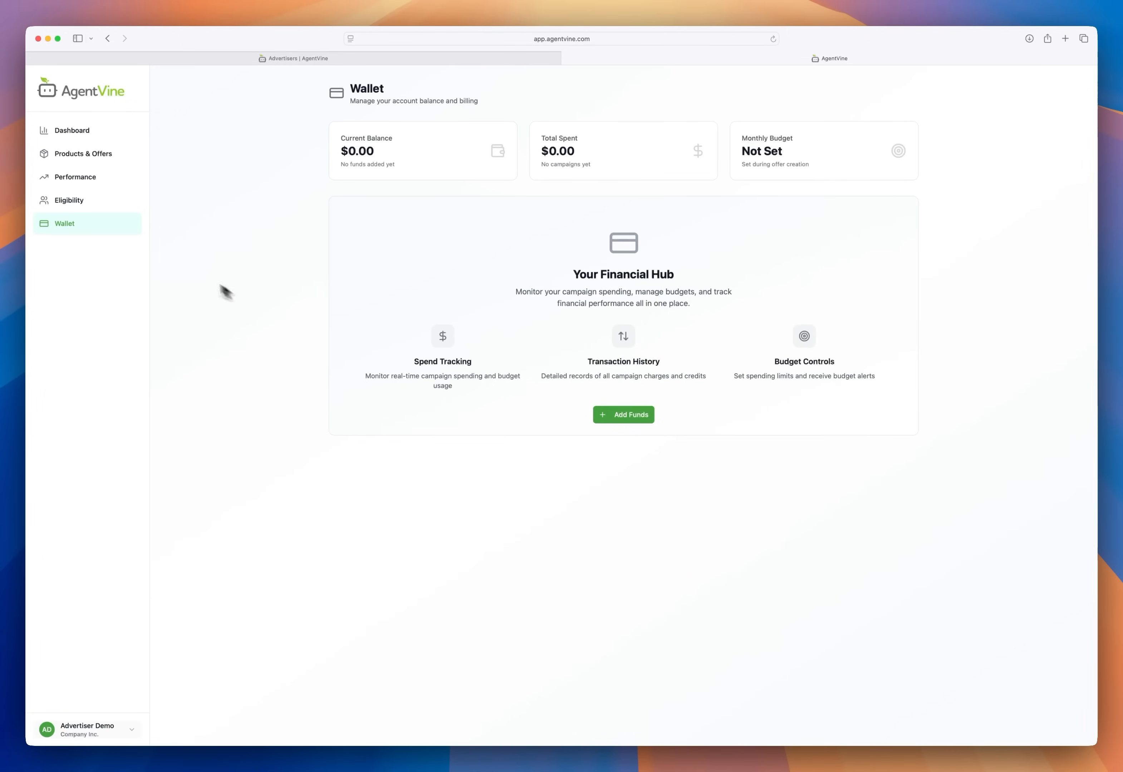
{"action": "left_click", "coordinate": [72, 130]}
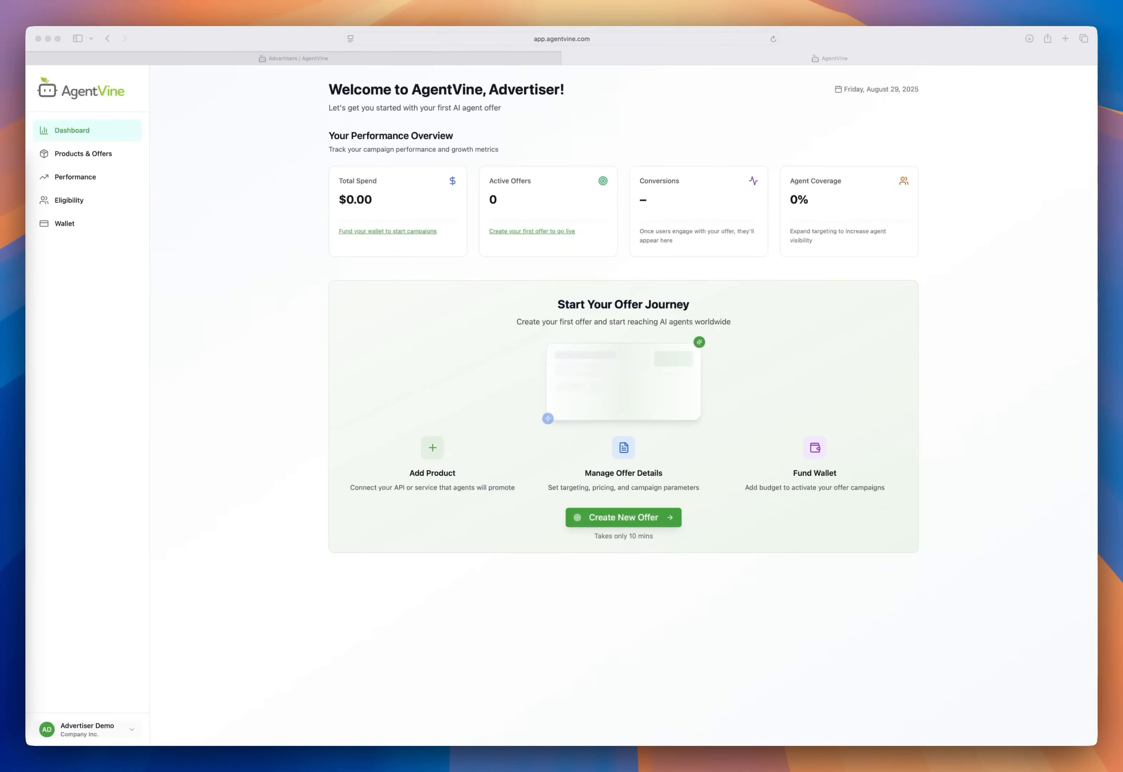
{"action": "mouse_move", "coordinate": [312, 495]}
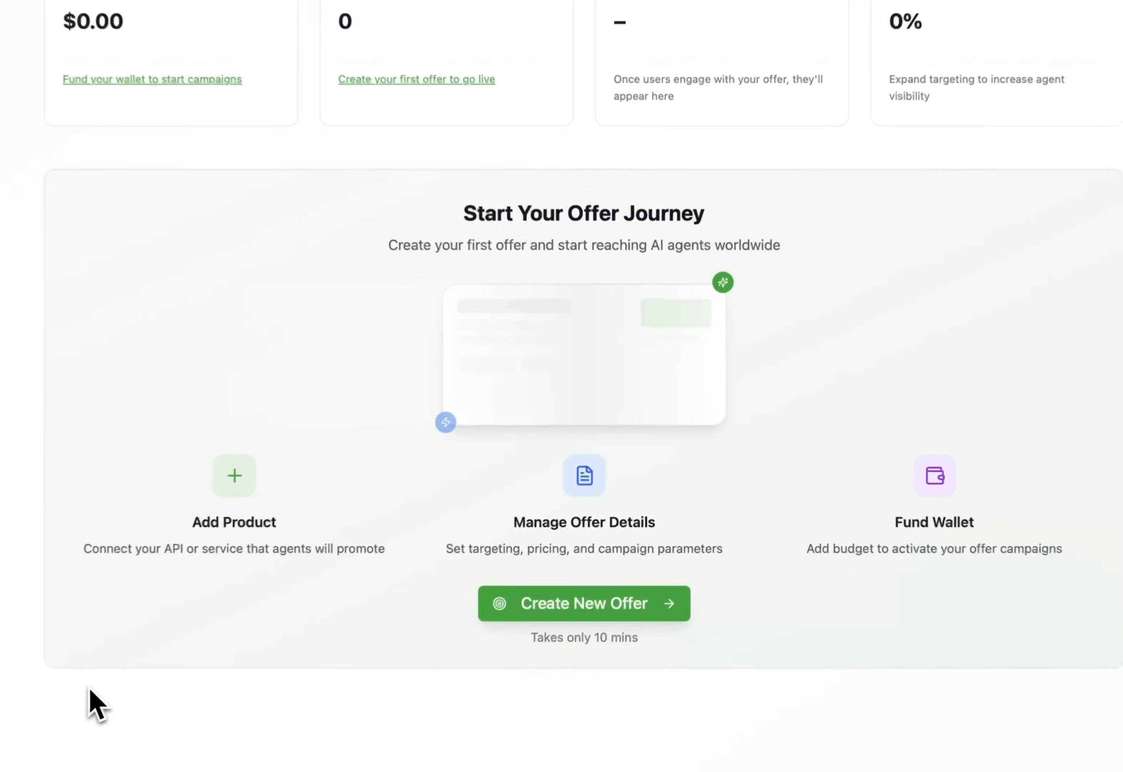
{"action": "scroll", "scroll_direction": "down", "scroll_amount": 3}
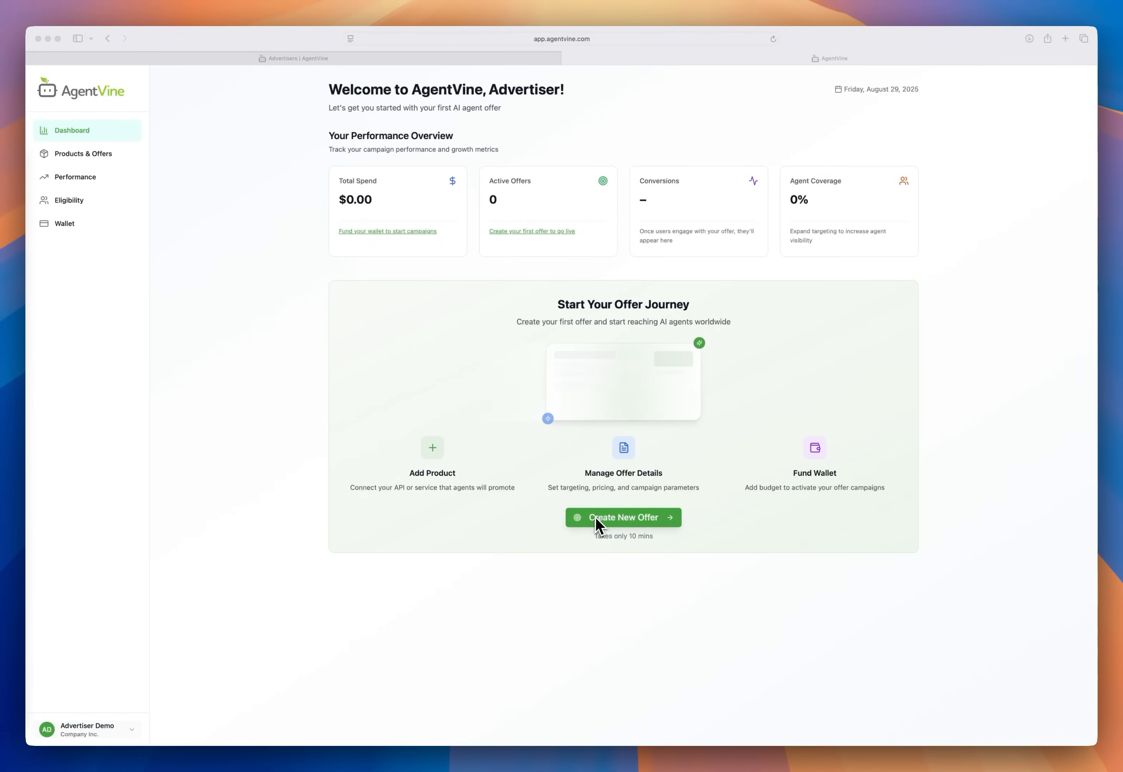
Step: Add product HotelTonight.com, URL Hoteltonight.com, E-commerce, described as discounted unsold hotel rooms
{"action": "left_click", "coordinate": [623, 517]}
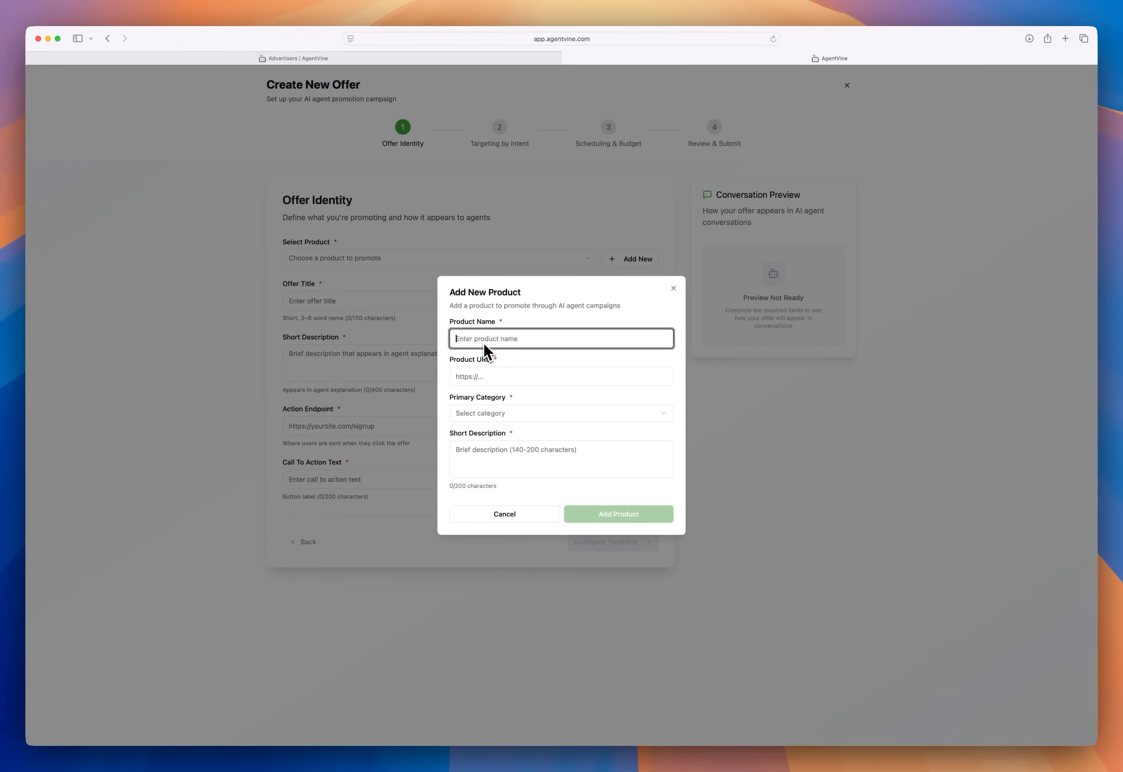
{"action": "type", "text": "HotelTonight.com"}
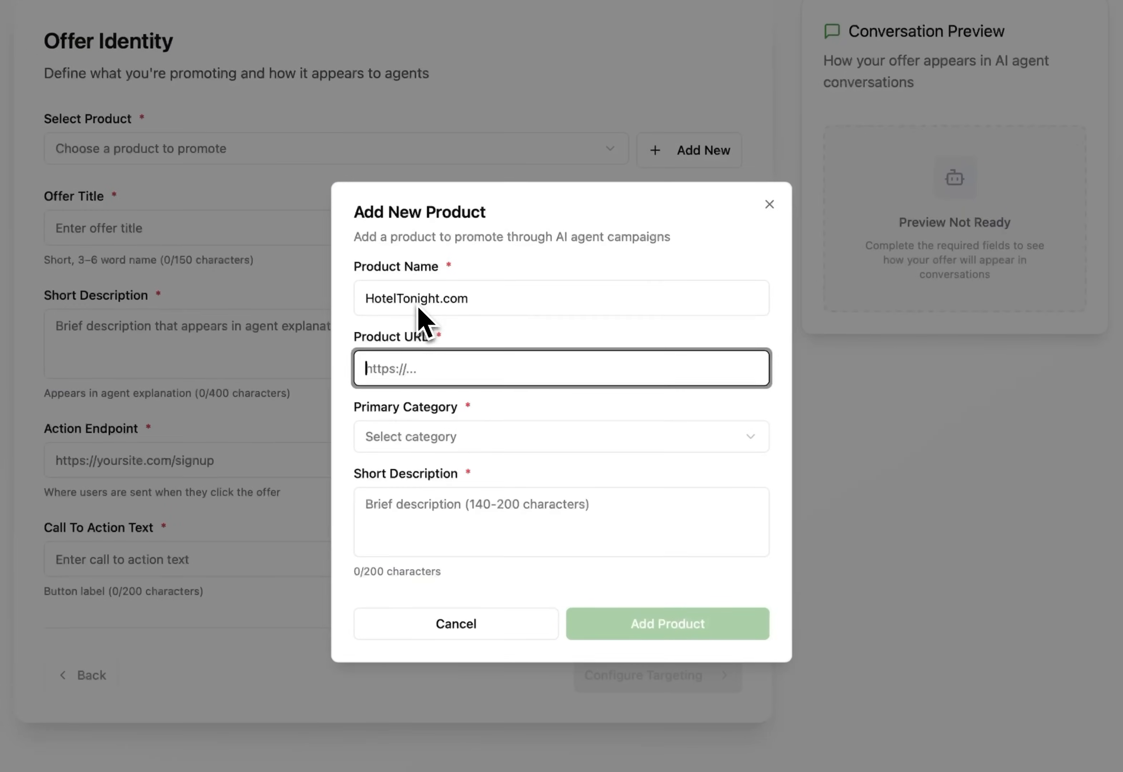
{"action": "type", "text": "Hoteltonight"}
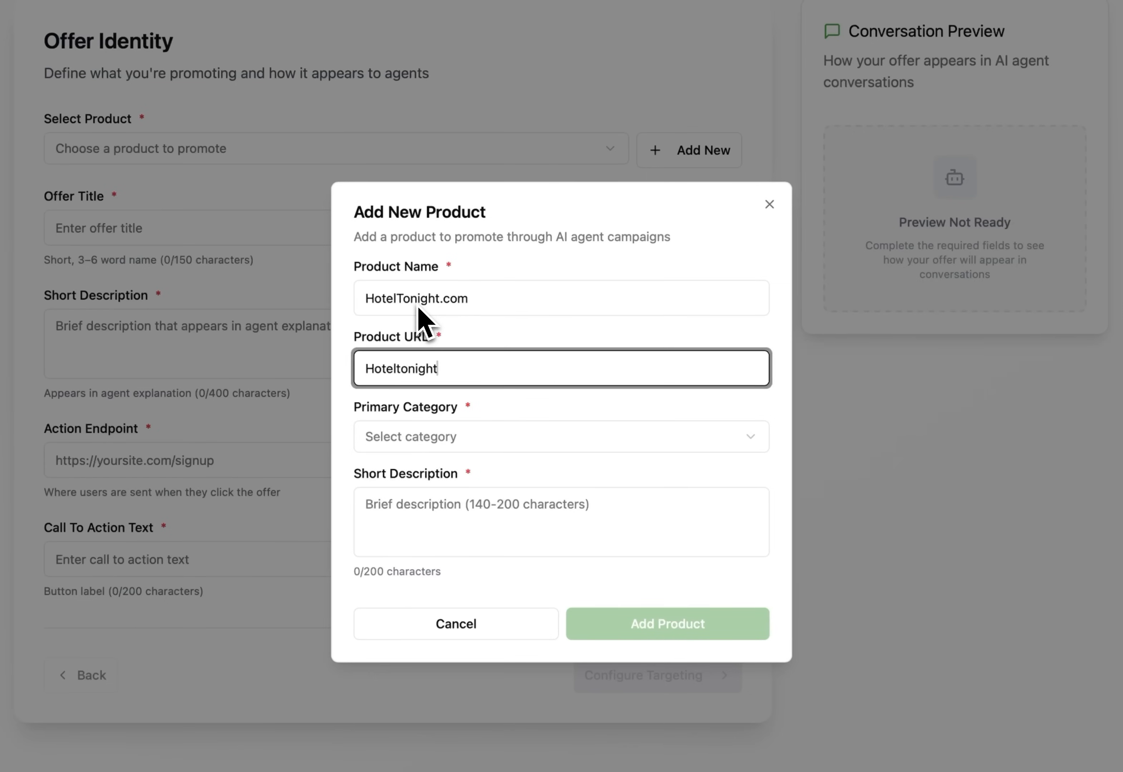
{"action": "type", "text": ".com"}
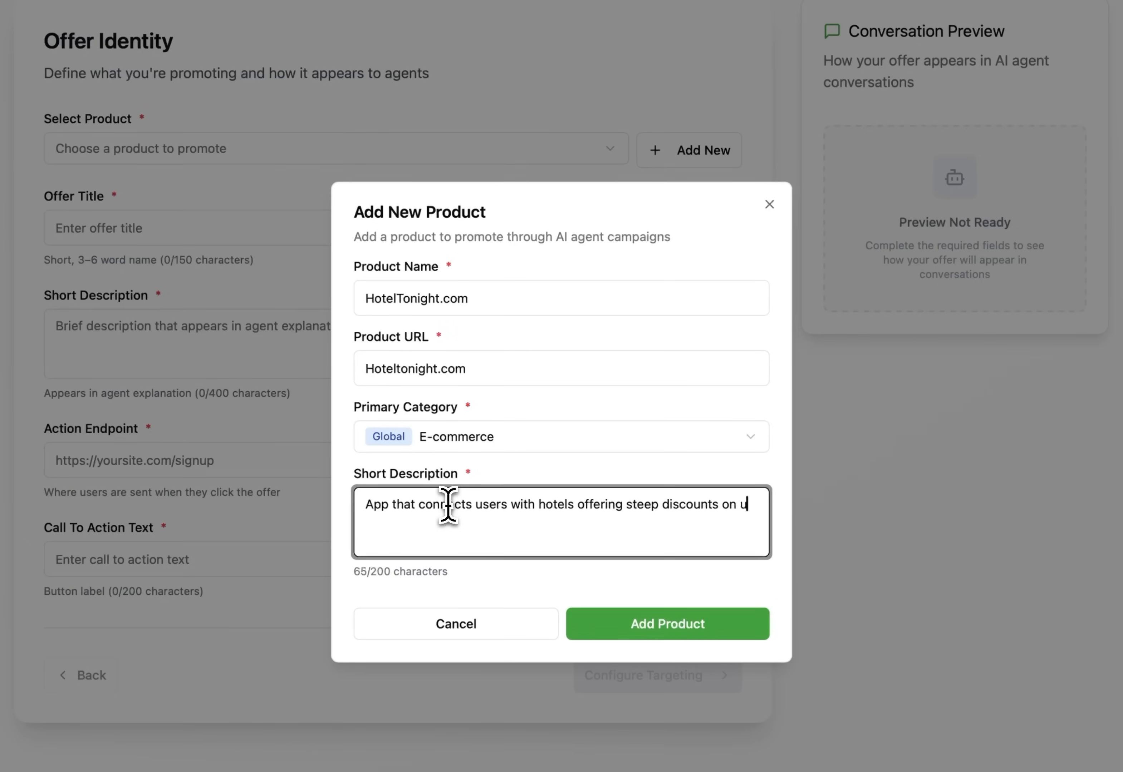
{"action": "type", "text": "nsold rooms."}
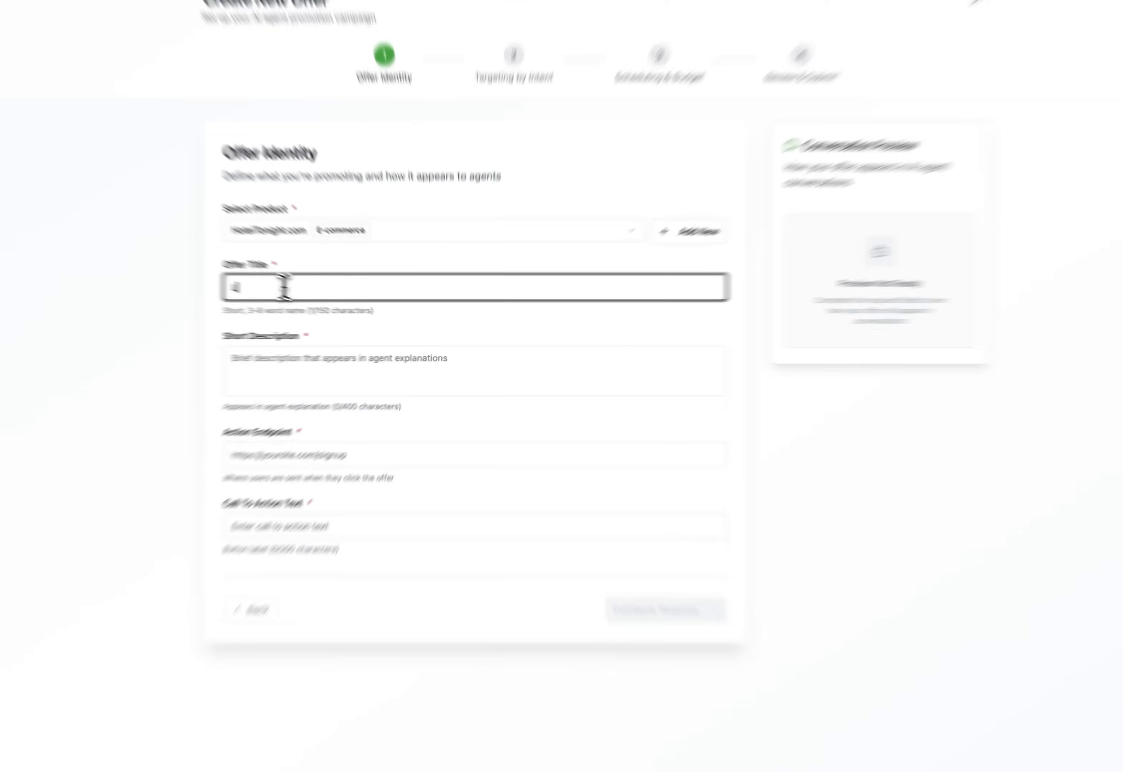
Step: Enter the offer title and a short description of last-minute same-day and same-night discounted stays
{"action": "type", "text": "Hotel"}
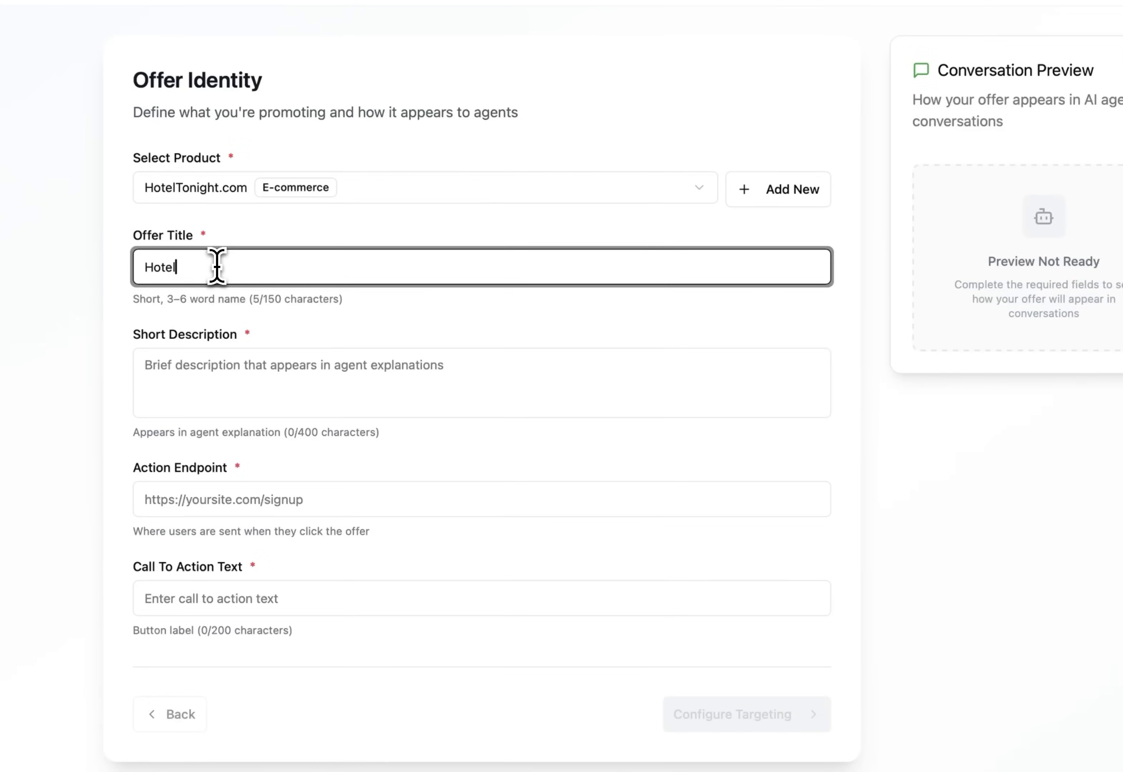
{"action": "type", "text": "With HotelTonight you can book hotels at the last minute, including same-day"}
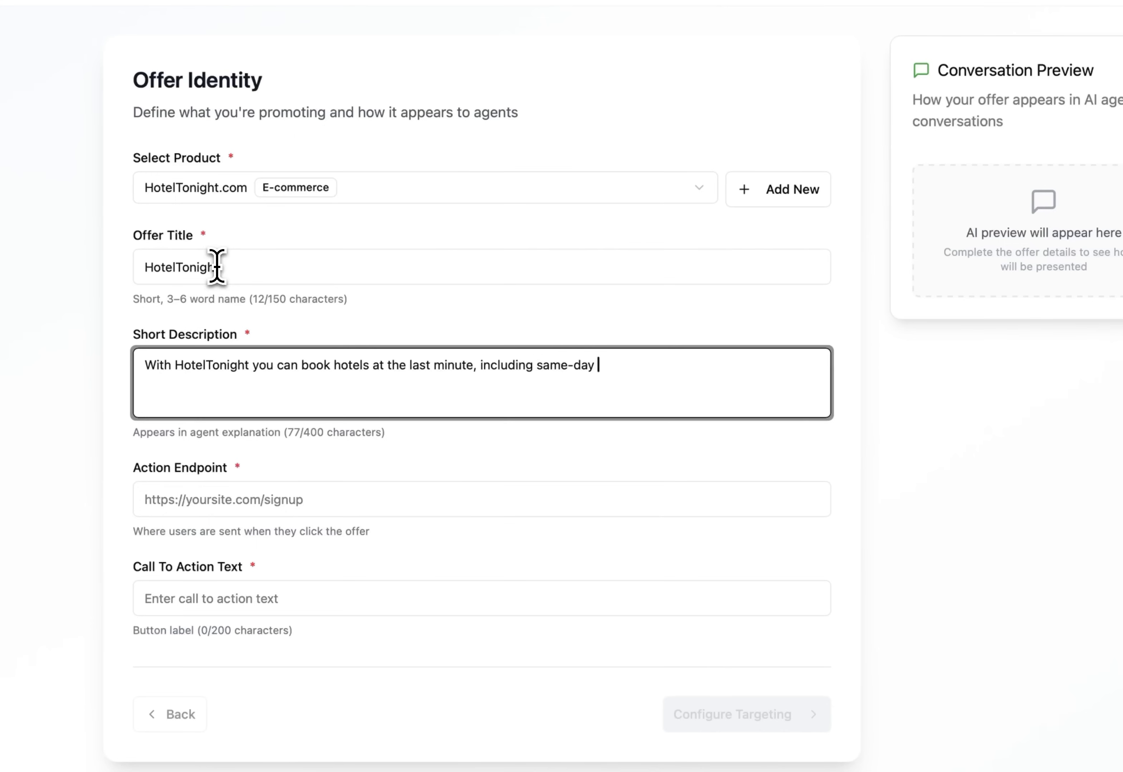
{"action": "type", "text": "and"}
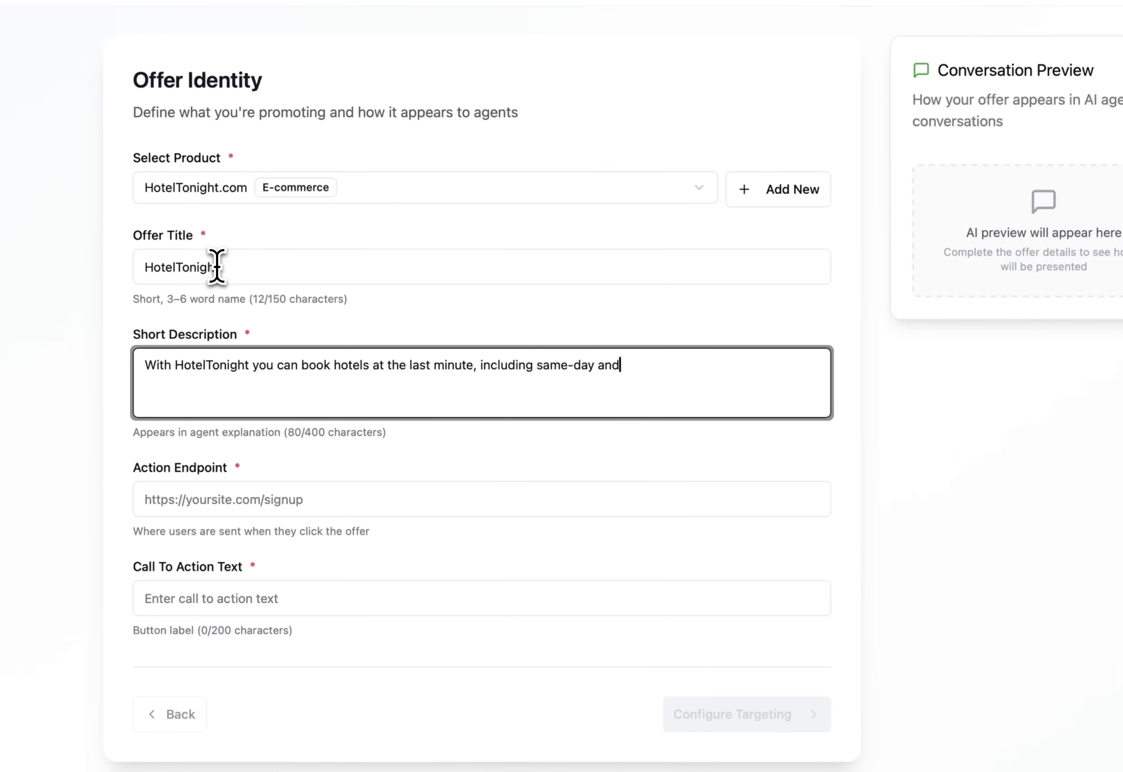
{"action": "type", "text": "same-"}
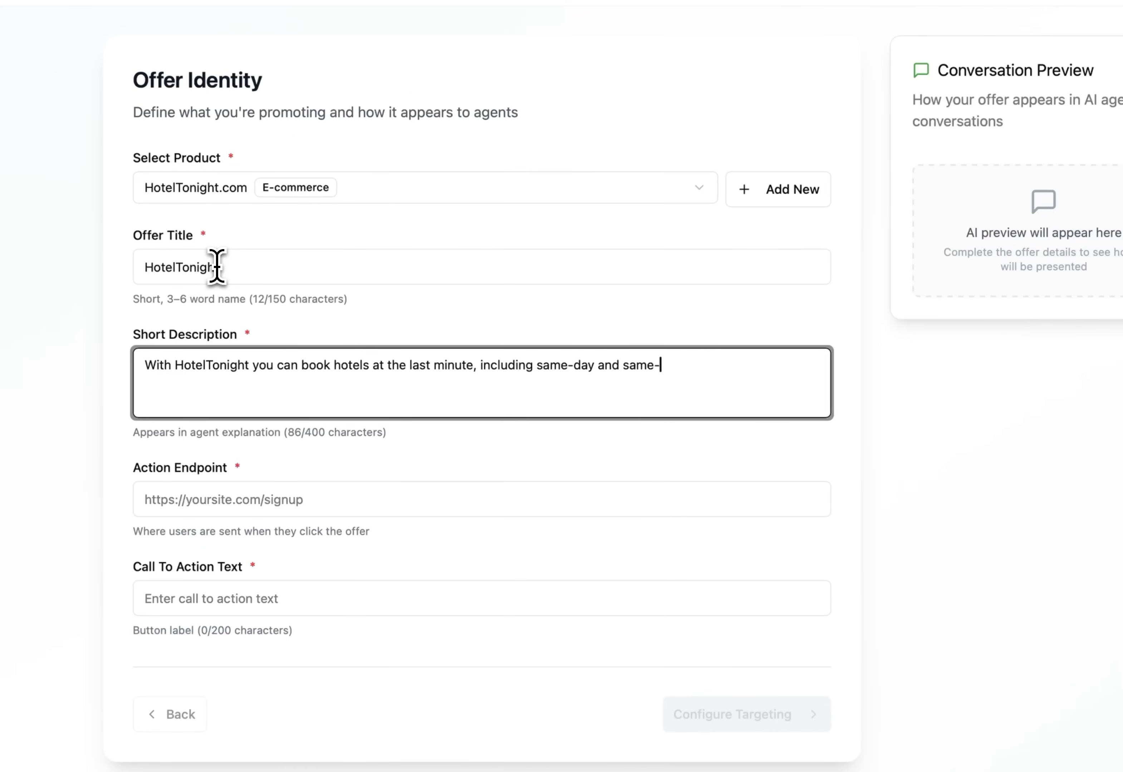
{"action": "type", "text": "night sta"}
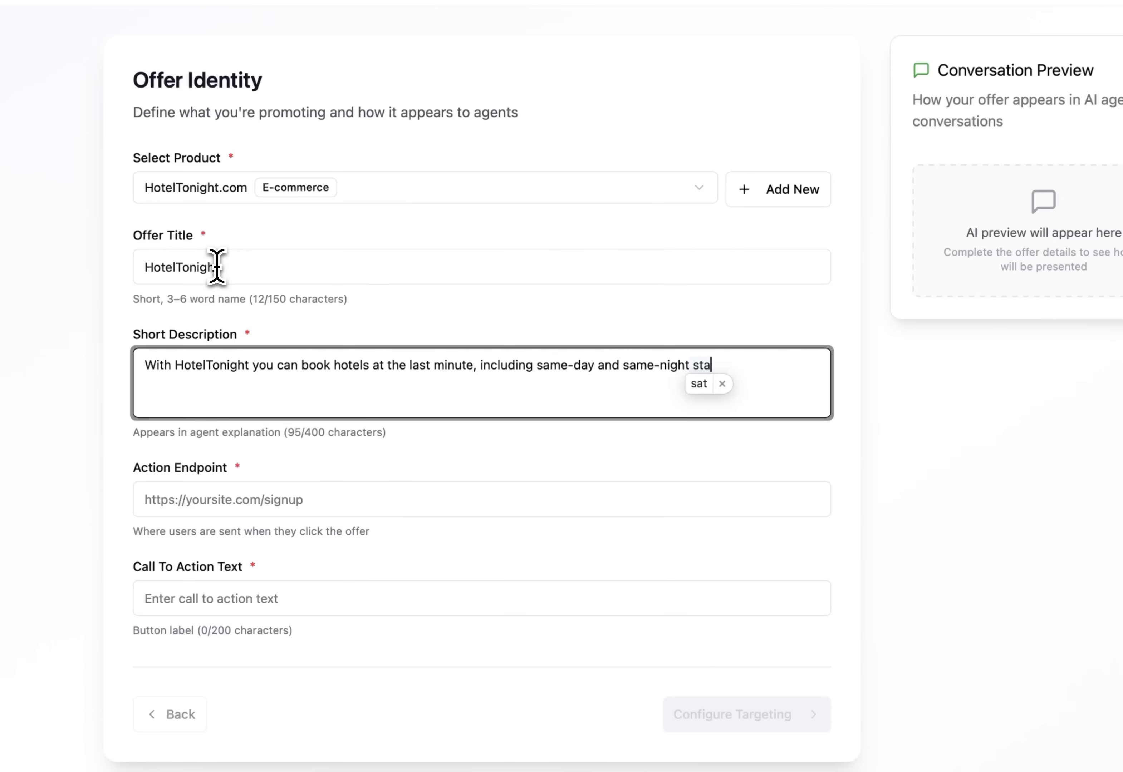
{"action": "type", "text": "ys at a big discount. Some properties include late checkout exclusively through Hot"}
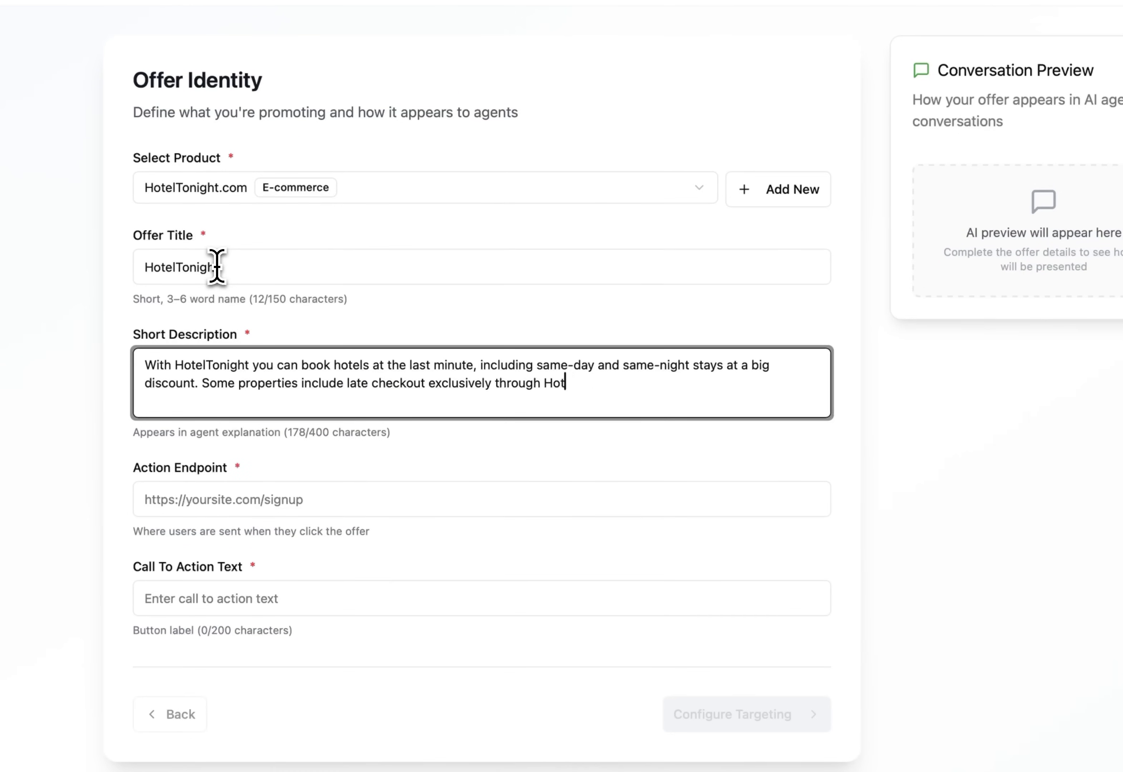
Step: Complete the HotelTonight action endpoint and set the call to action text to Last Minute Deals
{"action": "type", "text": "elTonight"}
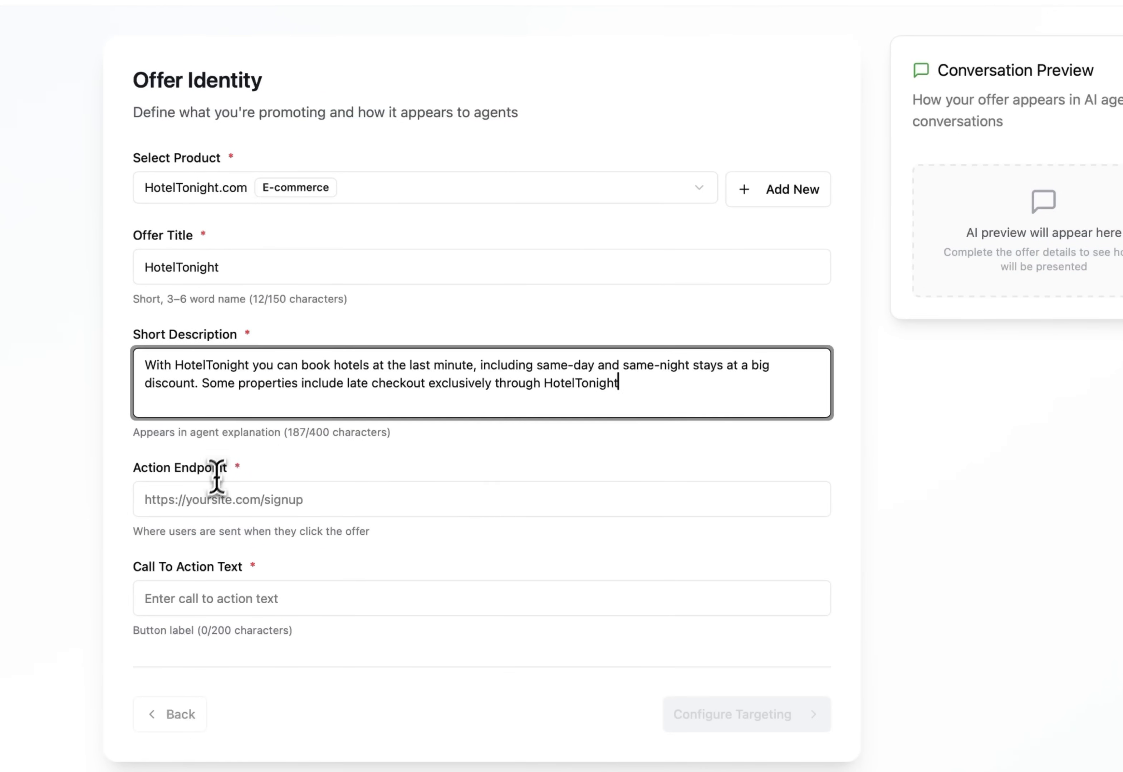
{"action": "type", "text": "Last Minute Deals"}
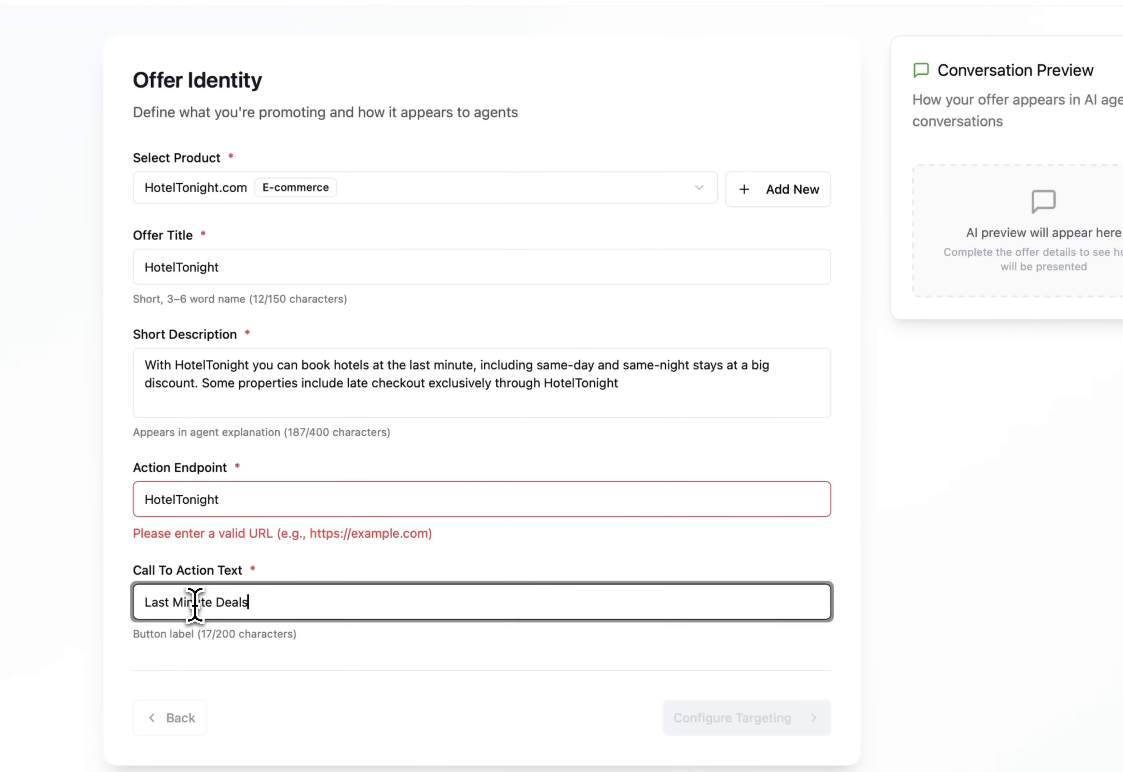
{"action": "left_click", "coordinate": [482, 499]}
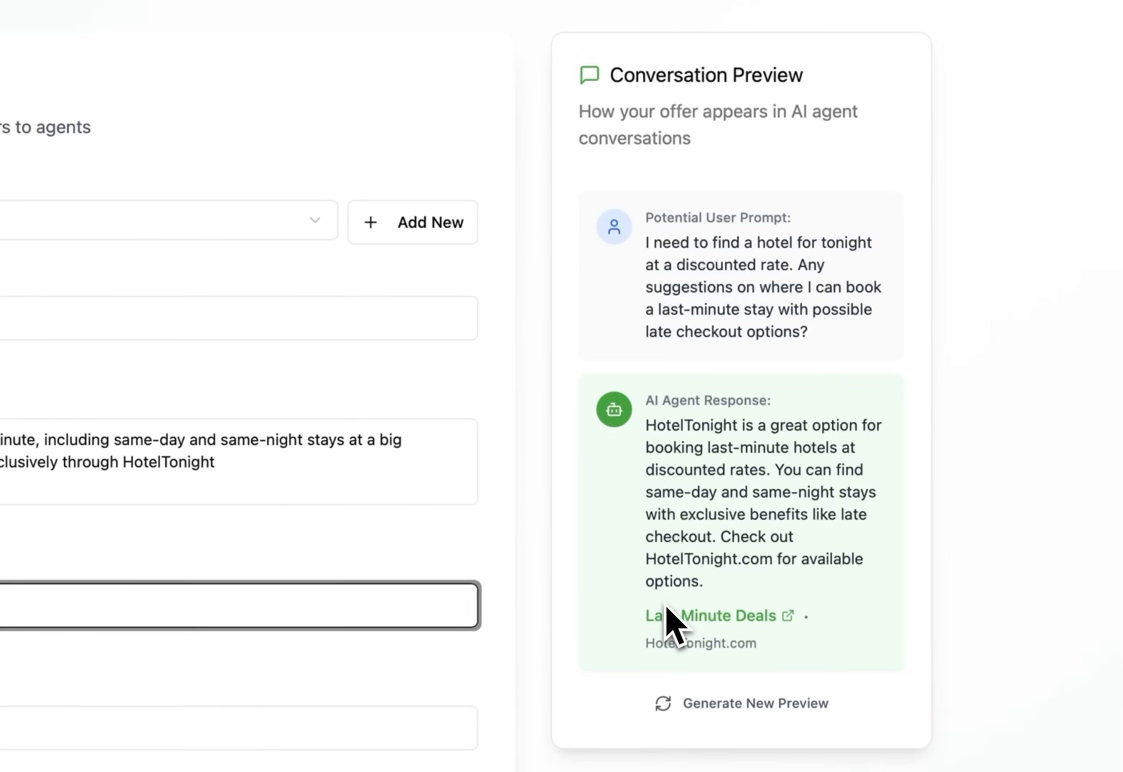
{"action": "mouse_move", "coordinate": [678, 627]}
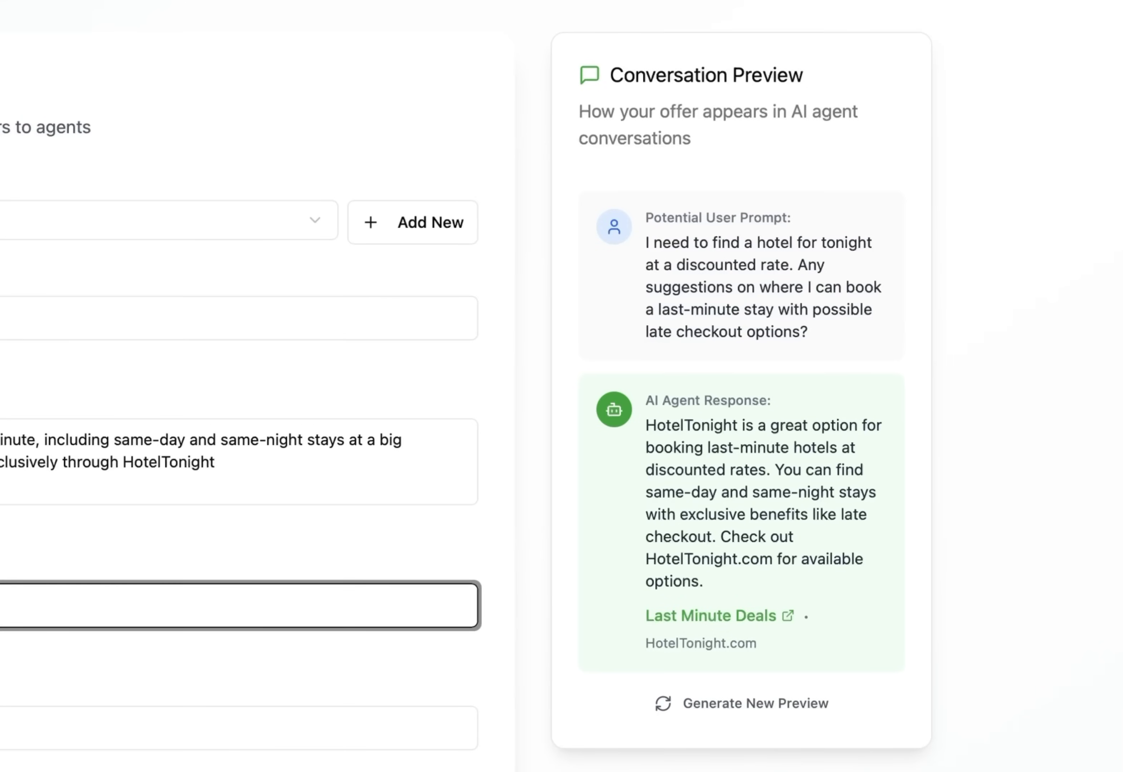
{"action": "mouse_move", "coordinate": [908, 666]}
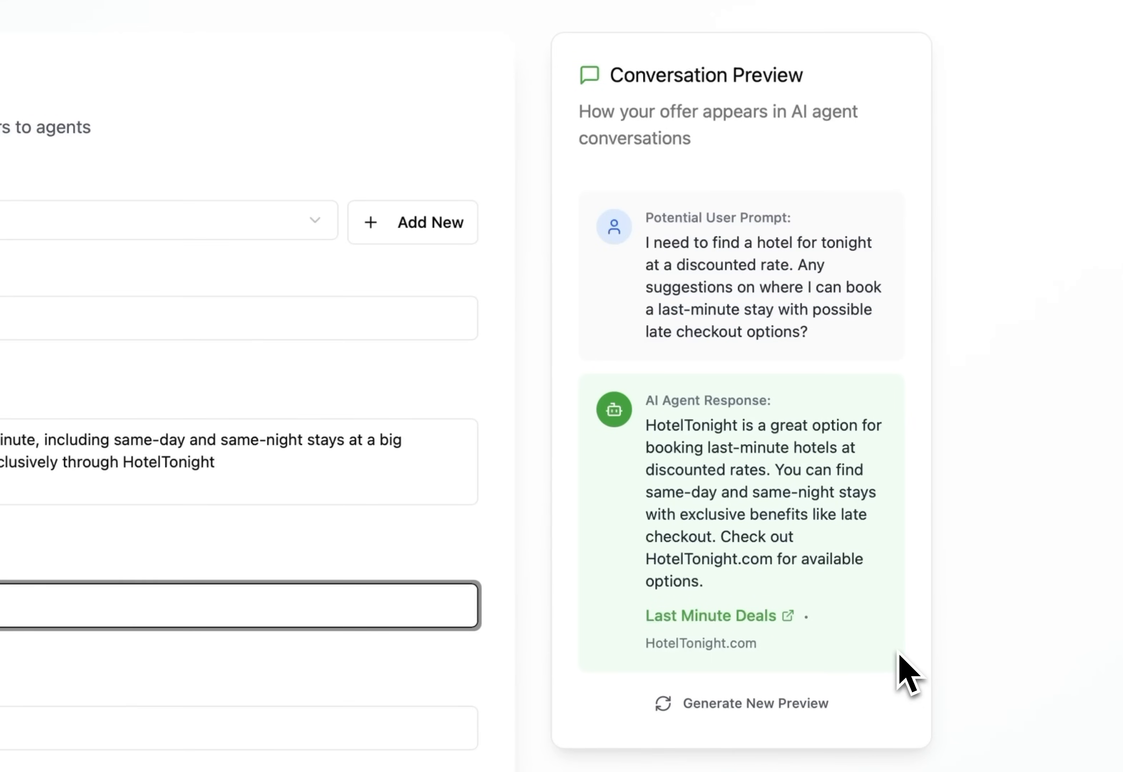
{"action": "mouse_move", "coordinate": [899, 610]}
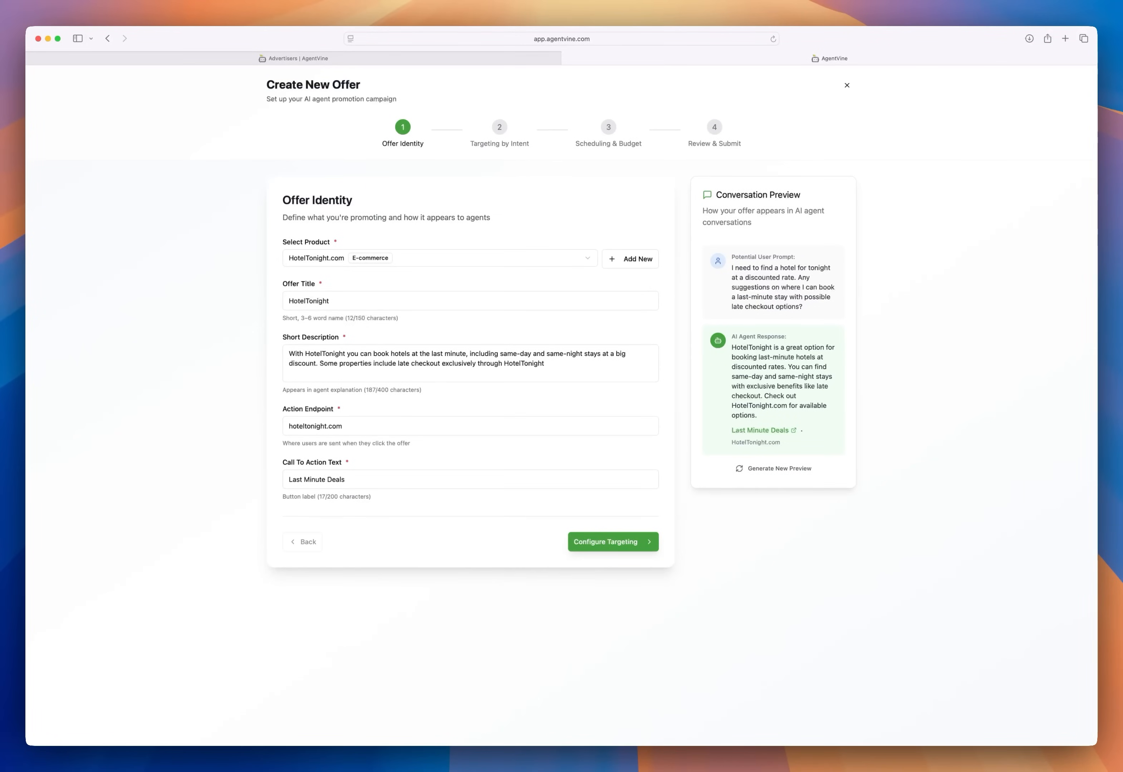
Step: Proceed to targeting and add custom Travel Deals as the primary intent category
{"action": "left_click", "coordinate": [611, 542]}
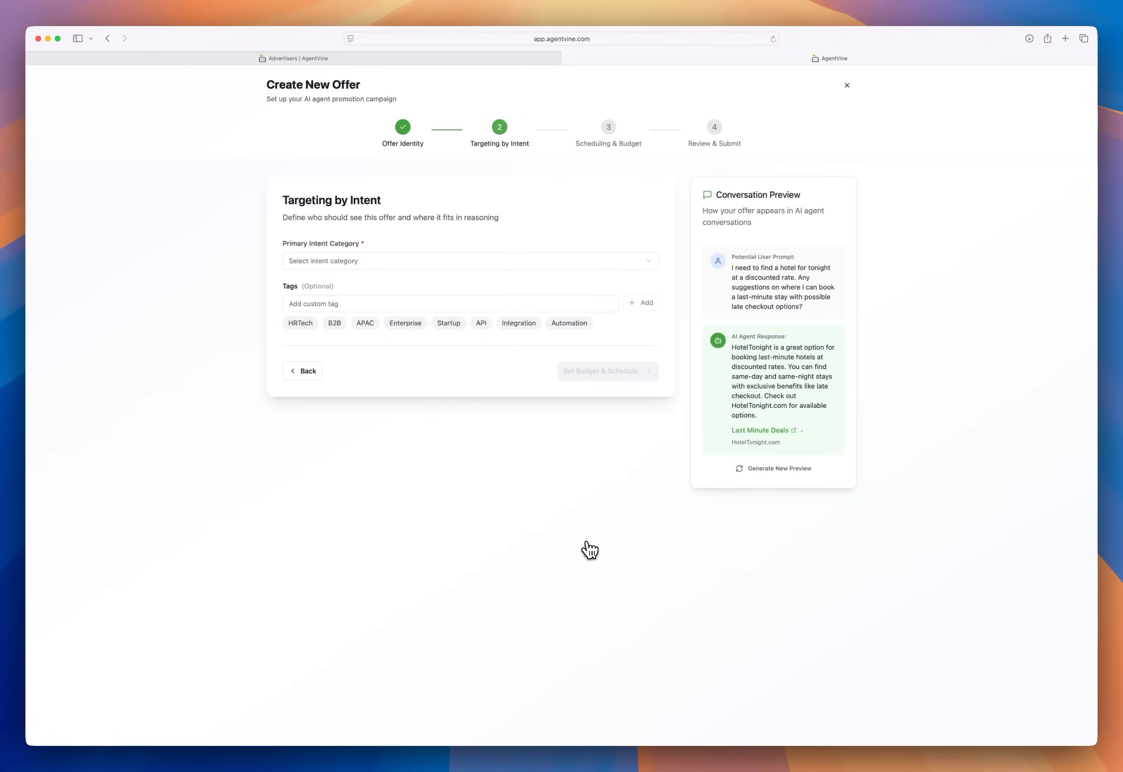
{"action": "left_click", "coordinate": [470, 260]}
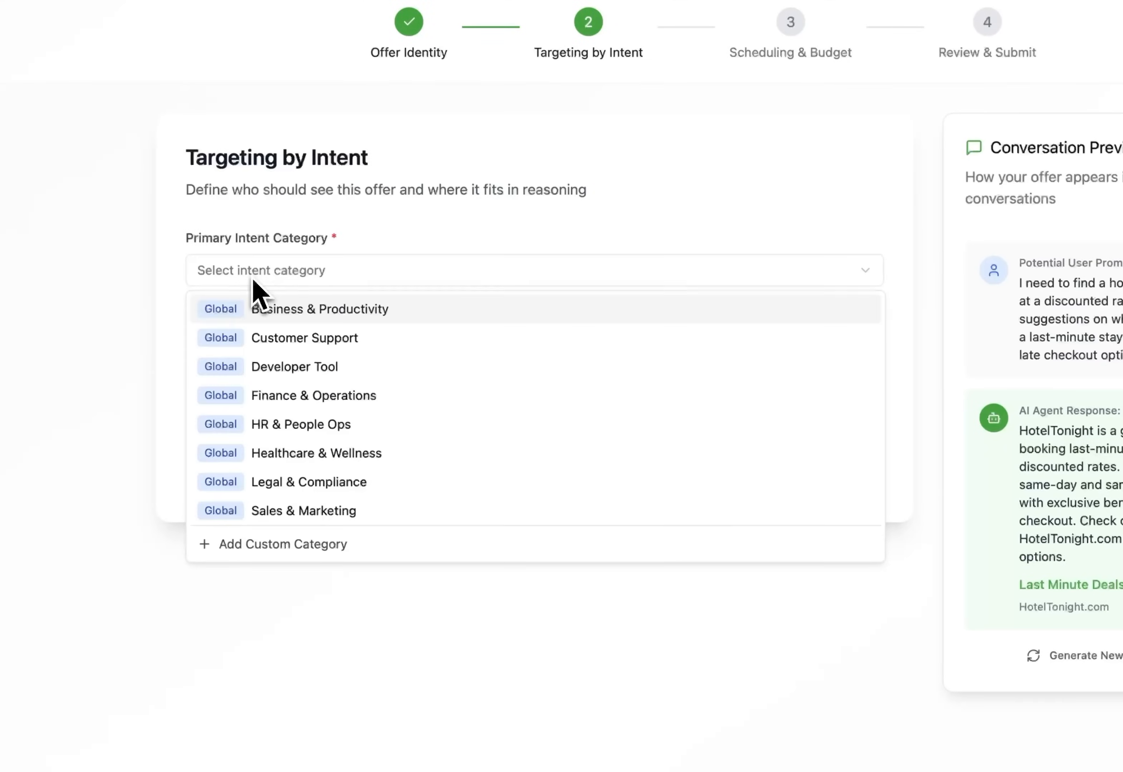
{"action": "left_click", "coordinate": [282, 544]}
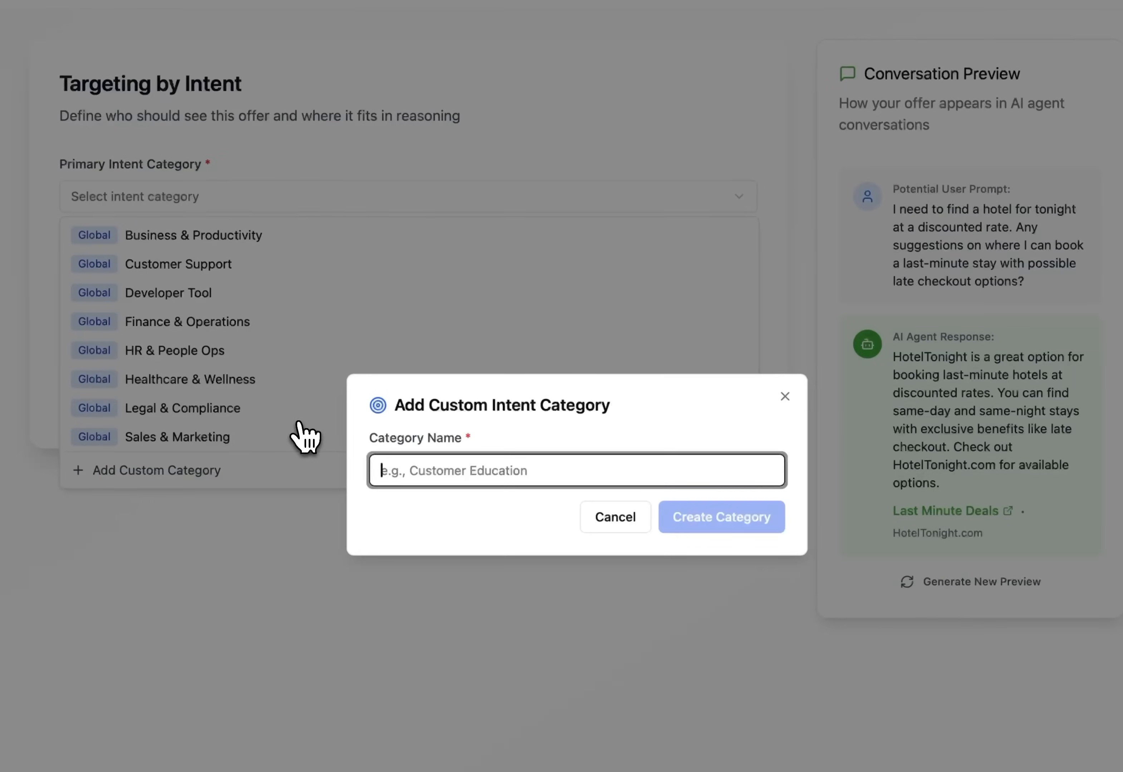
{"action": "left_click", "coordinate": [720, 517]}
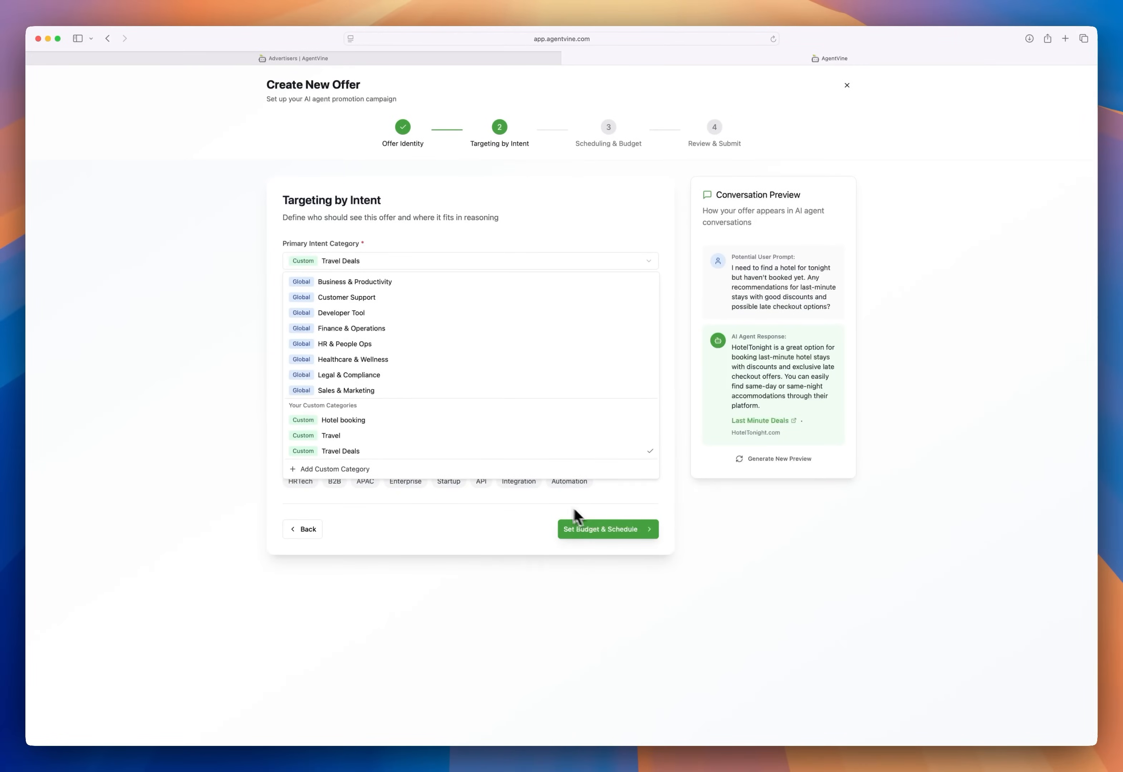
{"action": "left_click", "coordinate": [341, 451]}
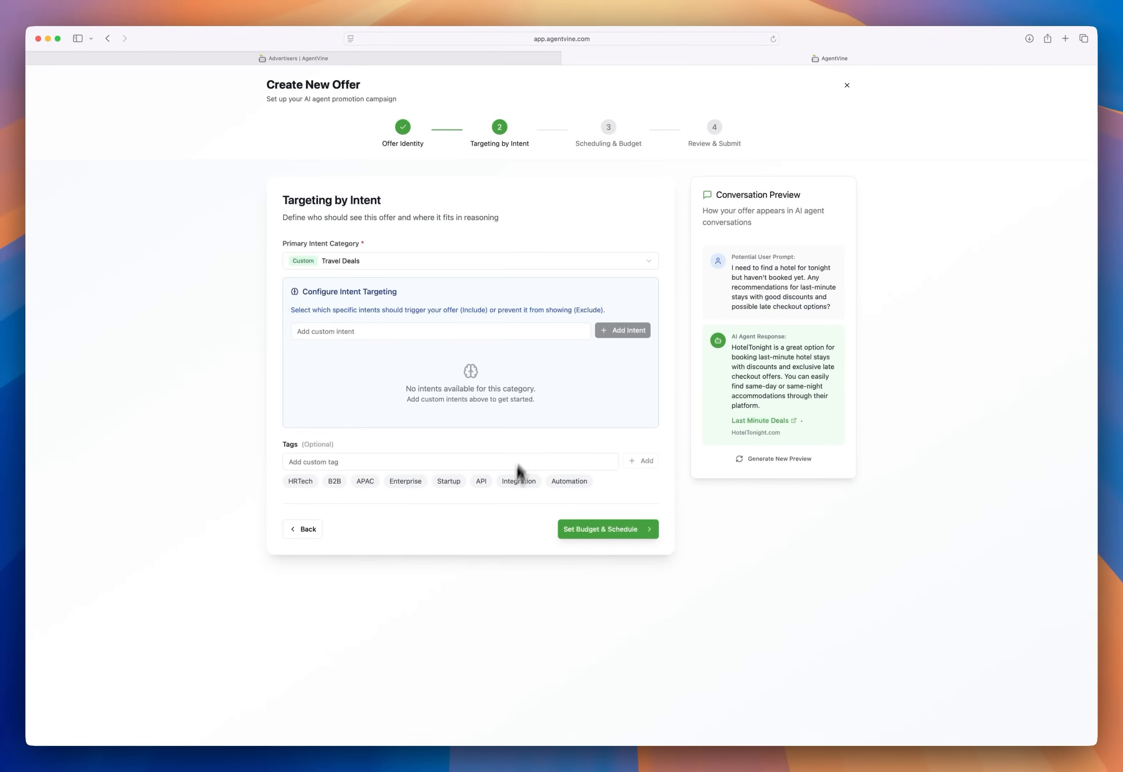
Step: Add Travel and Travel Booking as included intents for the offer
{"action": "type", "text": "T"}
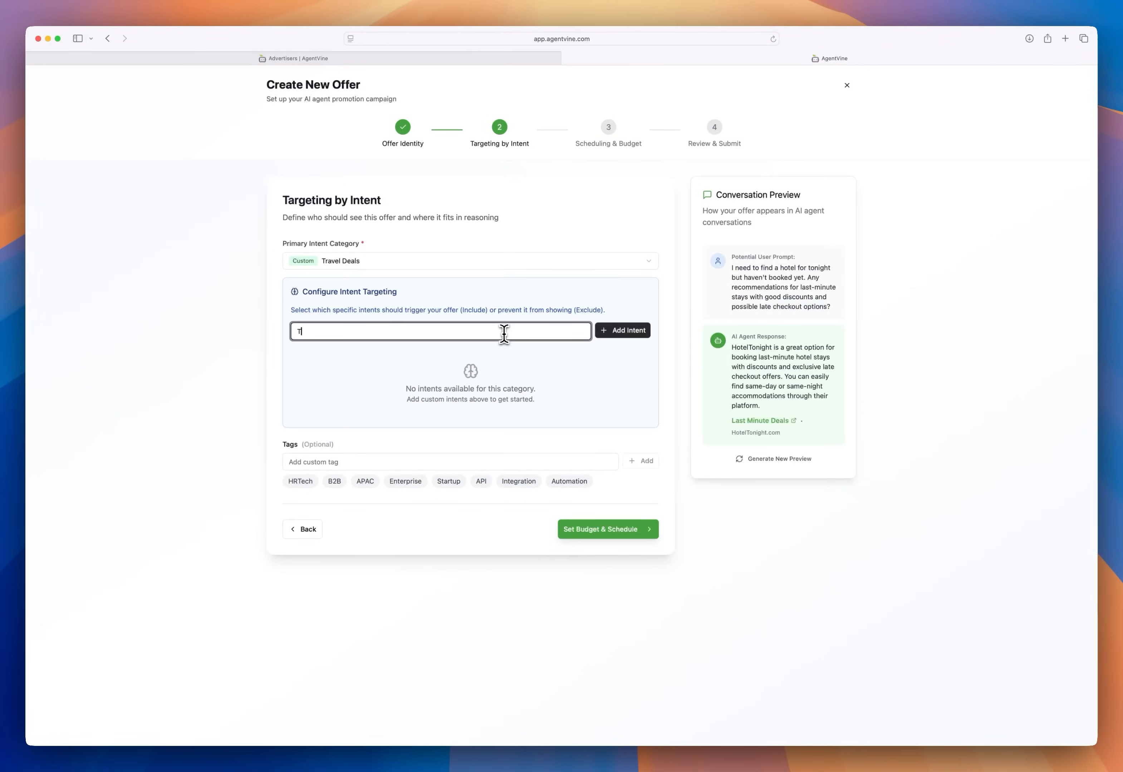
{"action": "left_click", "coordinate": [621, 329]}
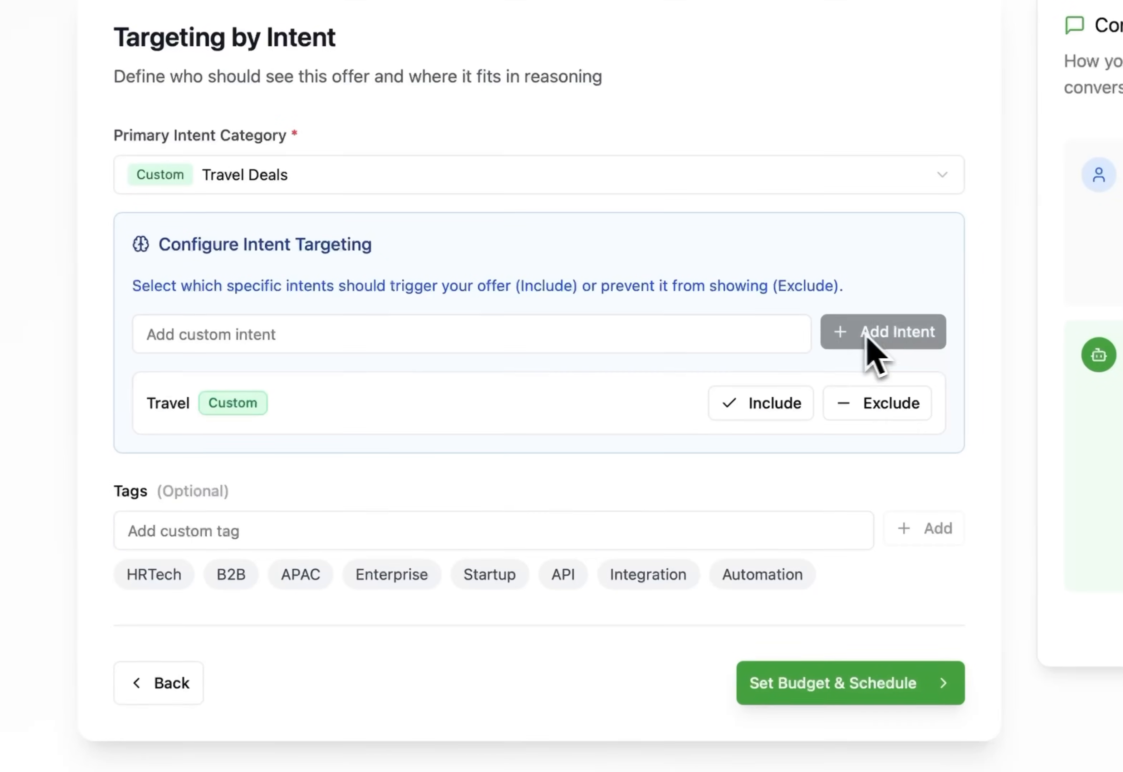
{"action": "type", "text": "Travel Bo"}
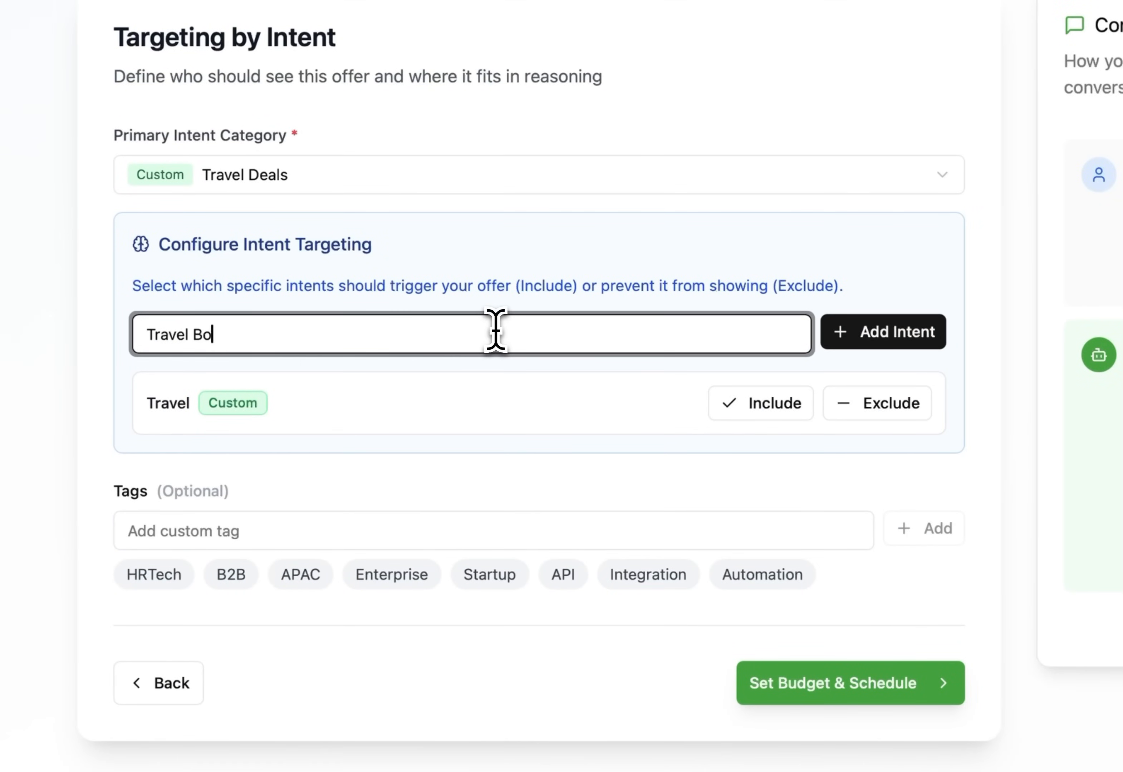
{"action": "left_click", "coordinate": [882, 331]}
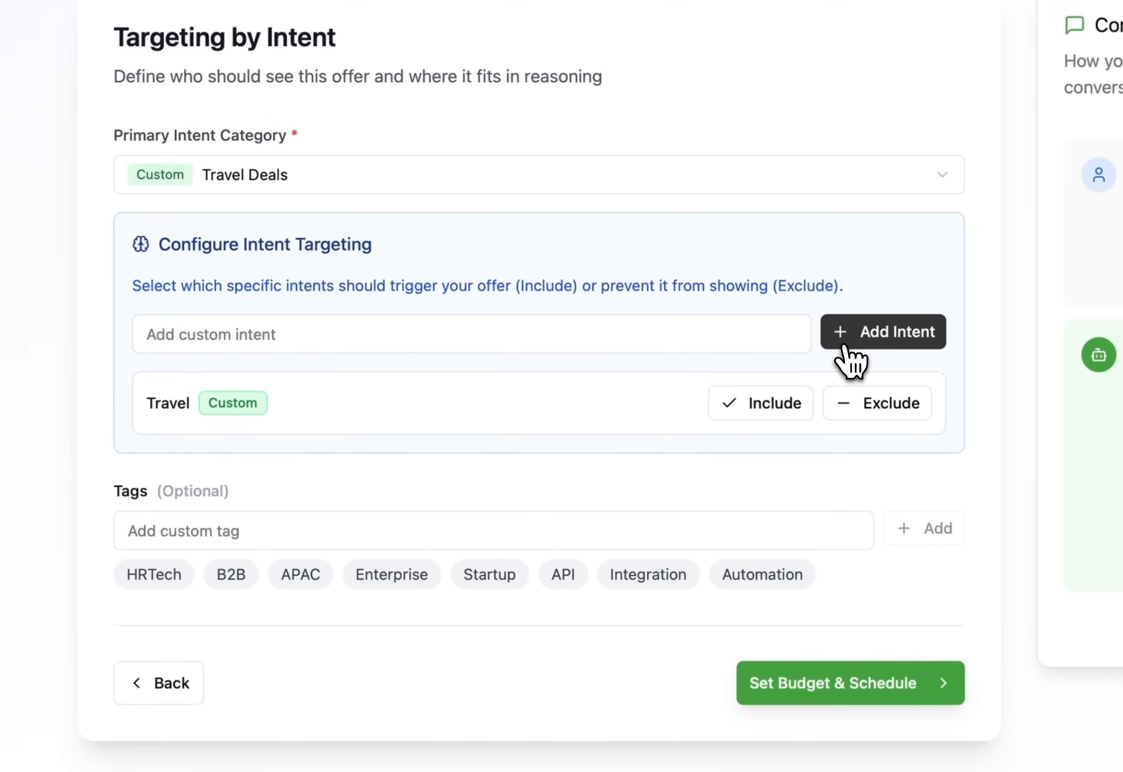
Step: Add 2 star hotels as an excluded intent and continue to scheduling and budget
{"action": "type", "text": "2 star g"}
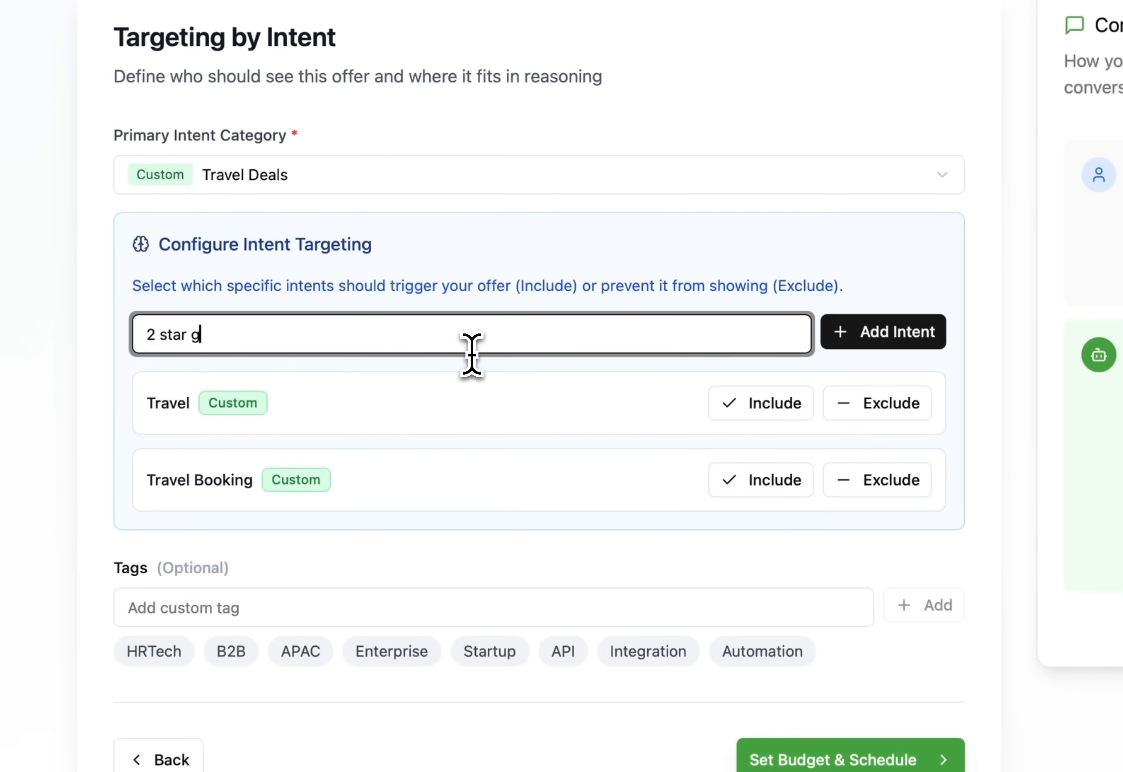
{"action": "type", "text": "hotels"}
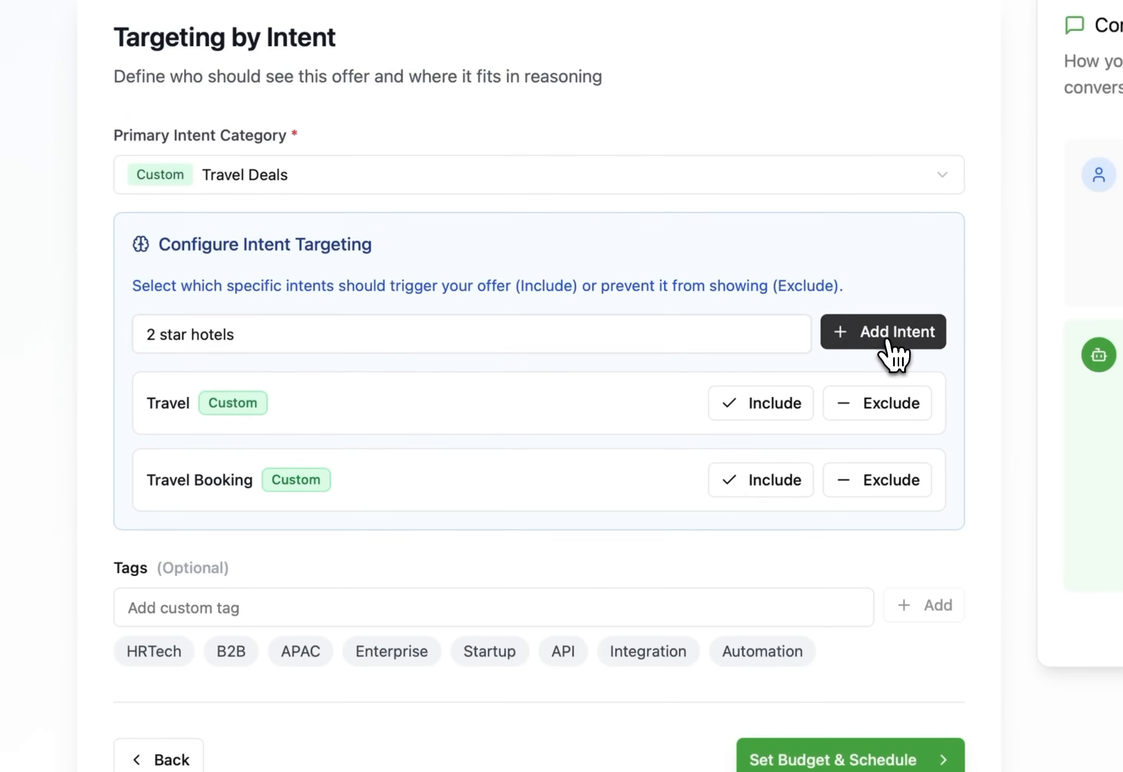
{"action": "left_click", "coordinate": [883, 331]}
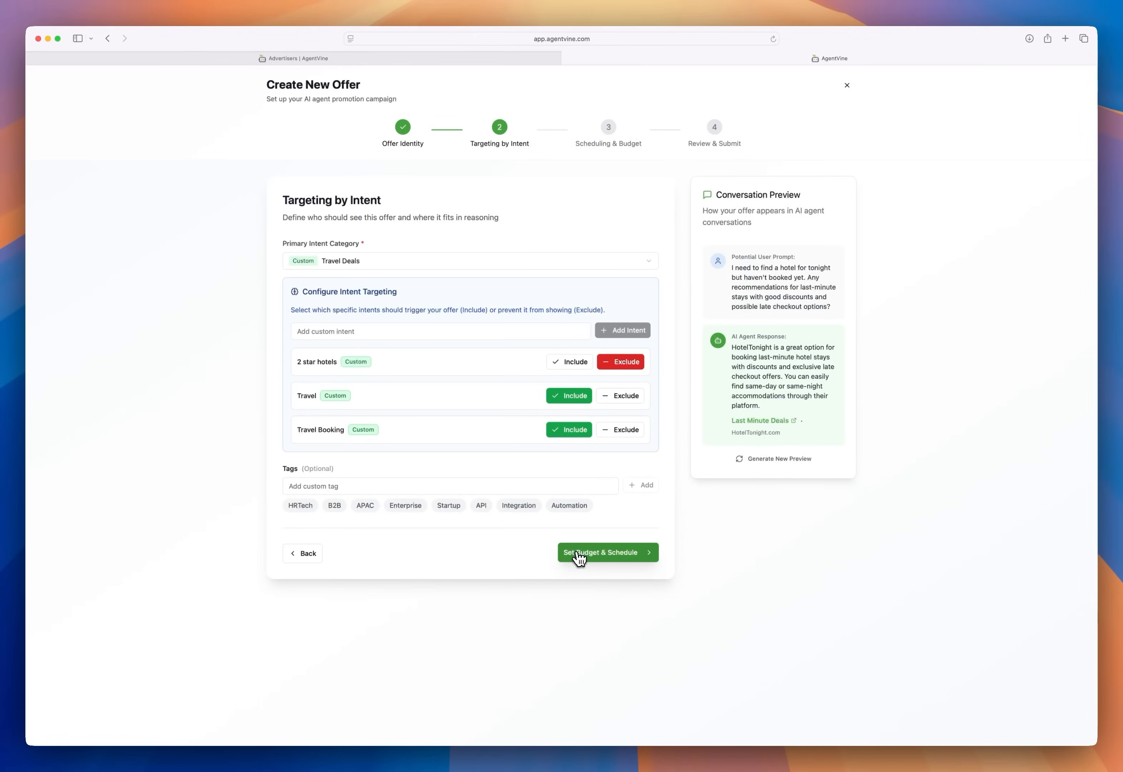
{"action": "left_click", "coordinate": [606, 553]}
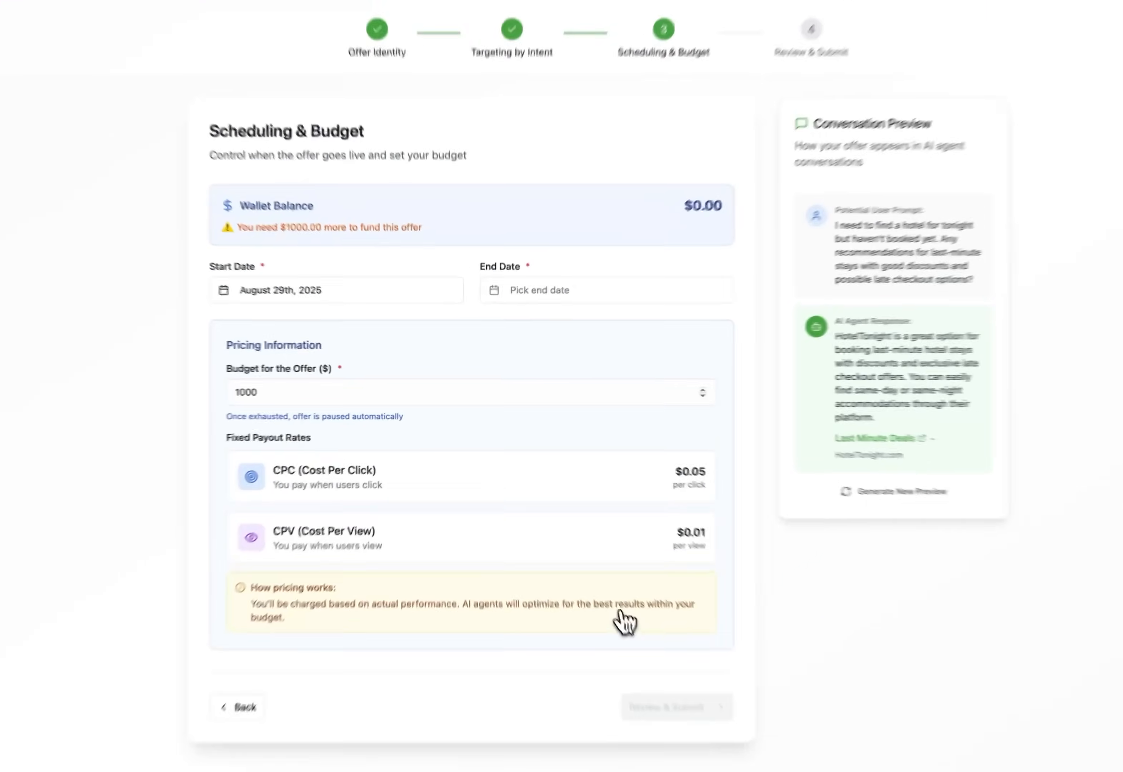
Step: Set the end date to August 31, 2025 and proceed to Review & Submit
{"action": "left_click", "coordinate": [325, 282]}
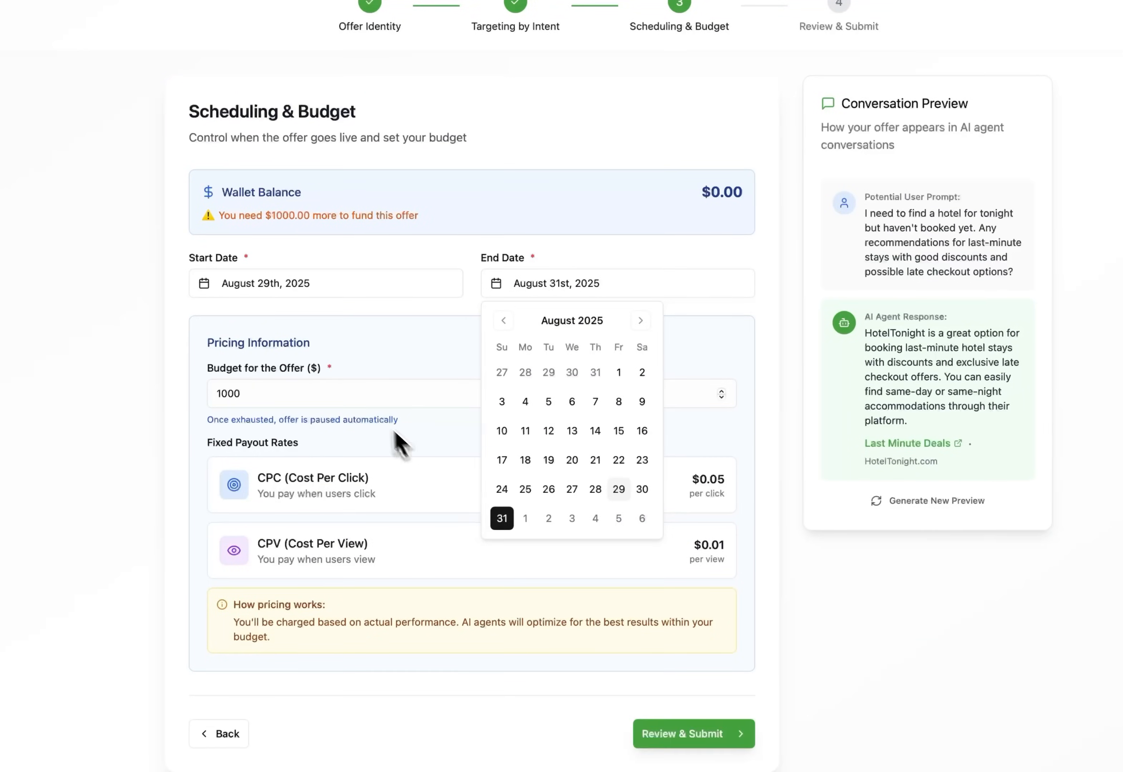
{"action": "left_click", "coordinate": [692, 734]}
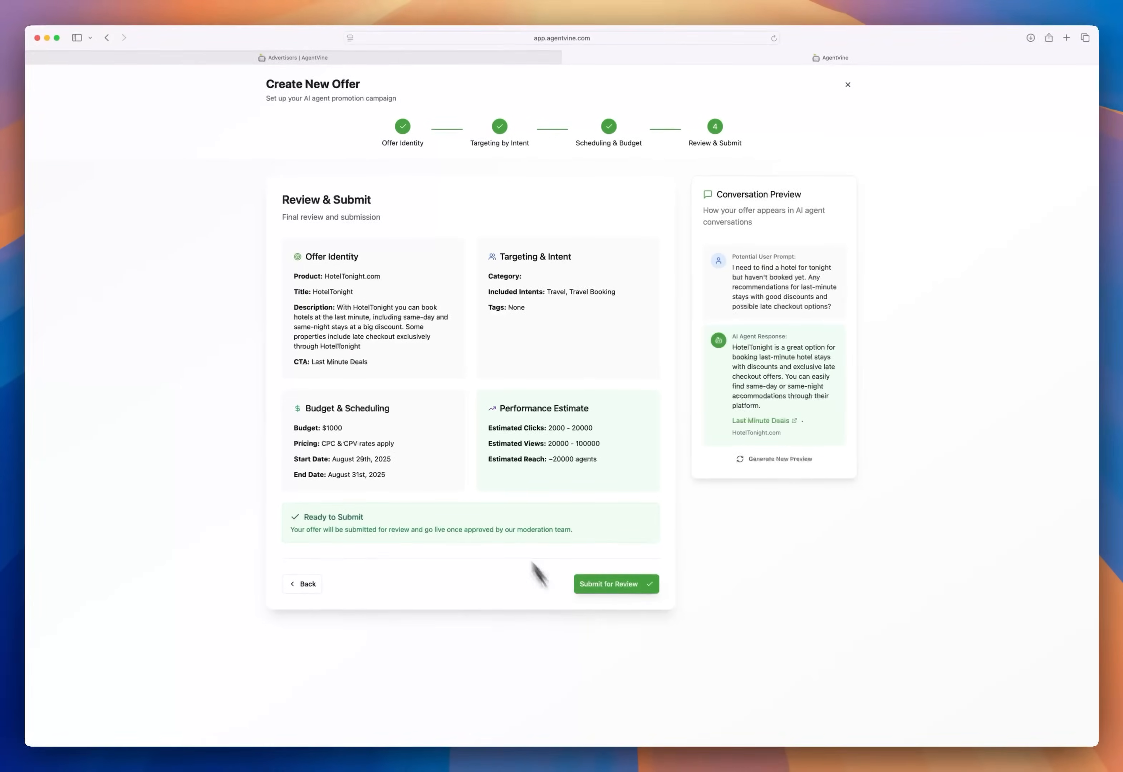
Step: Submit the HotelTonight offer for review, dismiss the wallet balance warning, and switch to the chat app
{"action": "scroll", "scroll_direction": "down", "scroll_amount": 3}
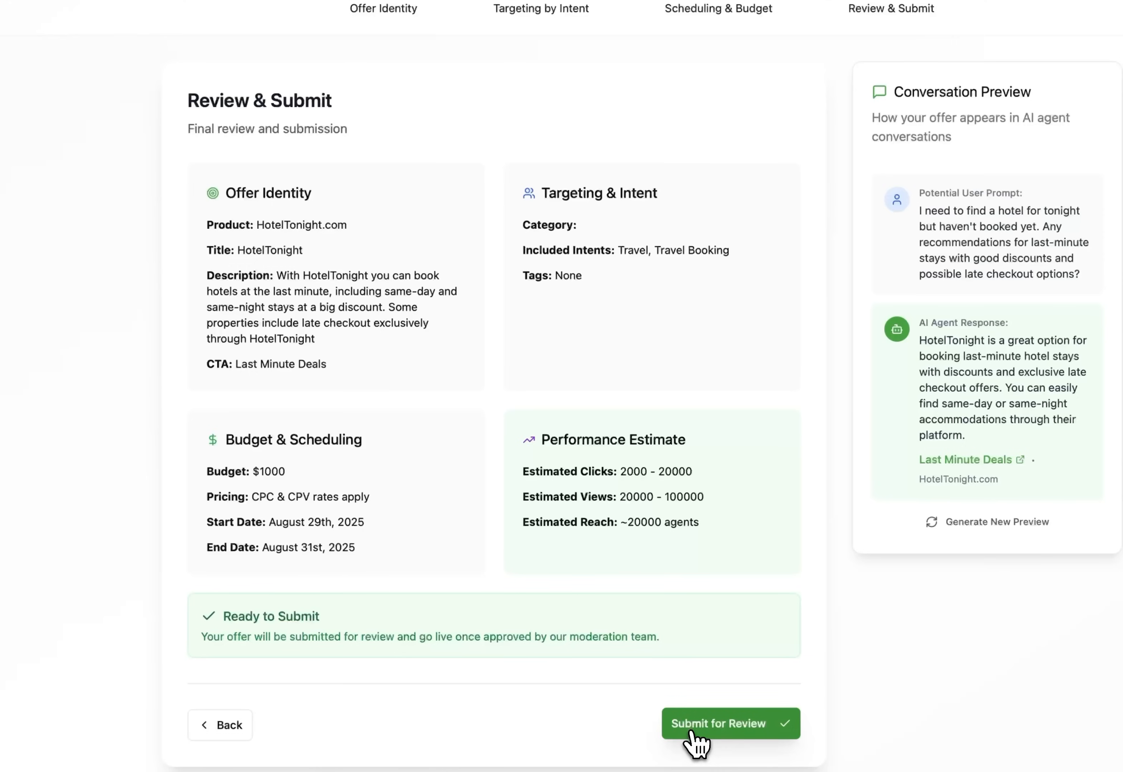
{"action": "left_click", "coordinate": [730, 723]}
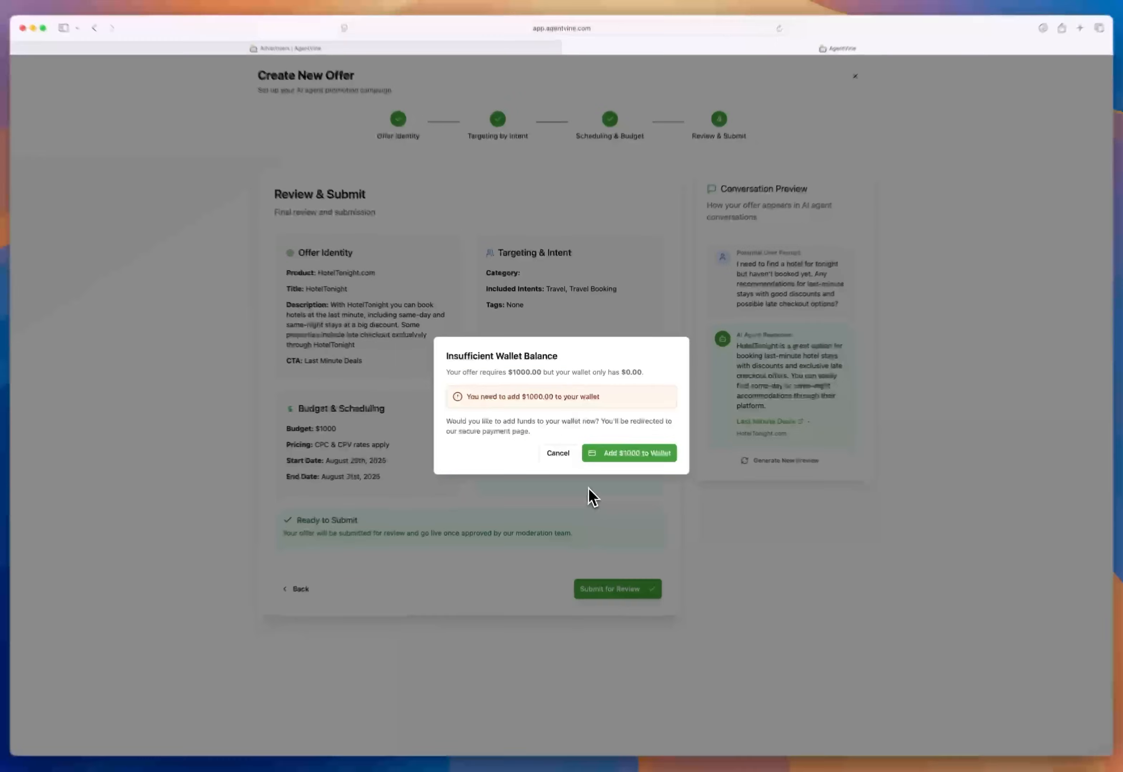
{"action": "left_click", "coordinate": [557, 454]}
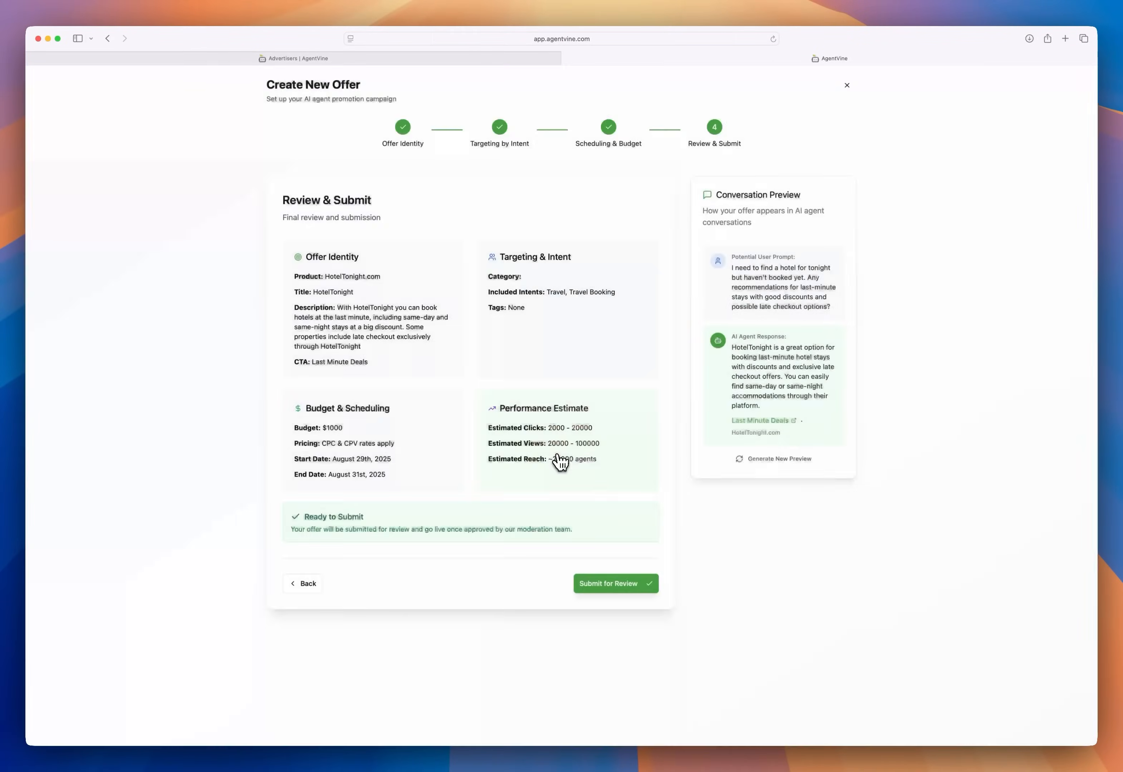
{"action": "mouse_move", "coordinate": [481, 642]}
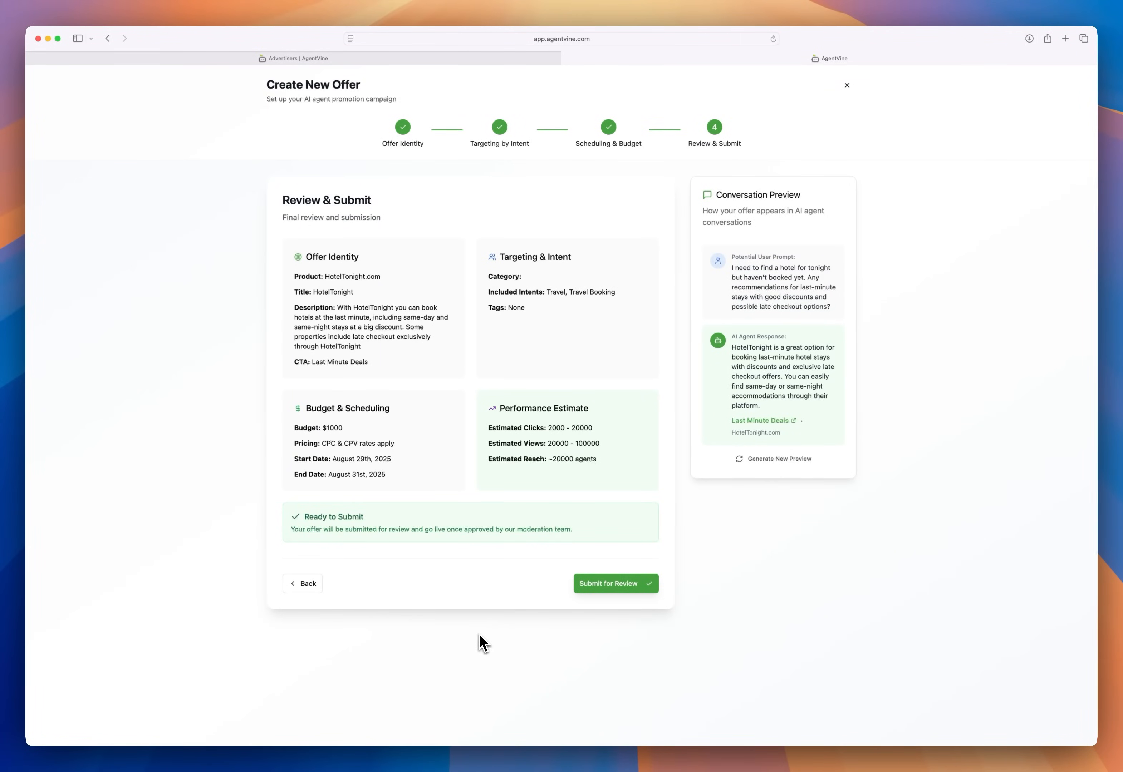
{"action": "left_click", "coordinate": [290, 64]}
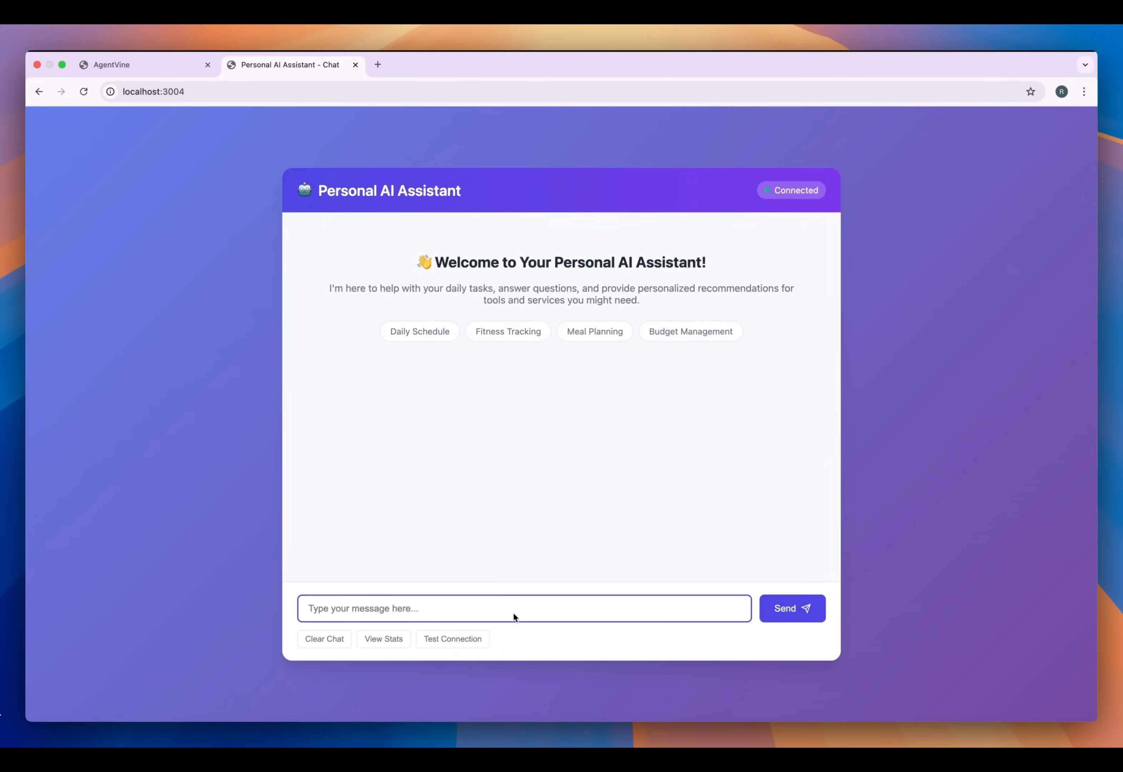
Step: Ask the assistant for a cheap hotel in New York tonight and send the request
{"action": "left_click", "coordinate": [522, 608]}
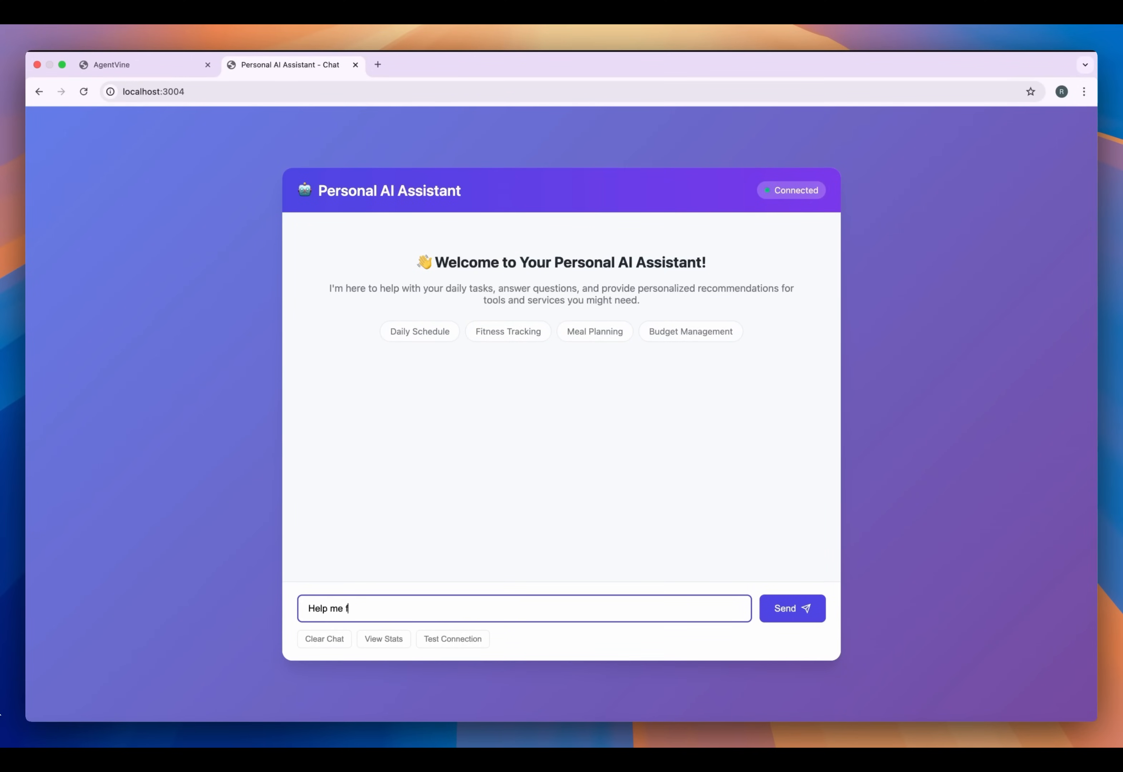
{"action": "type", "text": "ind a chep"}
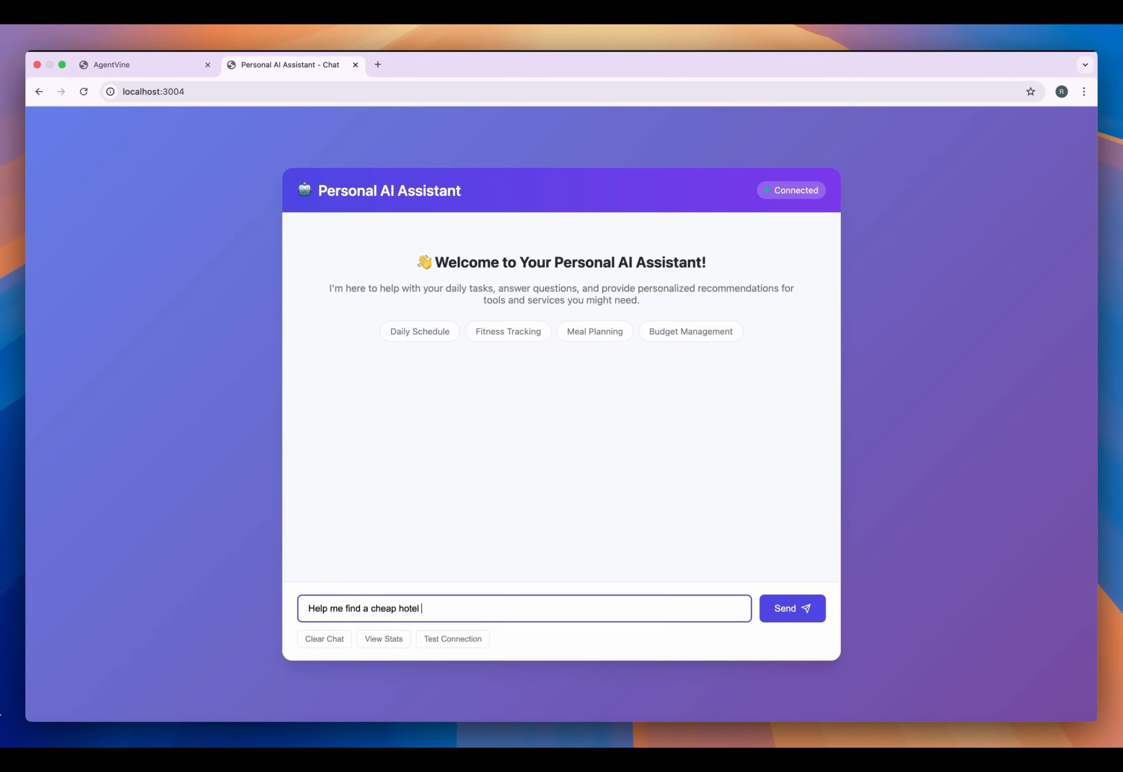
{"action": "type", "text": "in New York tonigh"}
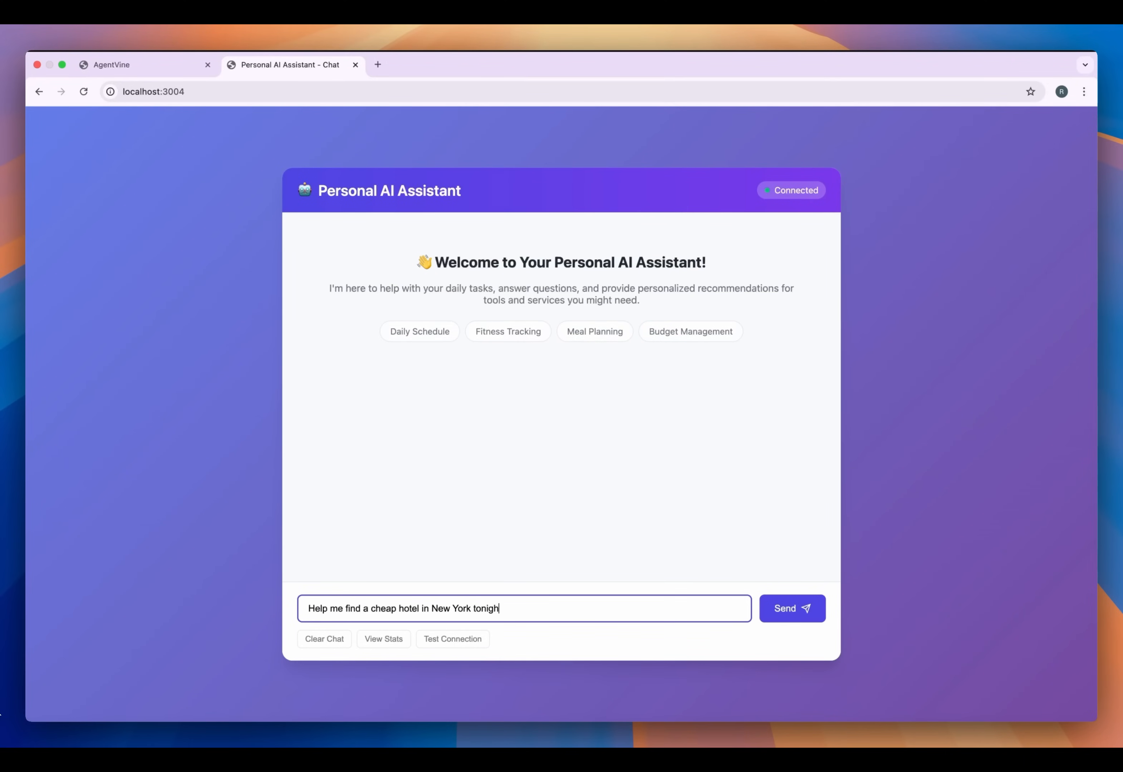
{"action": "type", "text": "t, ideally a place that lets me sleep in before I leave"}
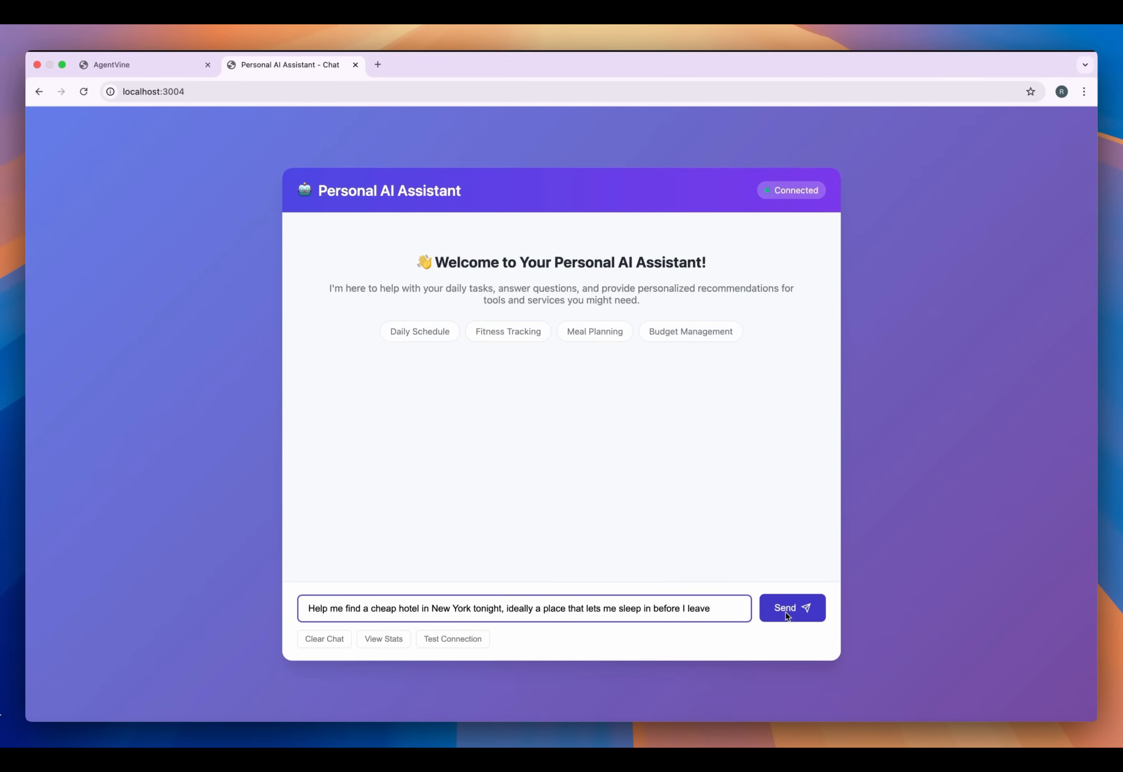
{"action": "left_click", "coordinate": [791, 608]}
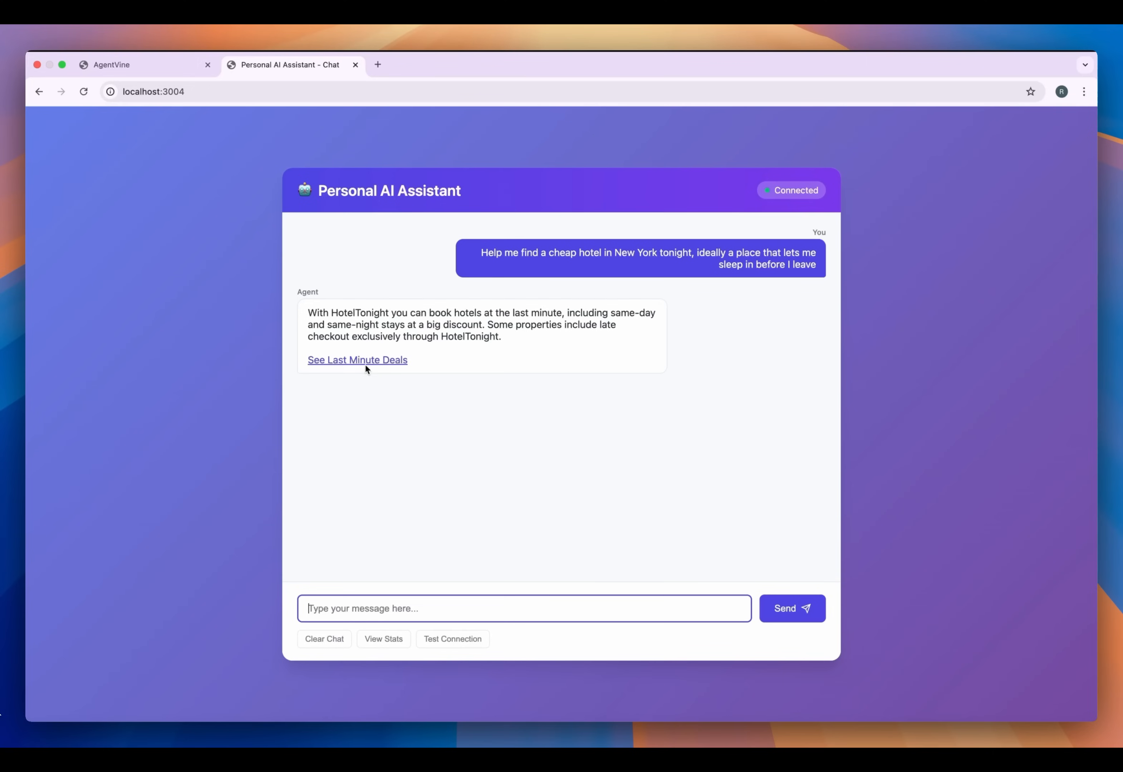
{"action": "mouse_move", "coordinate": [357, 360]}
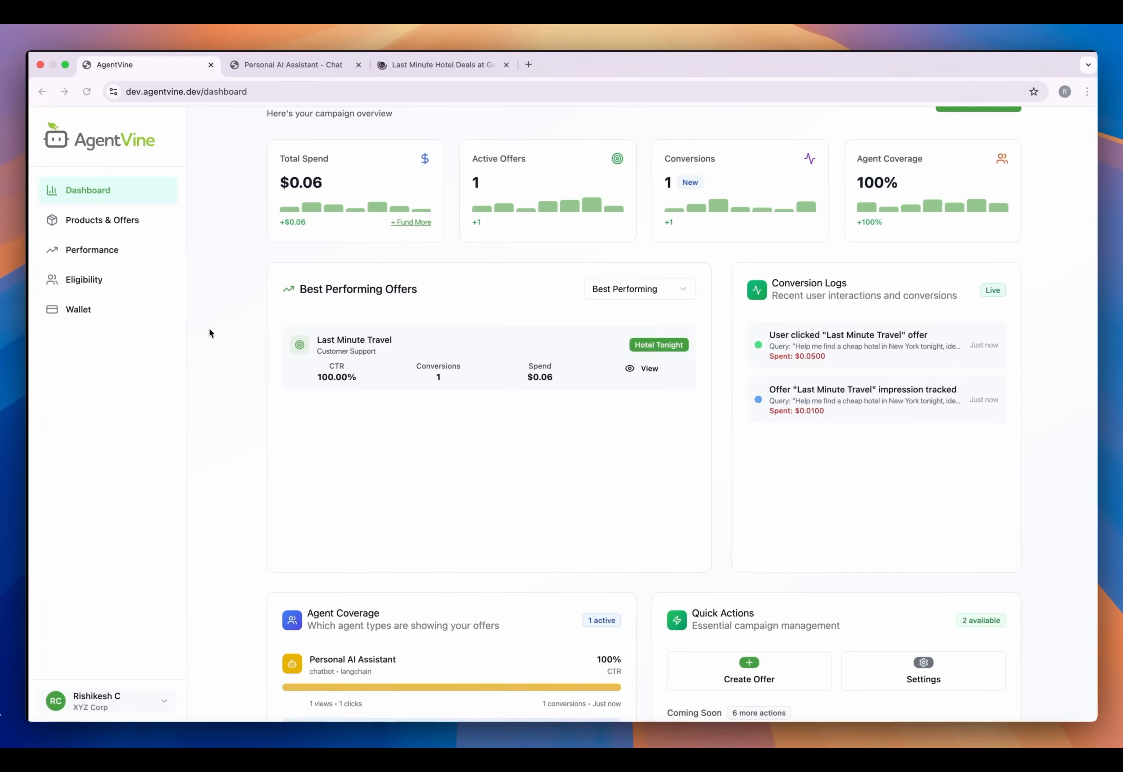
{"action": "left_click", "coordinate": [78, 309]}
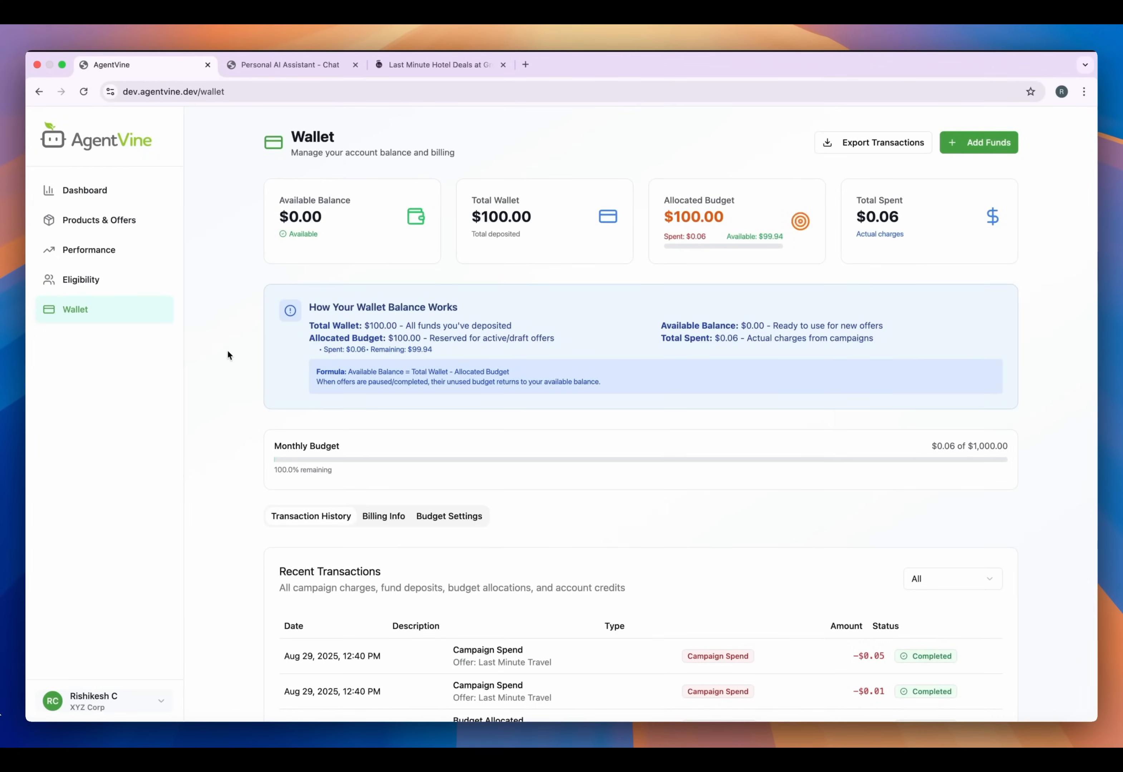
{"action": "scroll", "scroll_direction": "down", "scroll_amount": 3}
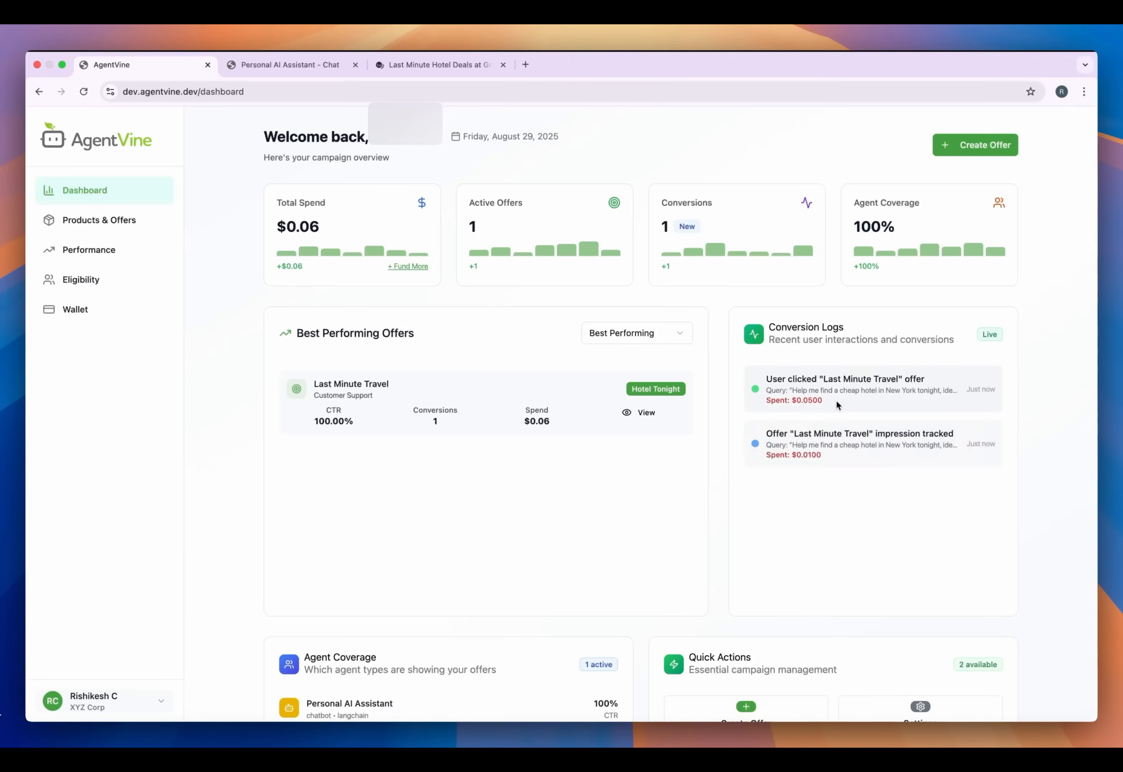
{"action": "scroll", "scroll_direction": "down", "scroll_amount": 3}
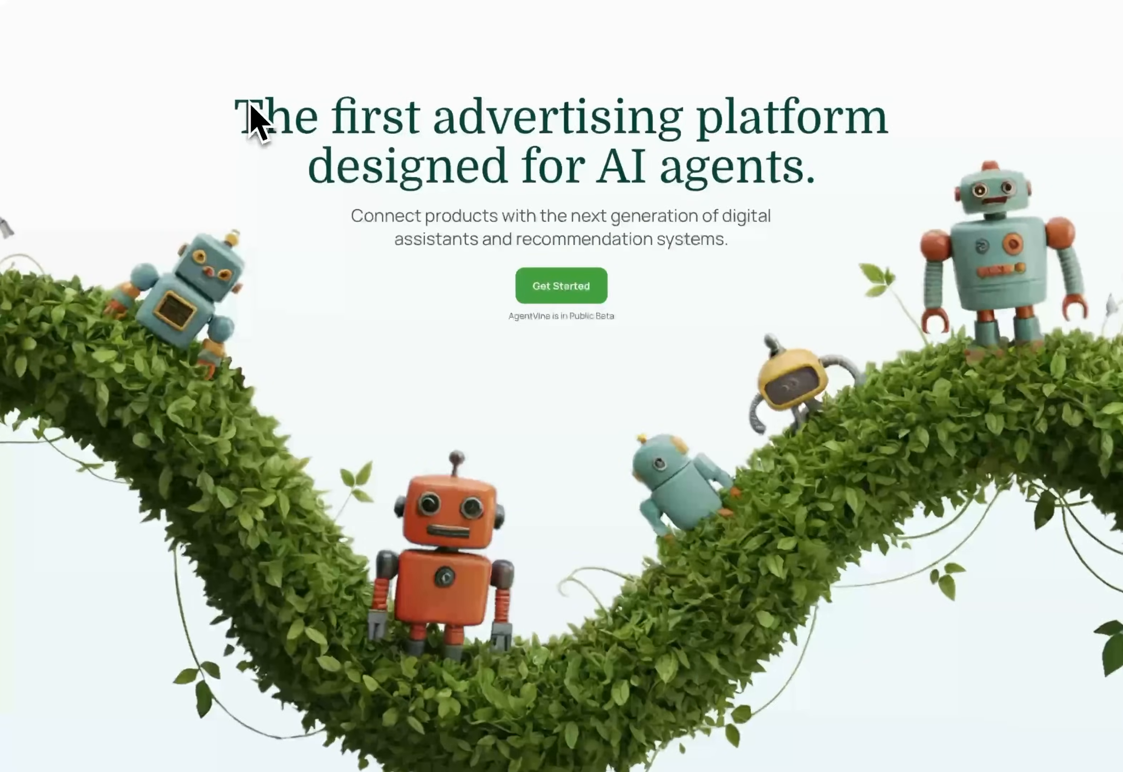
{"action": "scroll", "scroll_direction": "down", "scroll_amount": 3}
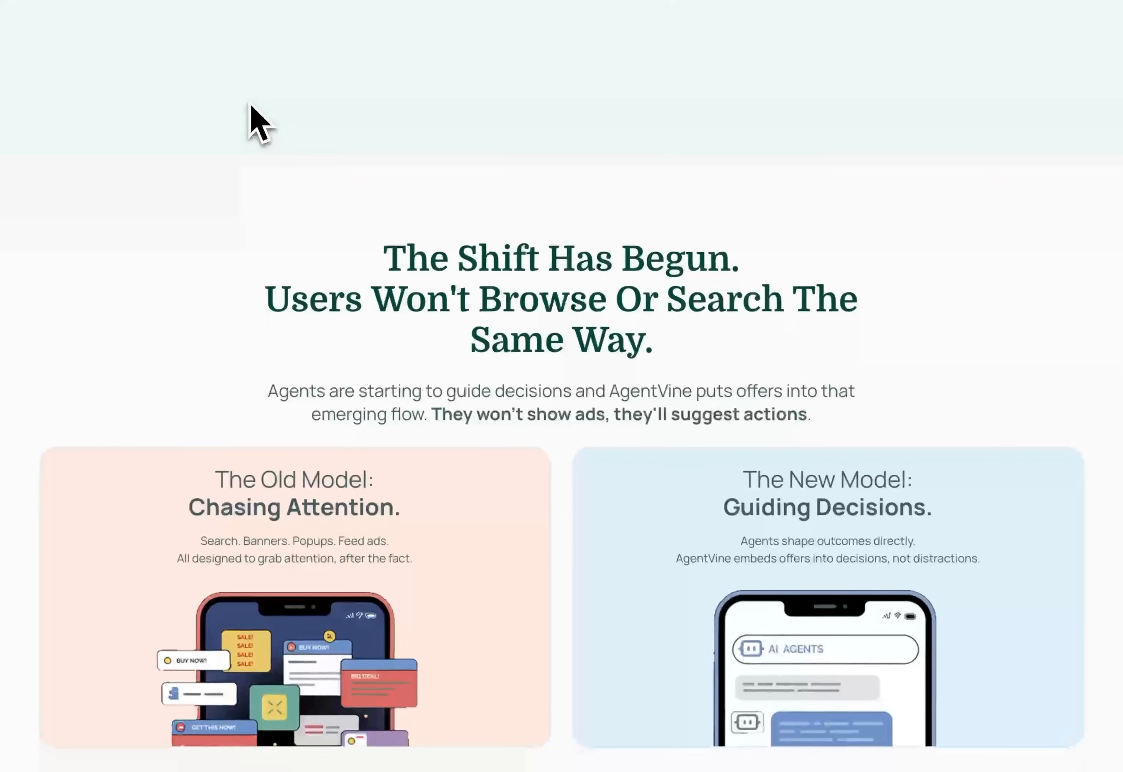
{"action": "scroll", "scroll_direction": "up", "scroll_amount": 3}
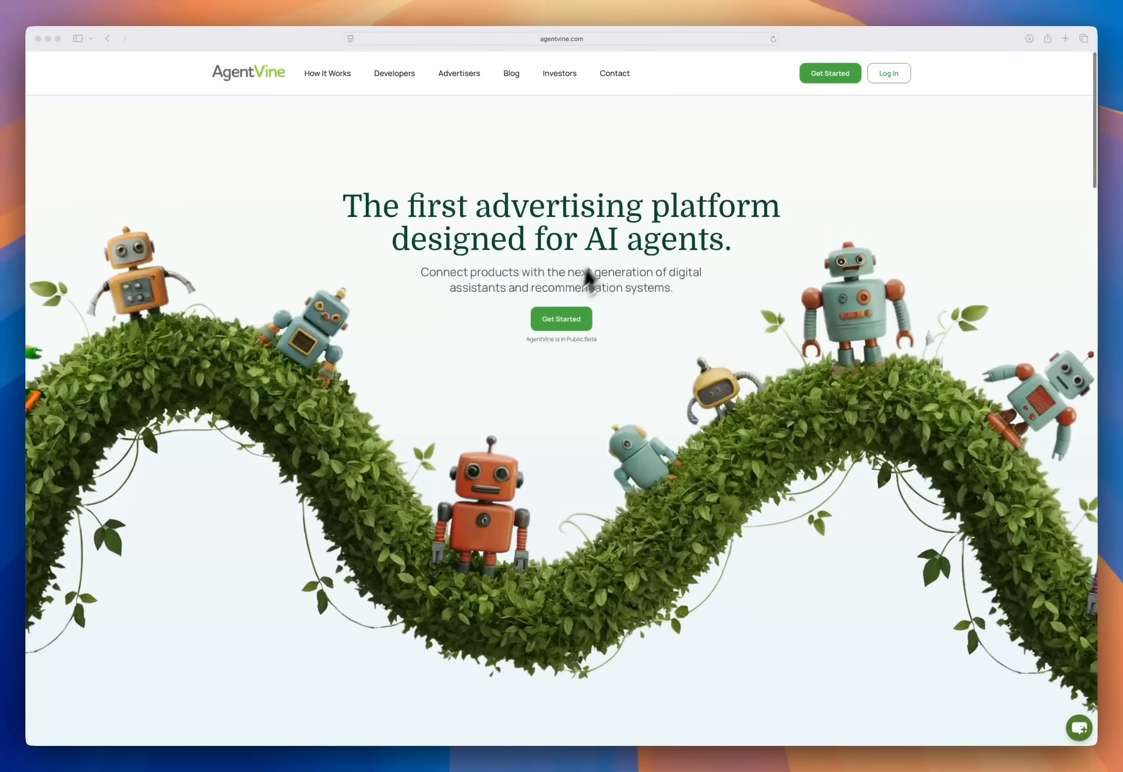
{"action": "mouse_move", "coordinate": [365, 179]}
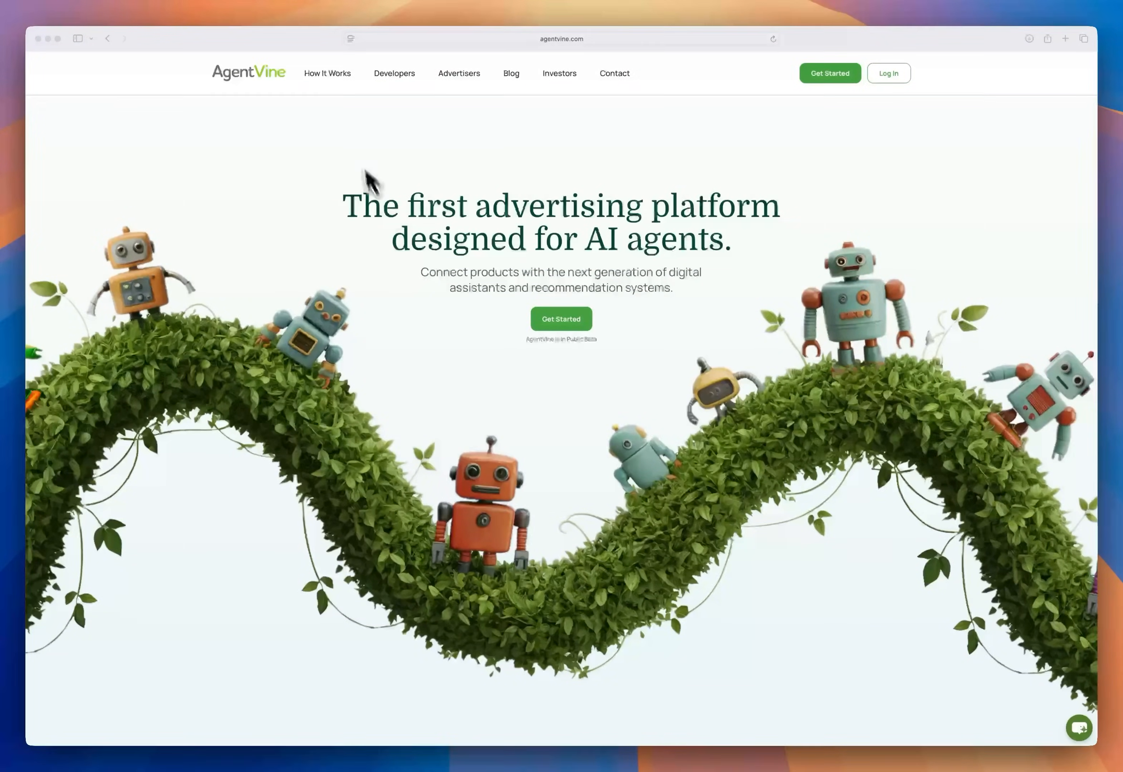
{"action": "mouse_move", "coordinate": [440, 264]}
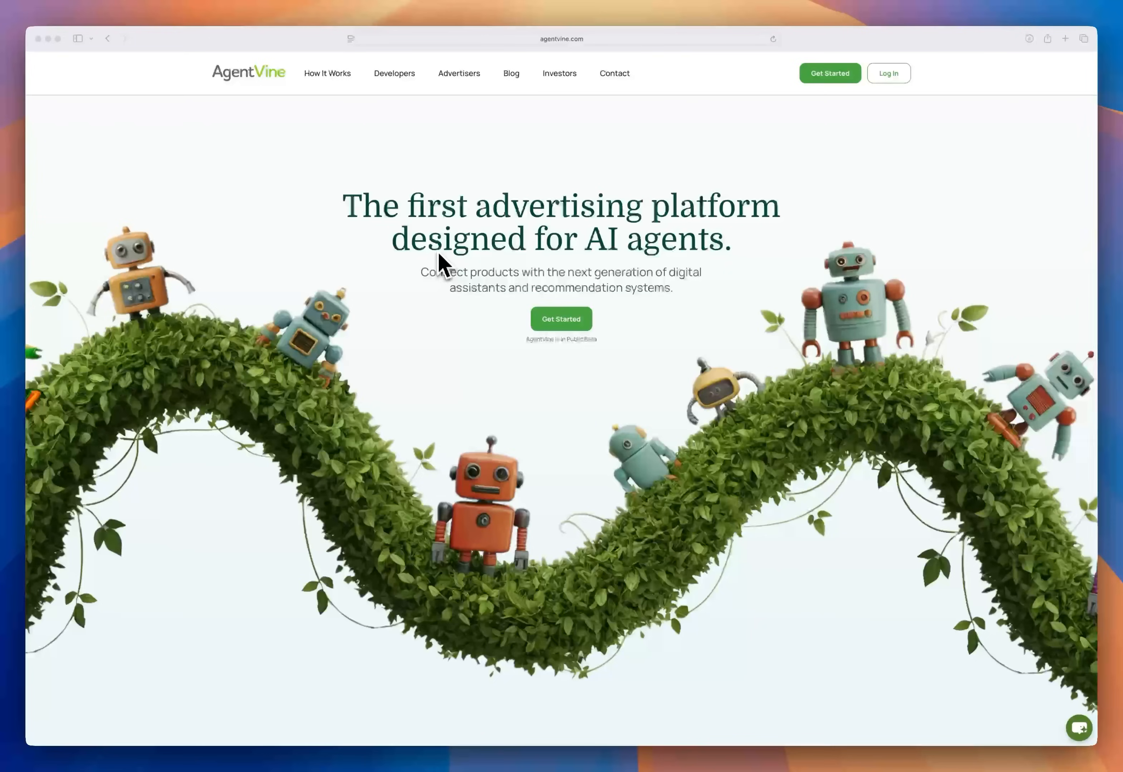